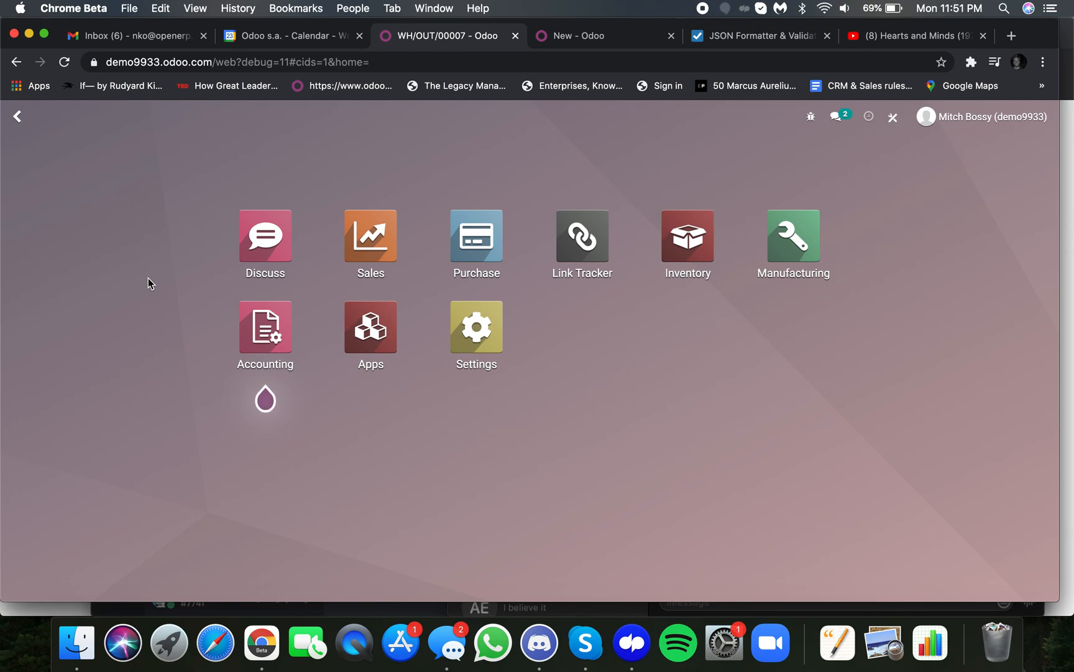
mouse_move(150, 266)
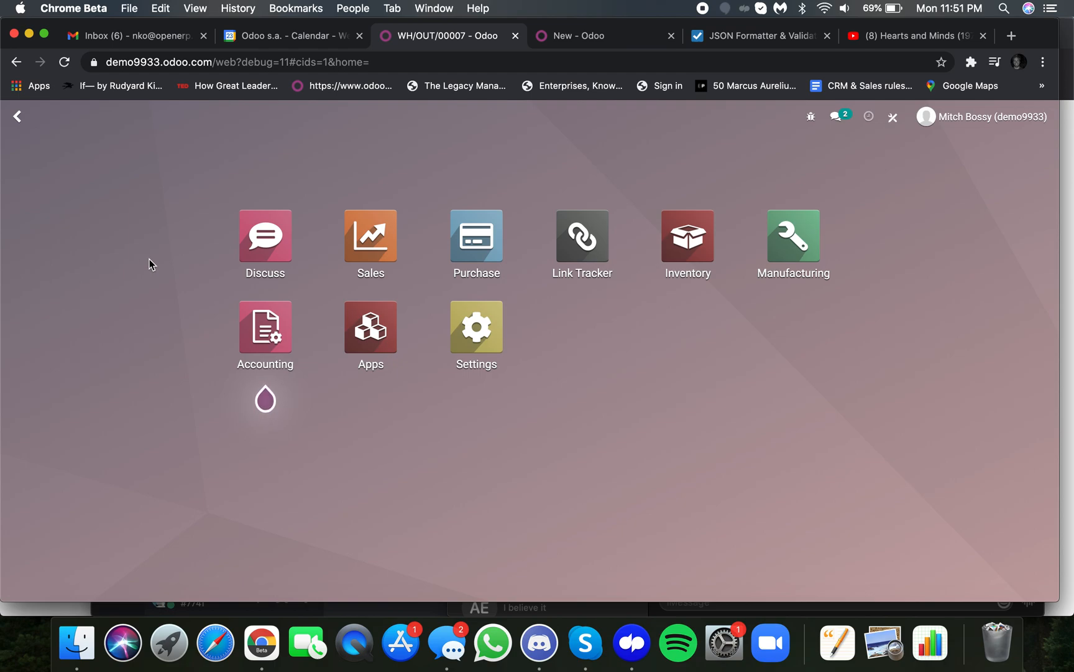
mouse_move(420, 300)
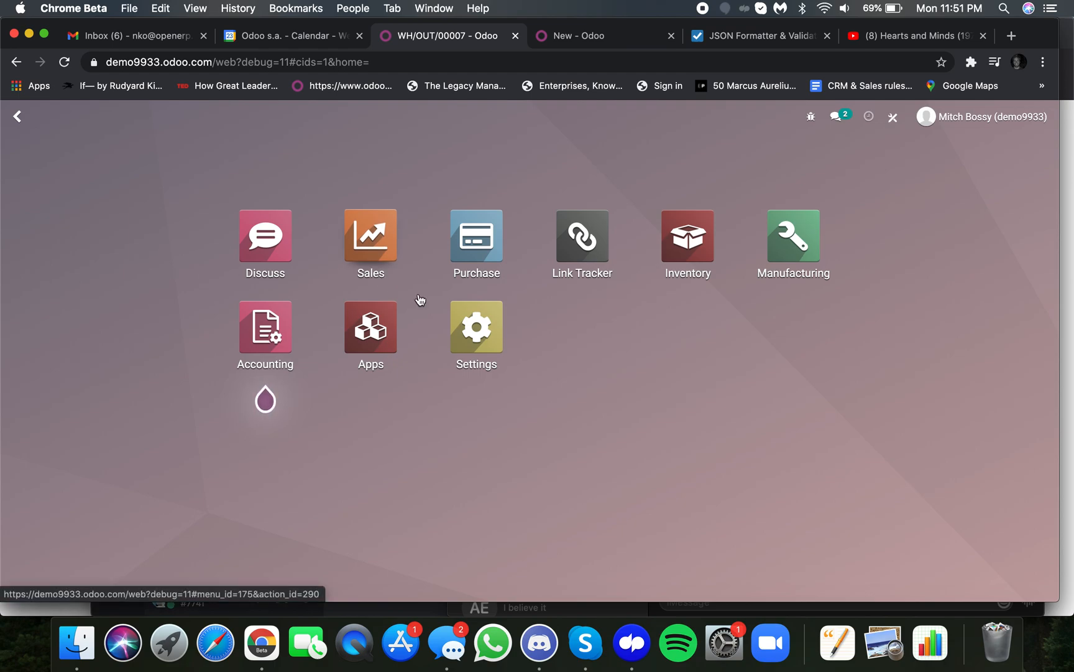
Create and confirm sales order S00009 for John Doe with one Customer Product [Repaired].
left_click(686, 236)
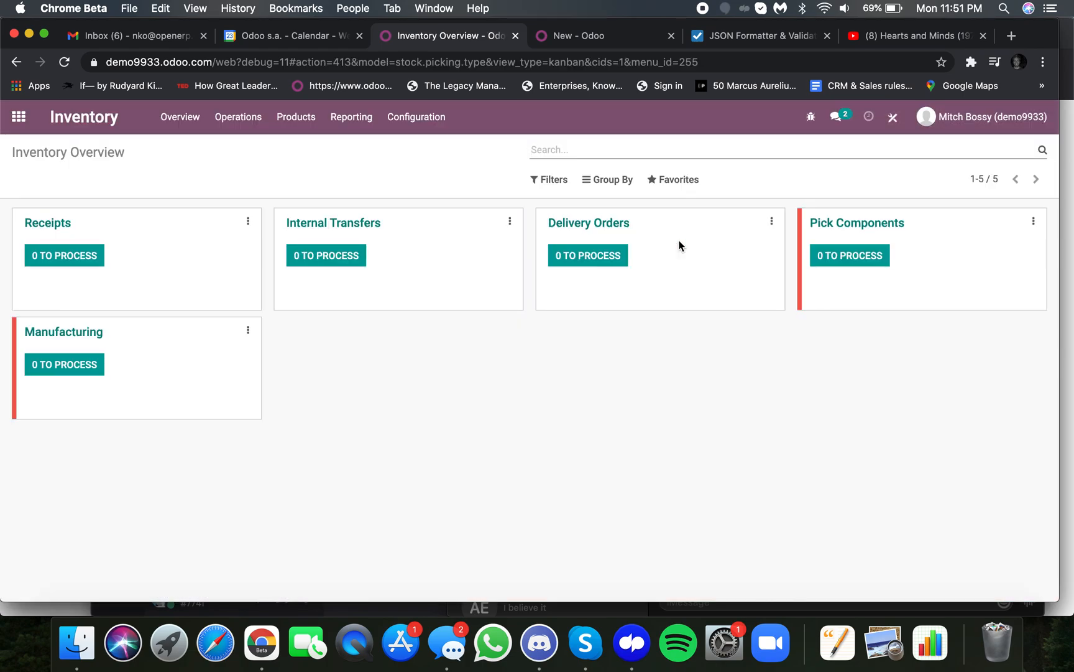
mouse_move(239, 398)
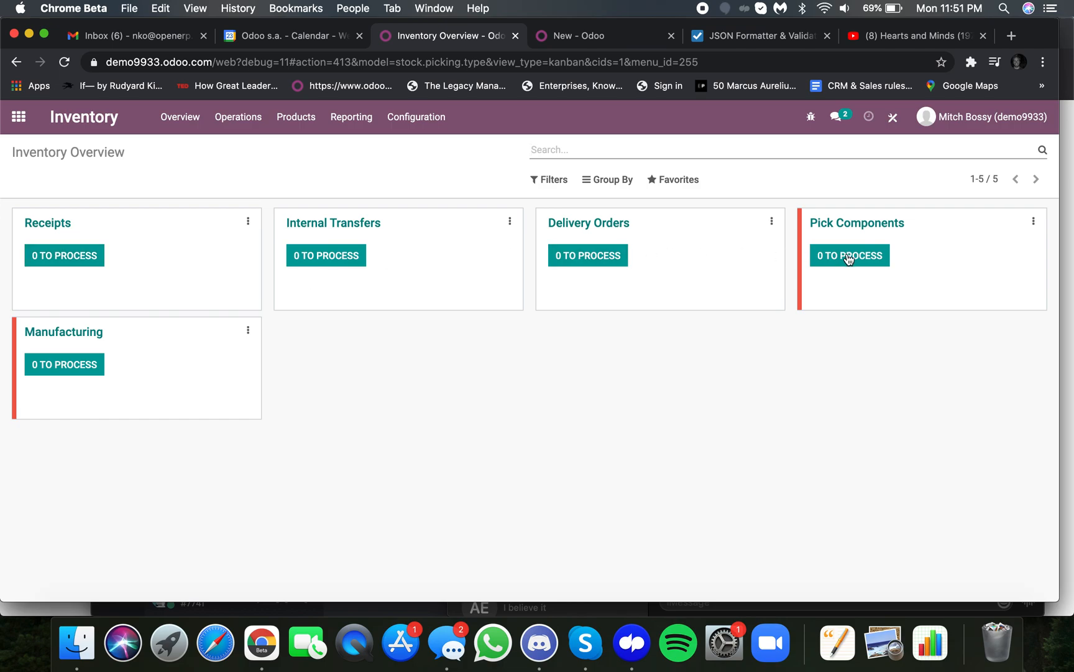
mouse_move(76, 237)
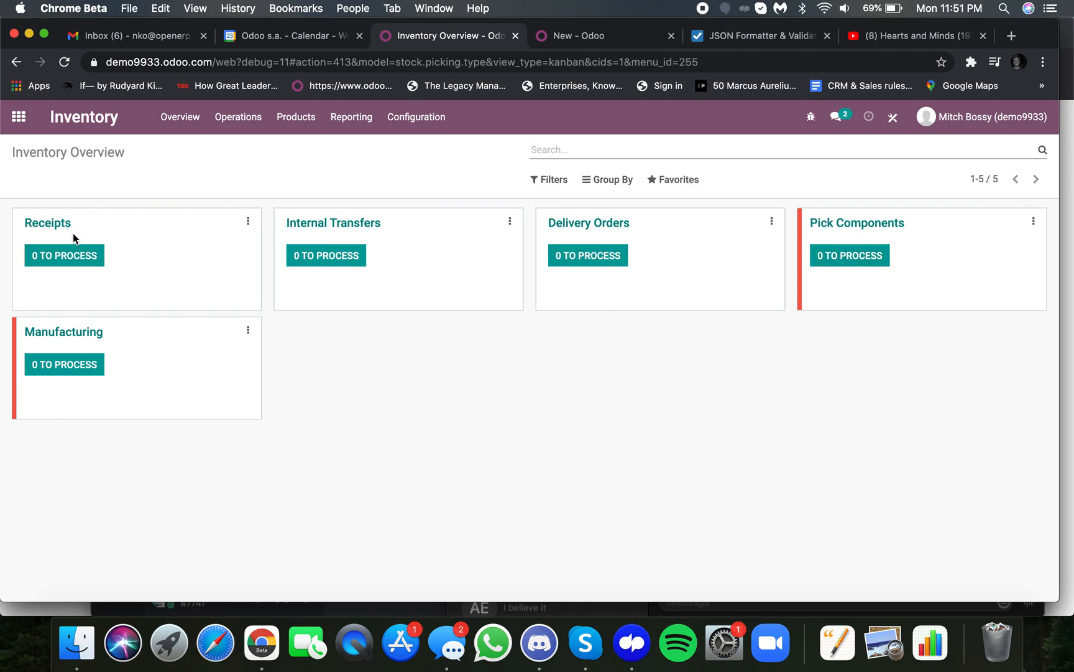
mouse_move(131, 250)
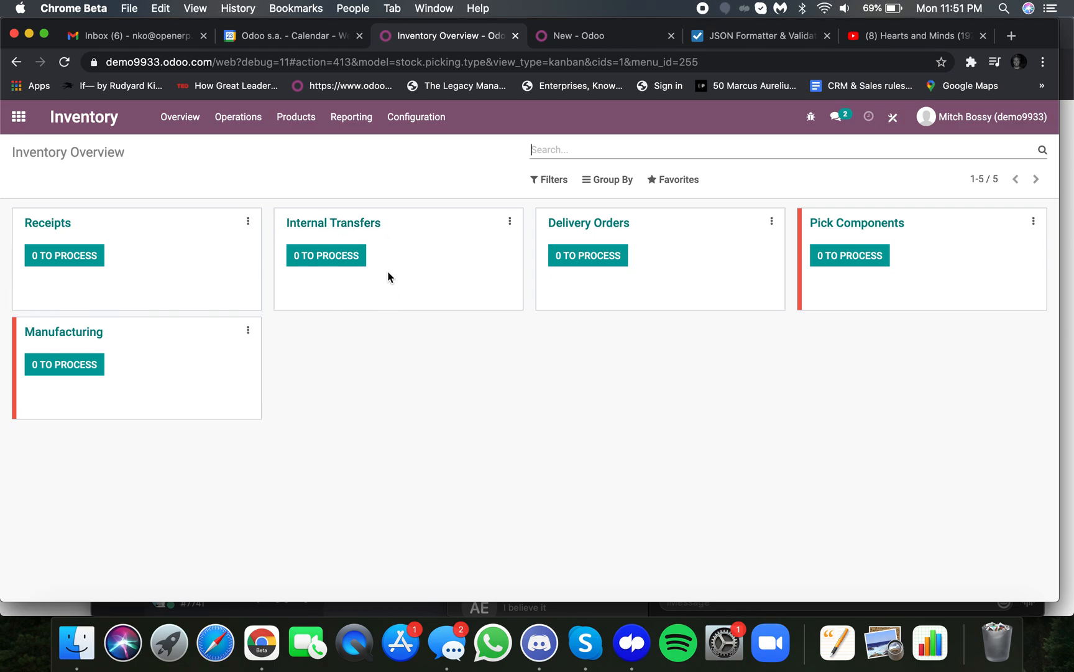
mouse_move(622, 271)
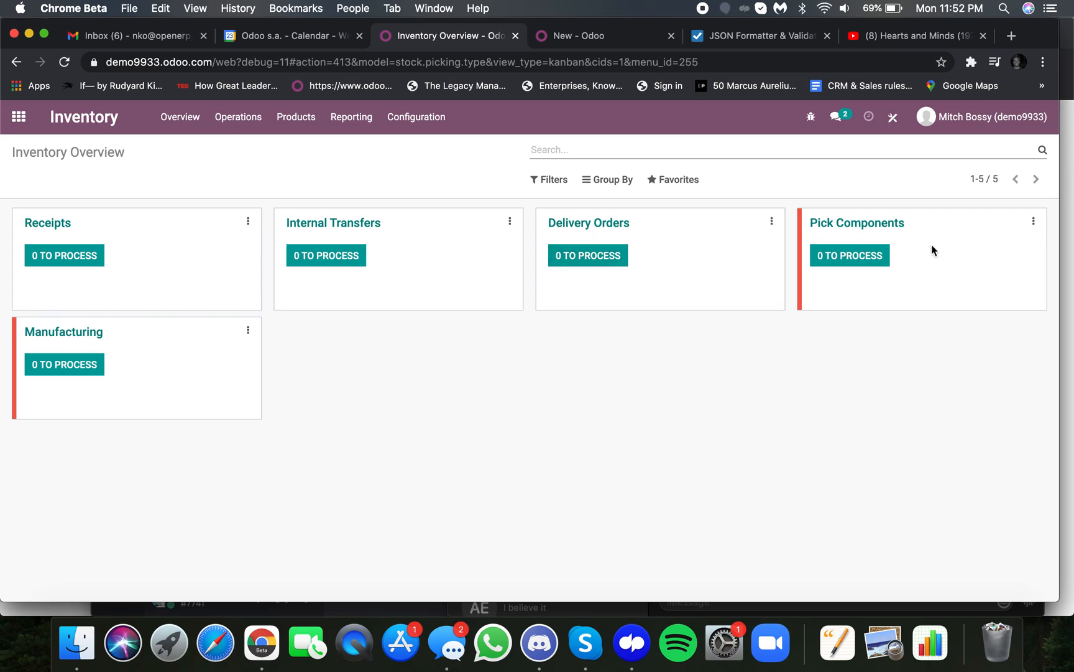
mouse_move(888, 274)
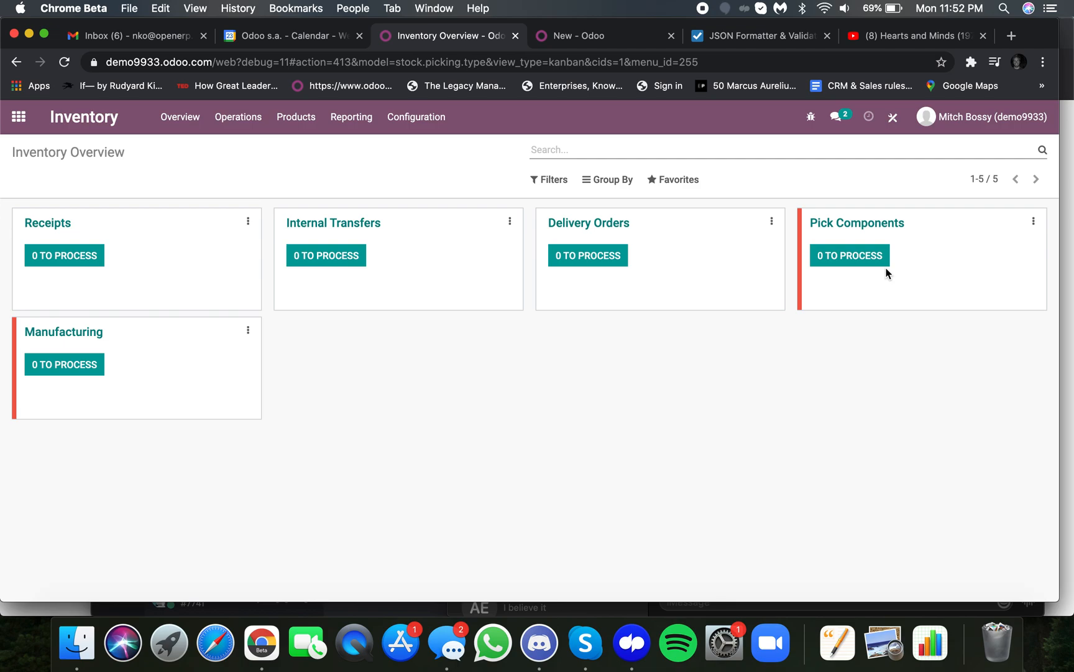
mouse_move(81, 404)
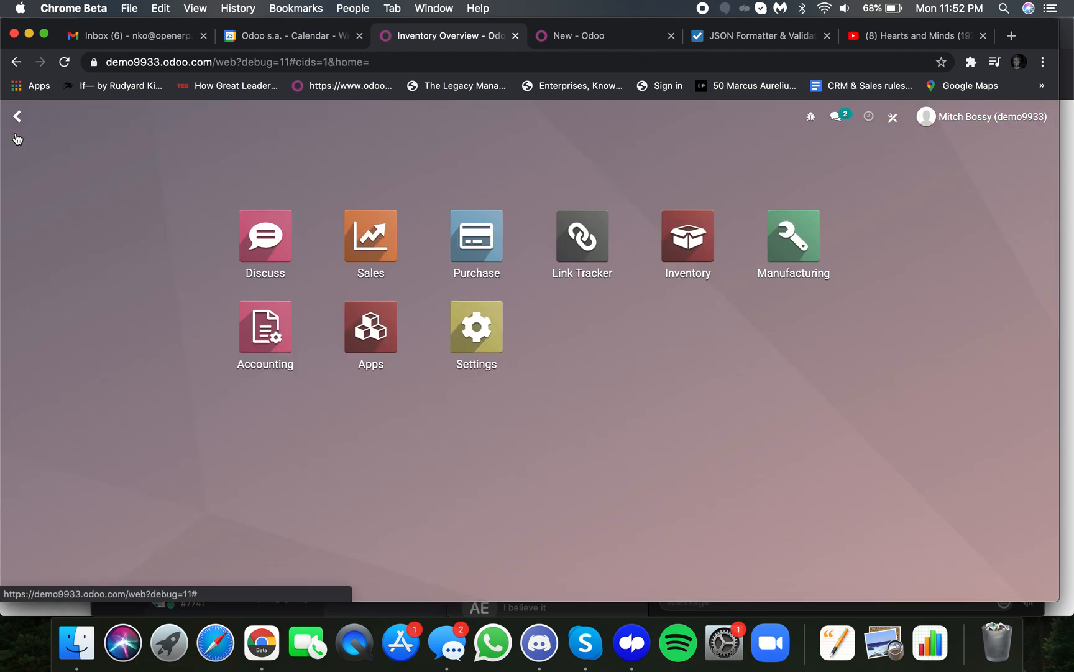
left_click(371, 237)
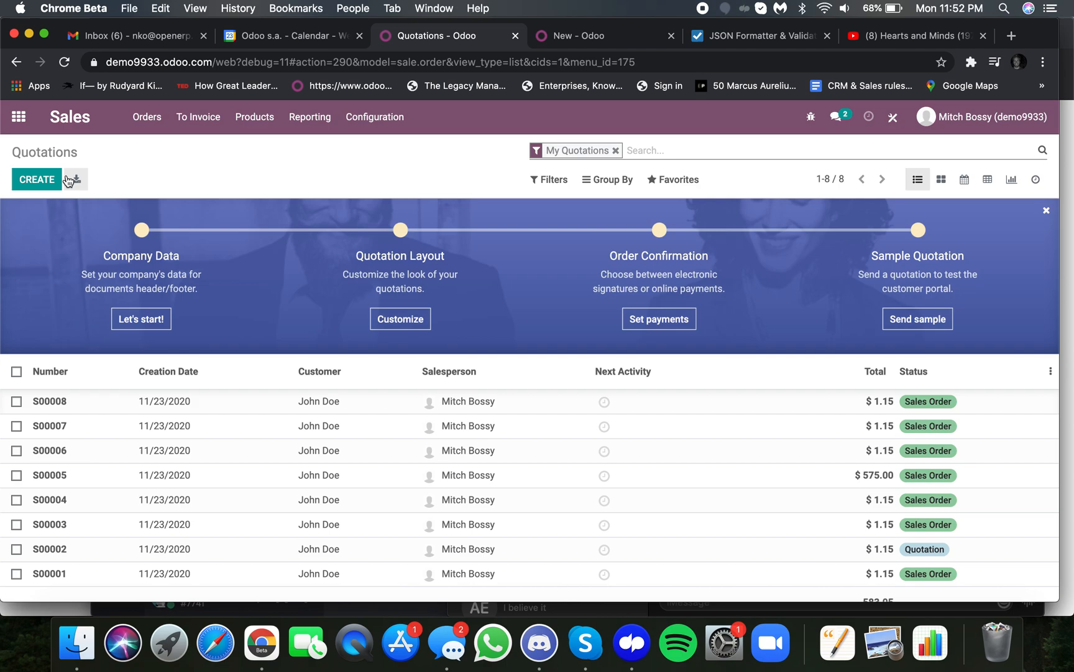
left_click(37, 179)
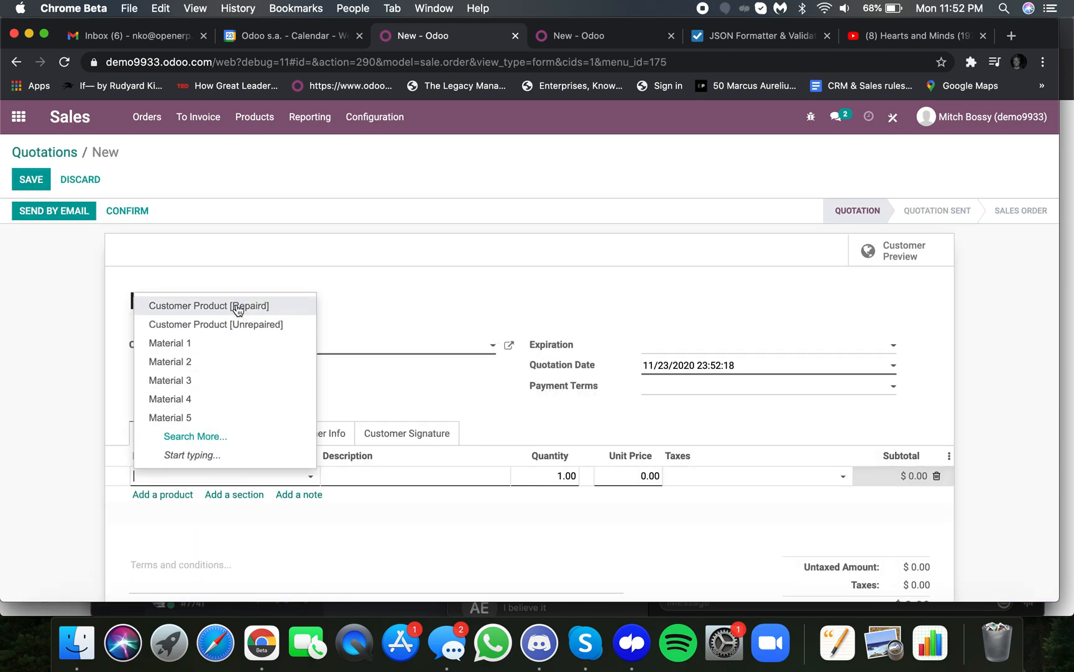
left_click(209, 305)
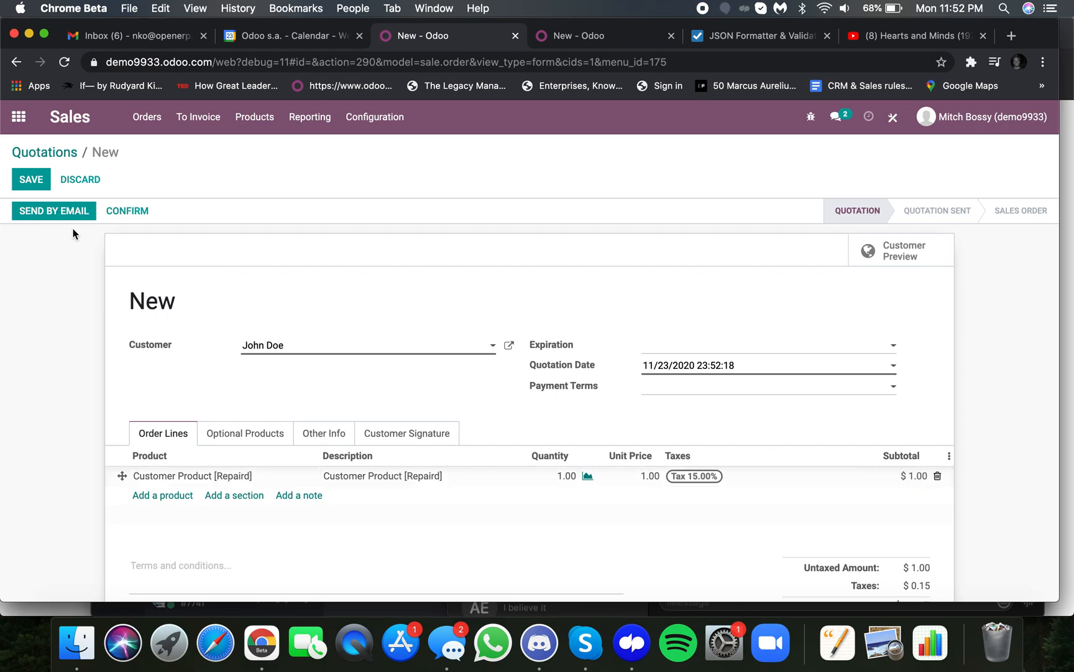
left_click(31, 179)
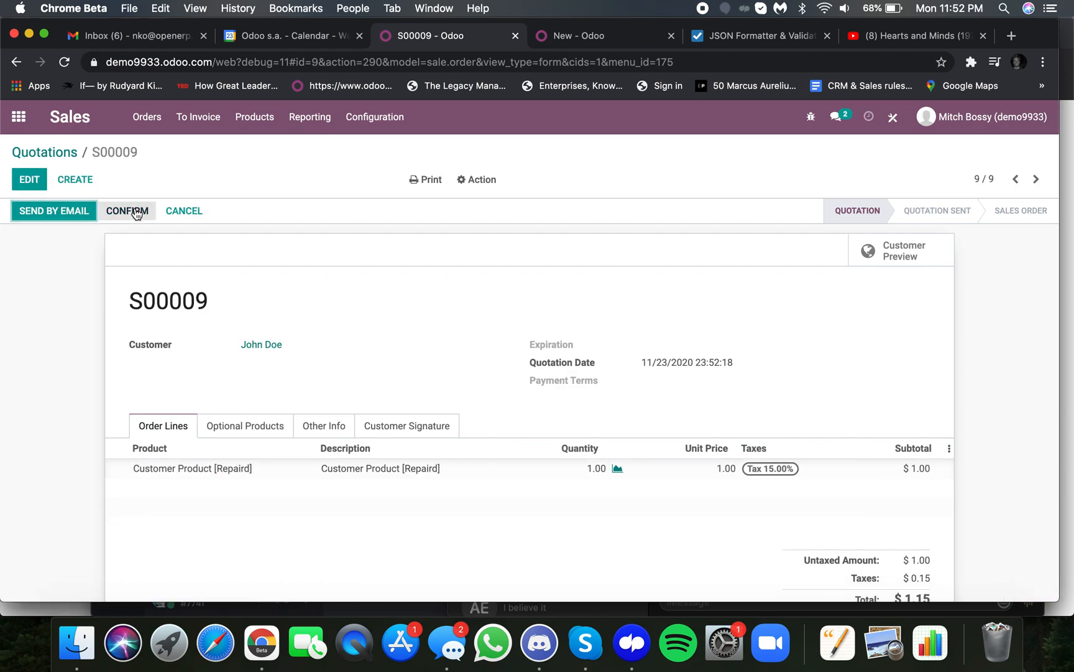
left_click(126, 210)
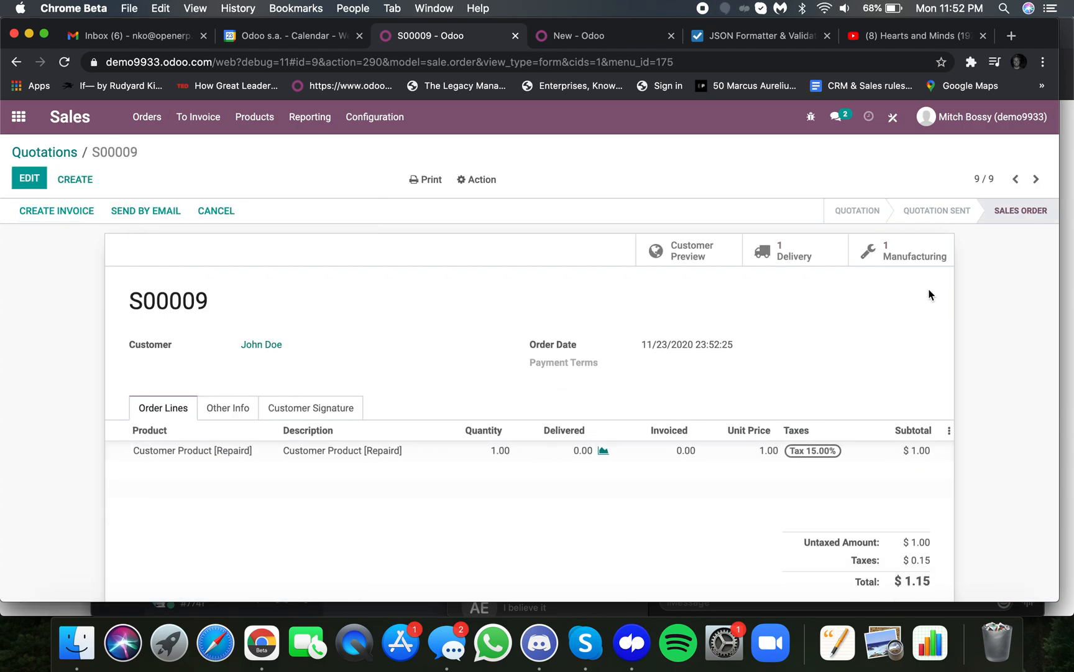
mouse_move(925, 266)
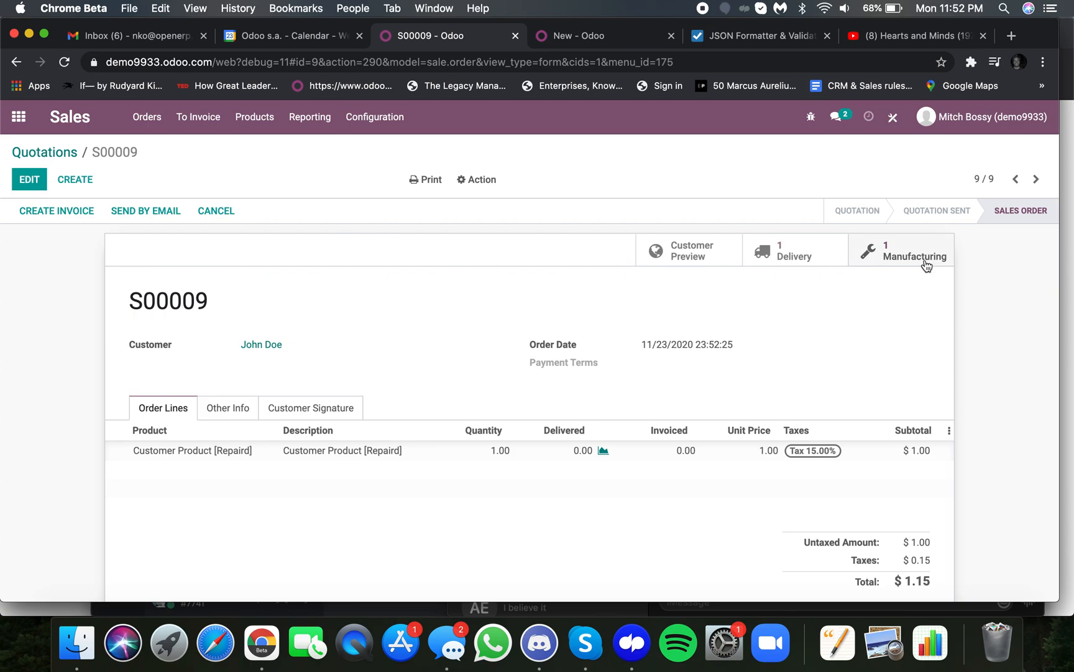
Review manufacturing order WH/MO/00009 and delivery WH/OUT/00008's product operation lines from S00009.
left_click(912, 256)
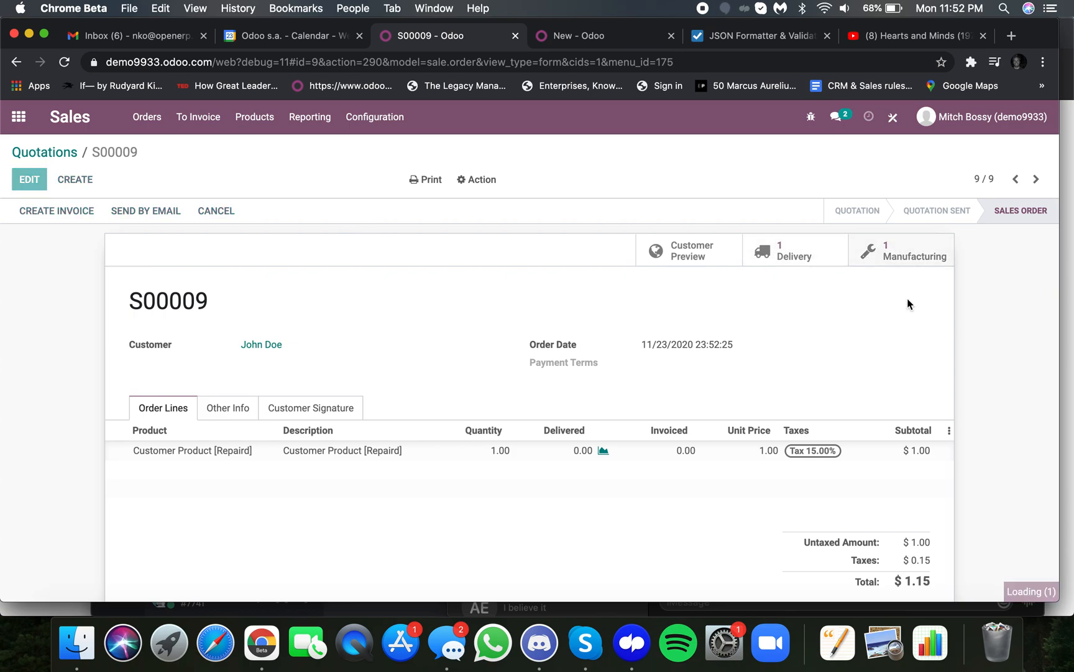
left_click(899, 250)
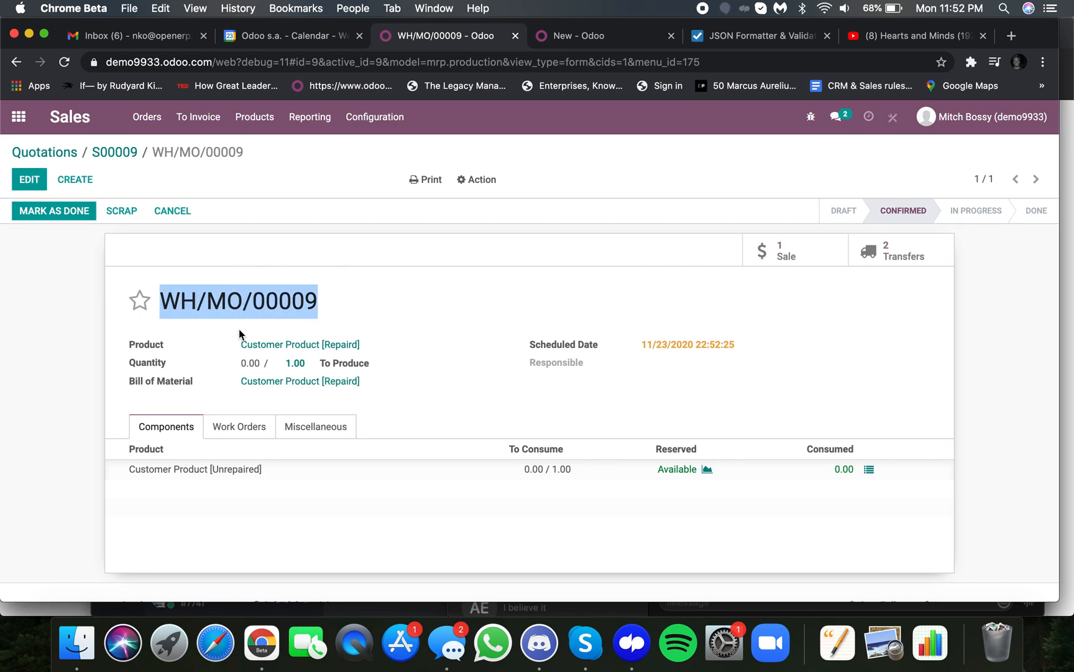
mouse_move(297, 319)
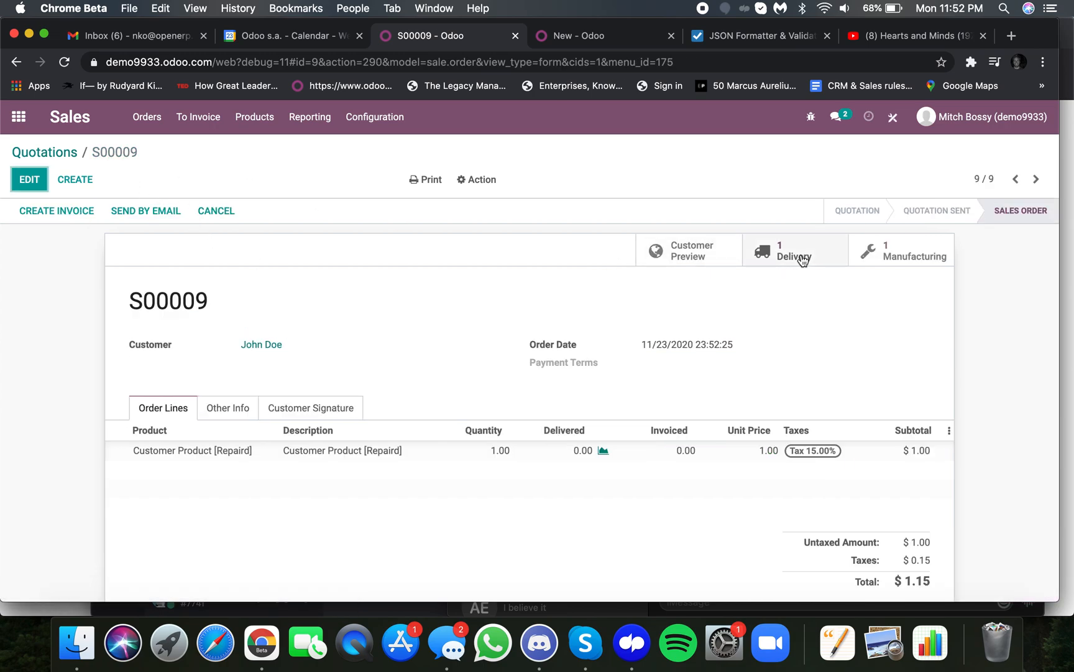
left_click(793, 251)
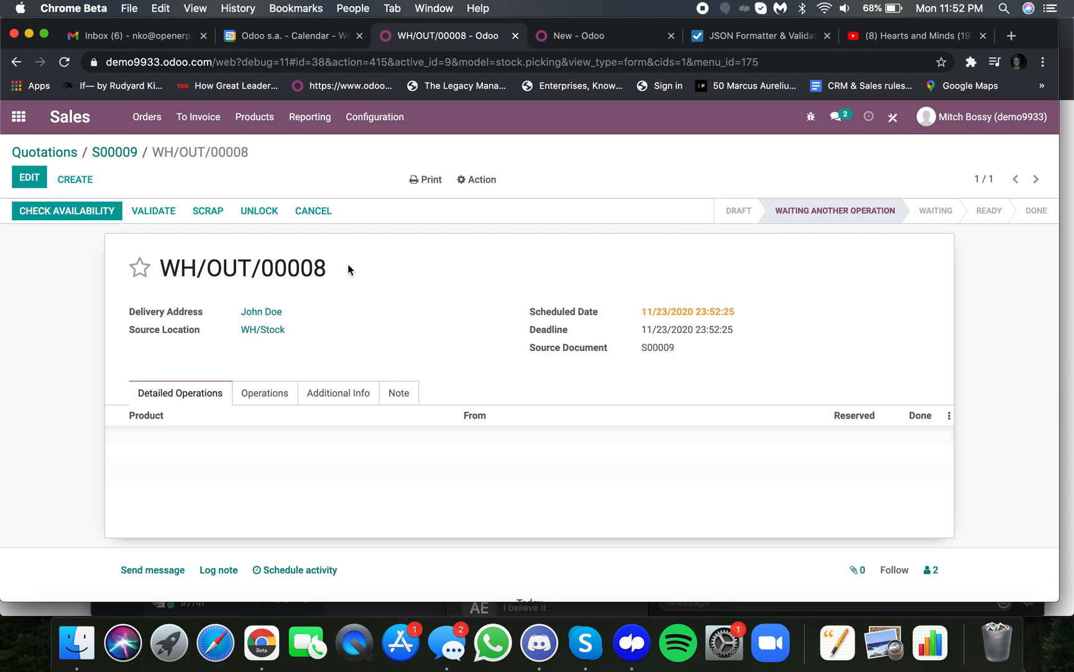
left_click(265, 393)
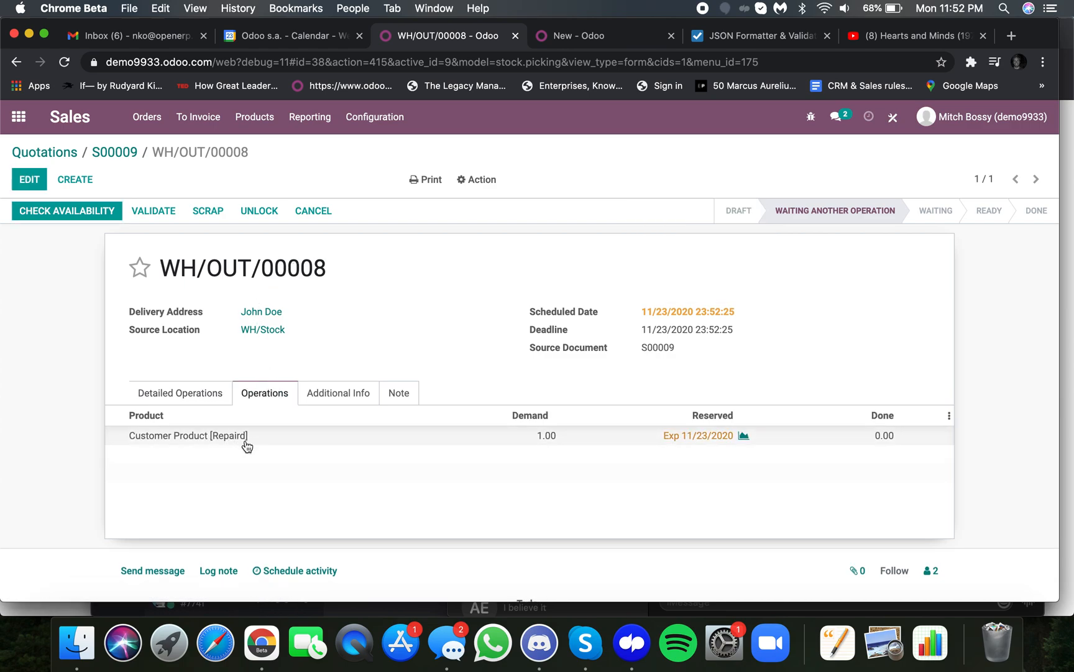
mouse_move(696, 386)
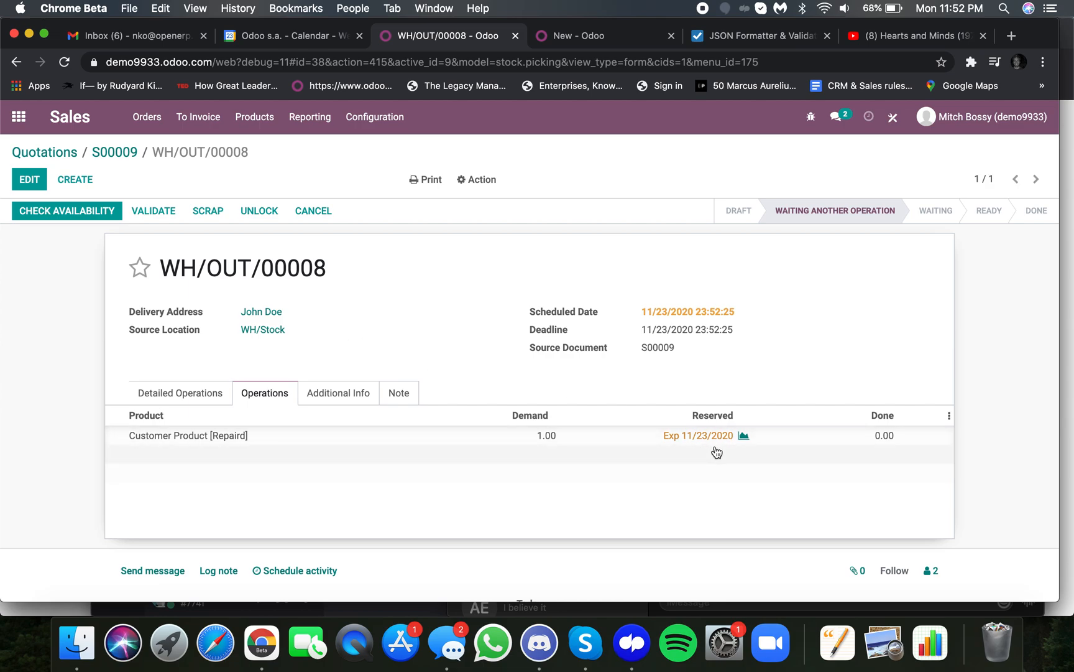
mouse_move(749, 506)
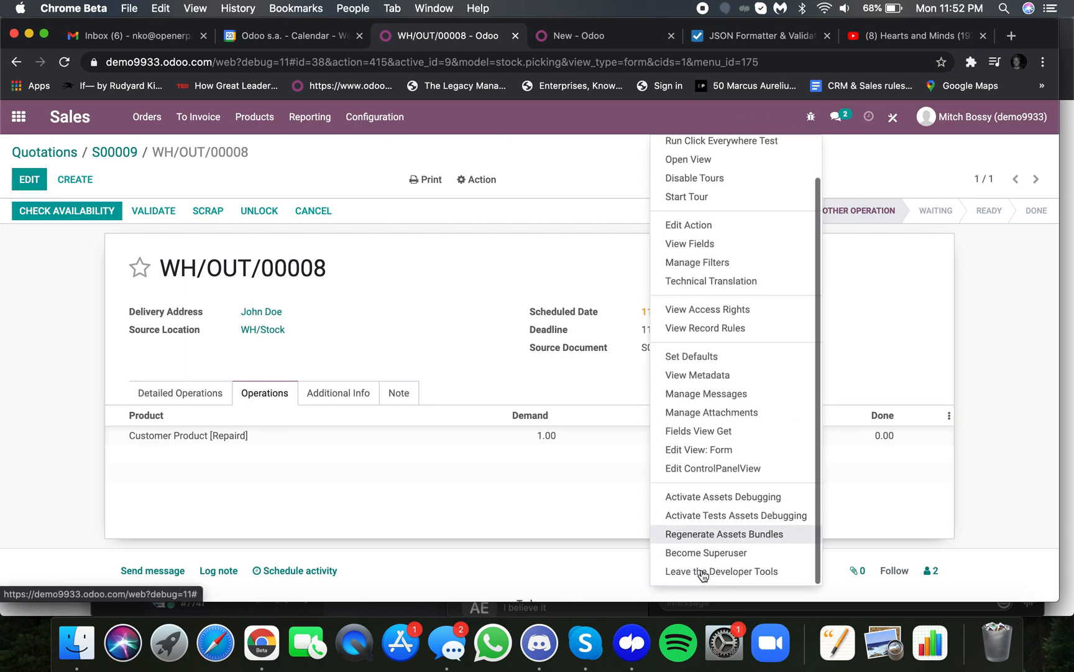
Review waiting pick WH/PC/00016 for one Customer Product [Unrepaired], then return to the Inventory Overview.
left_click(722, 571)
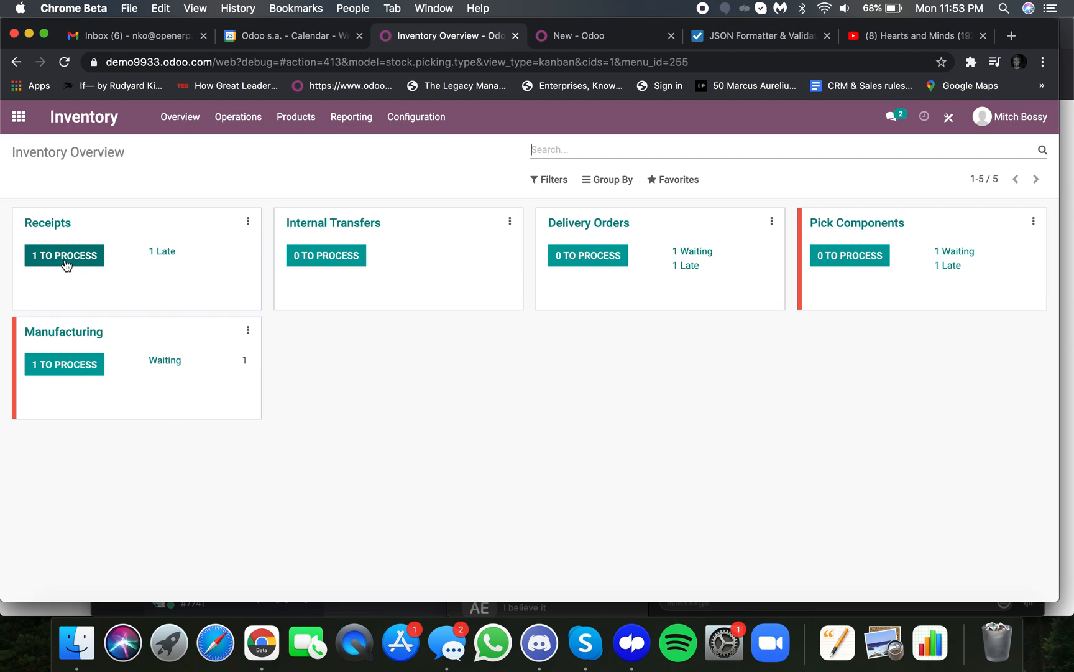
mouse_move(613, 306)
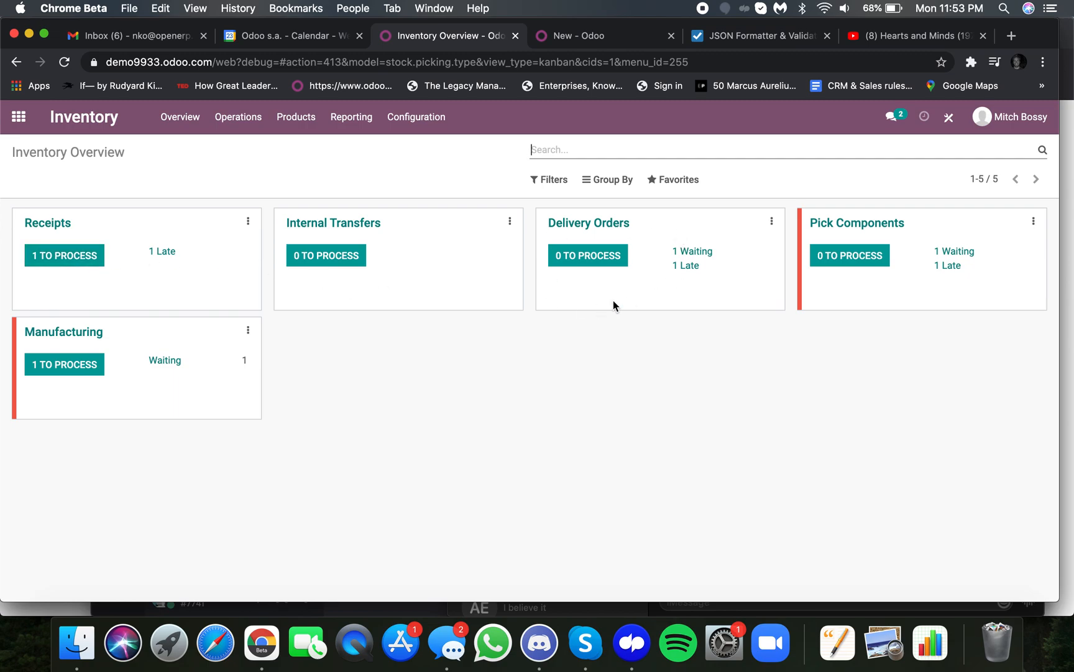
left_click(691, 252)
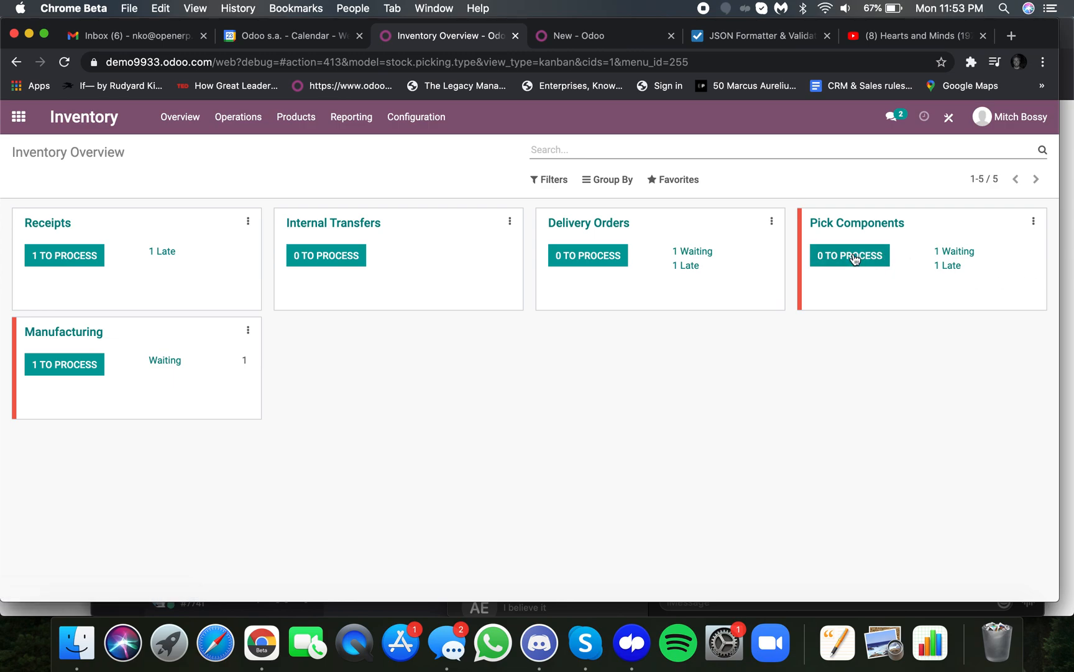
left_click(952, 251)
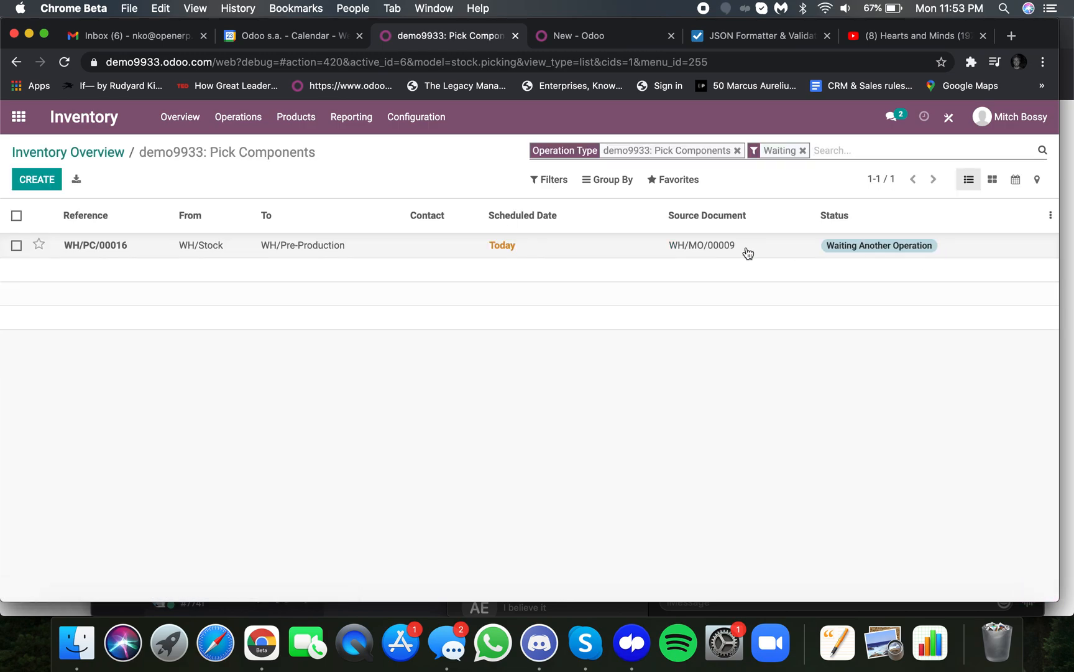
left_click(95, 245)
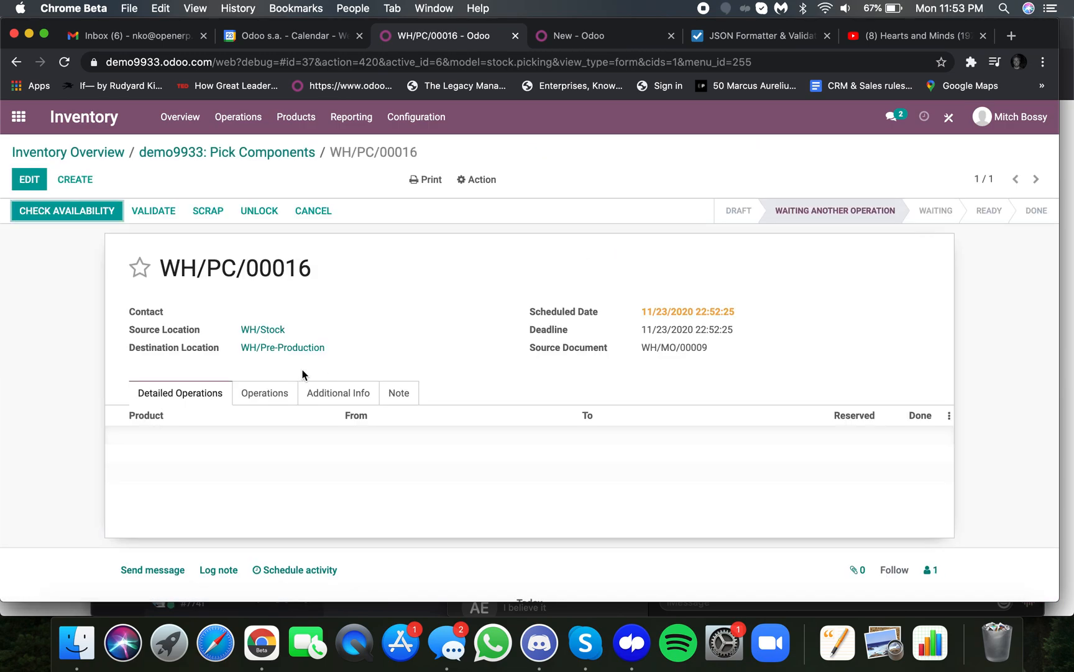
left_click(264, 393)
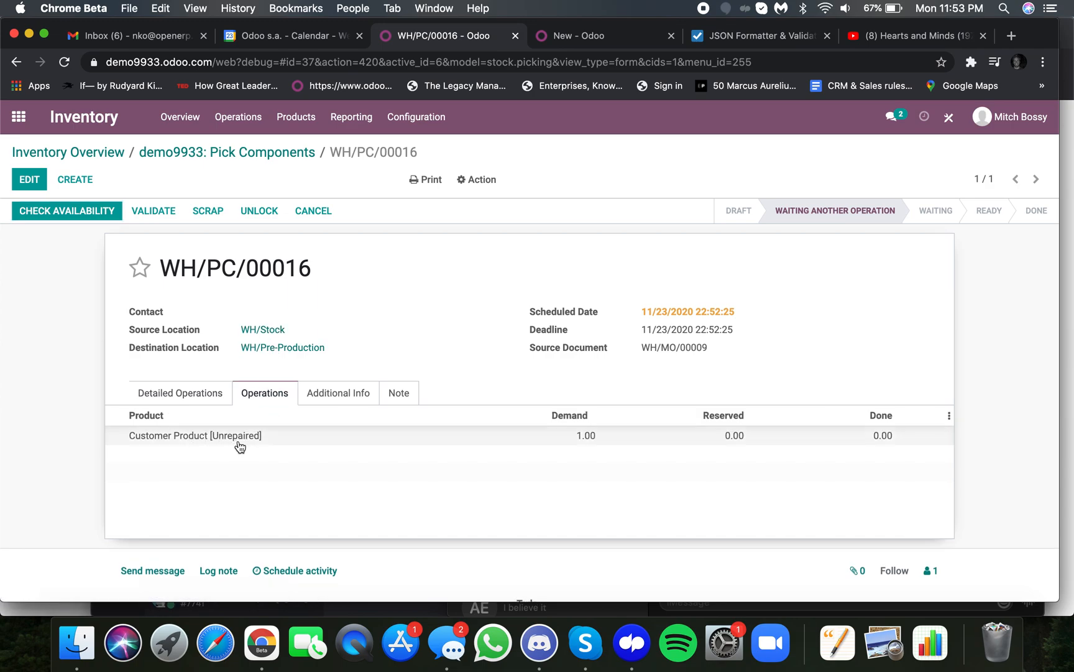
mouse_move(240, 444)
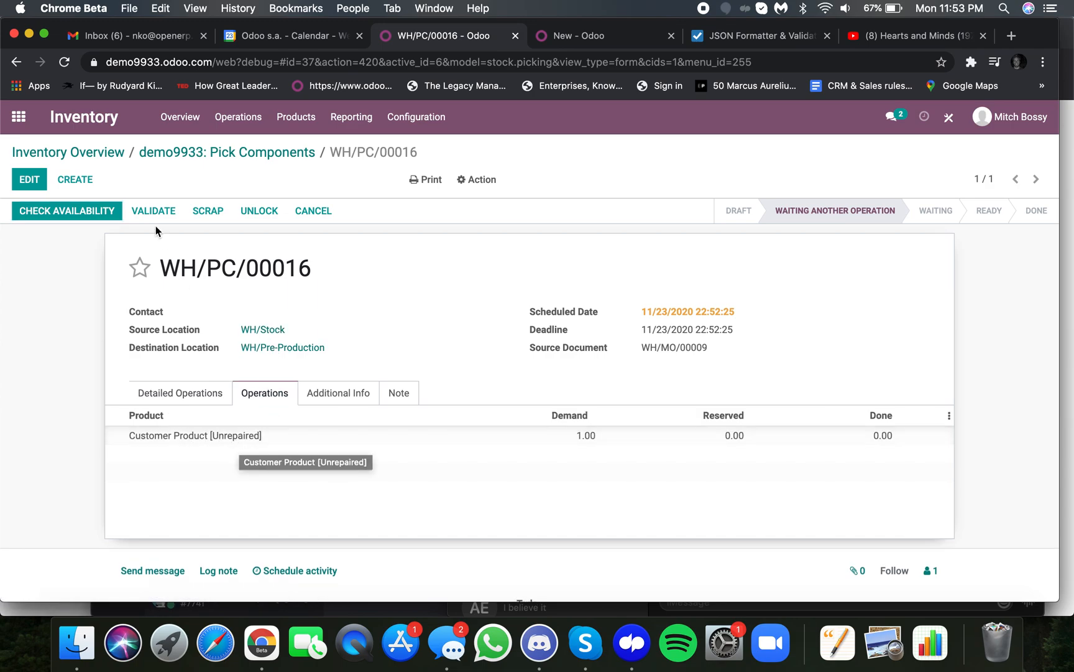
left_click(67, 151)
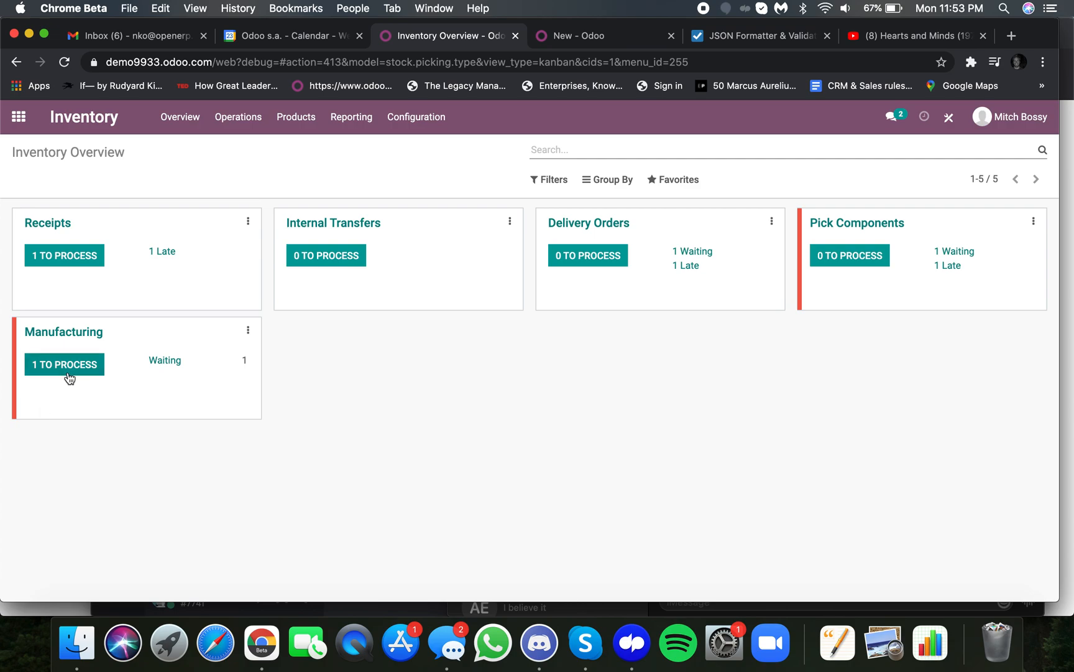
Validate receipt WH/IN/00014 of the Customer Product [Unrepaired] with all quantities.
left_click(64, 365)
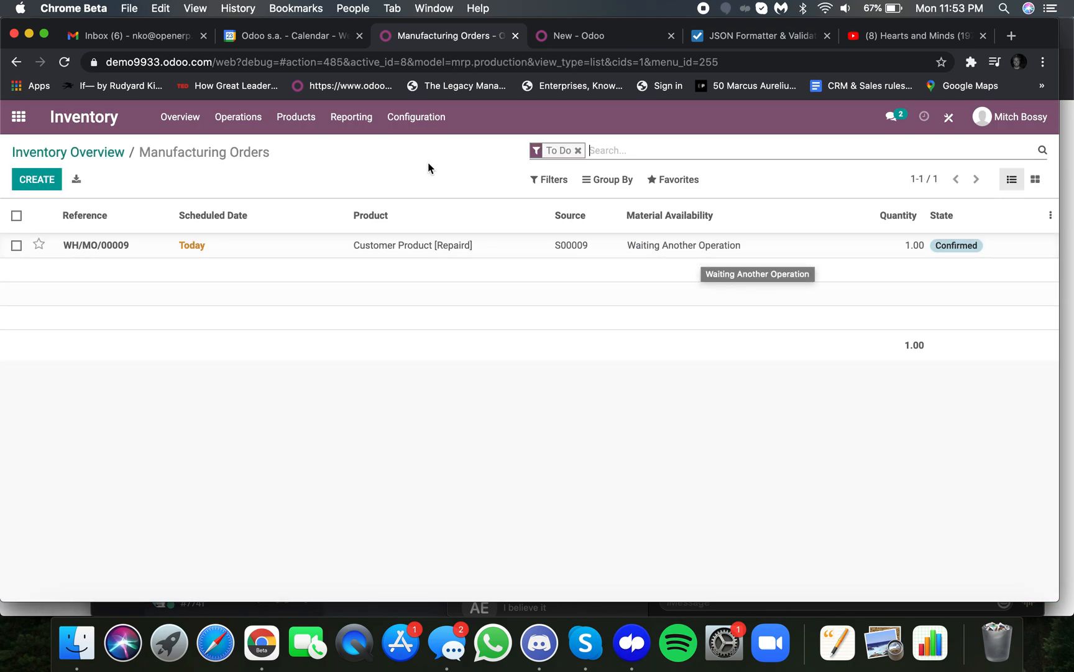
mouse_move(84, 117)
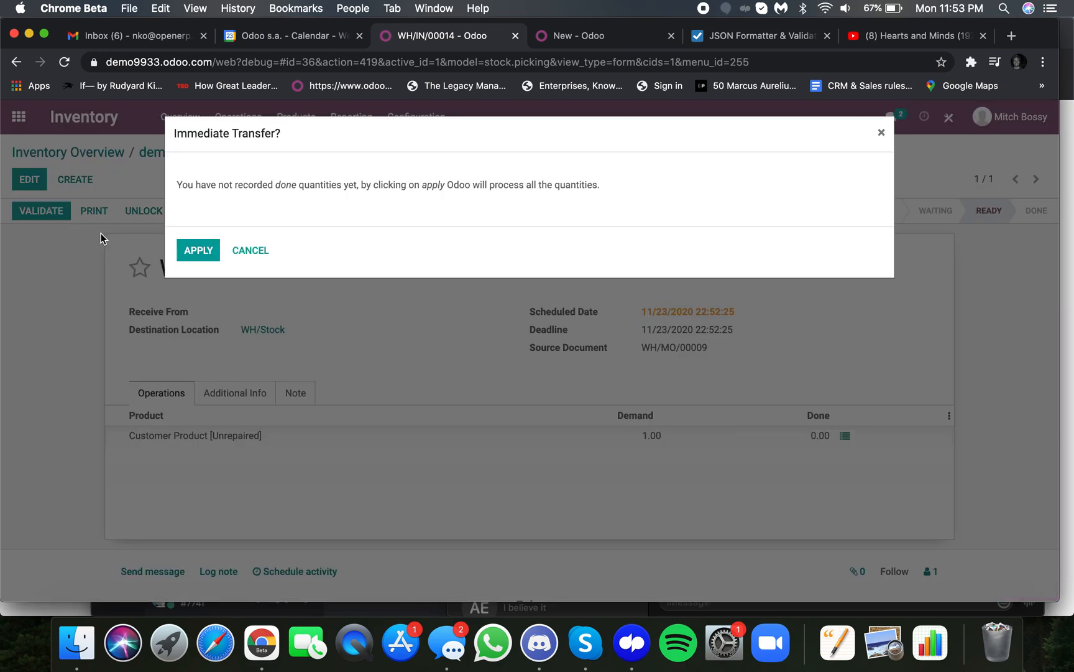
left_click(198, 250)
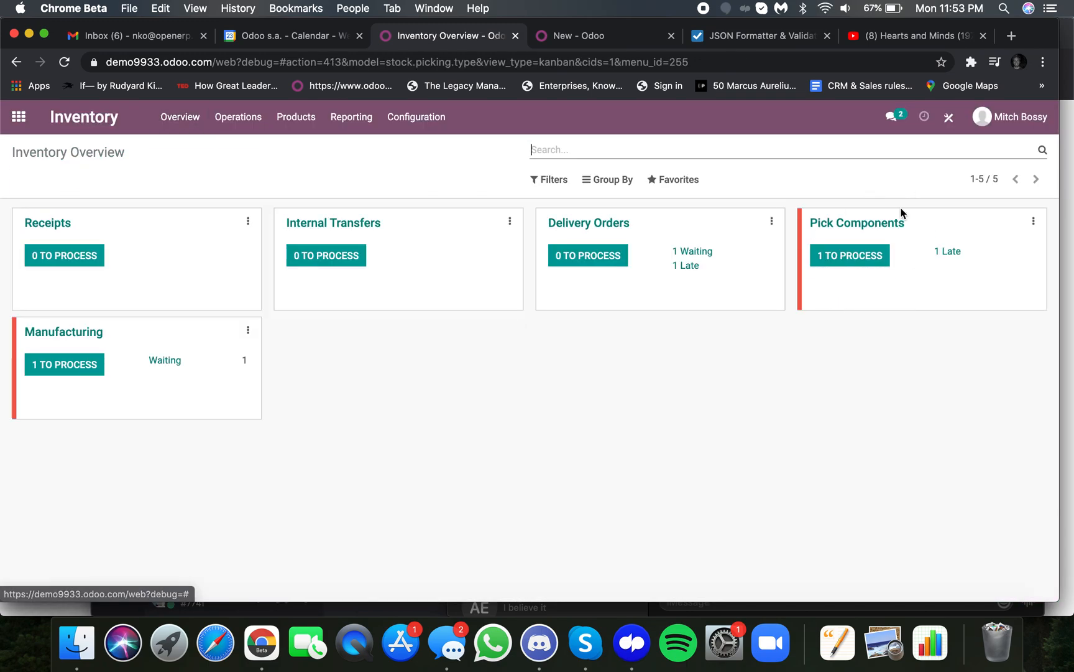
Validate component pick WH/PC/00016 and list manufacturing order WH/MO/00009 as ready to process.
left_click(849, 255)
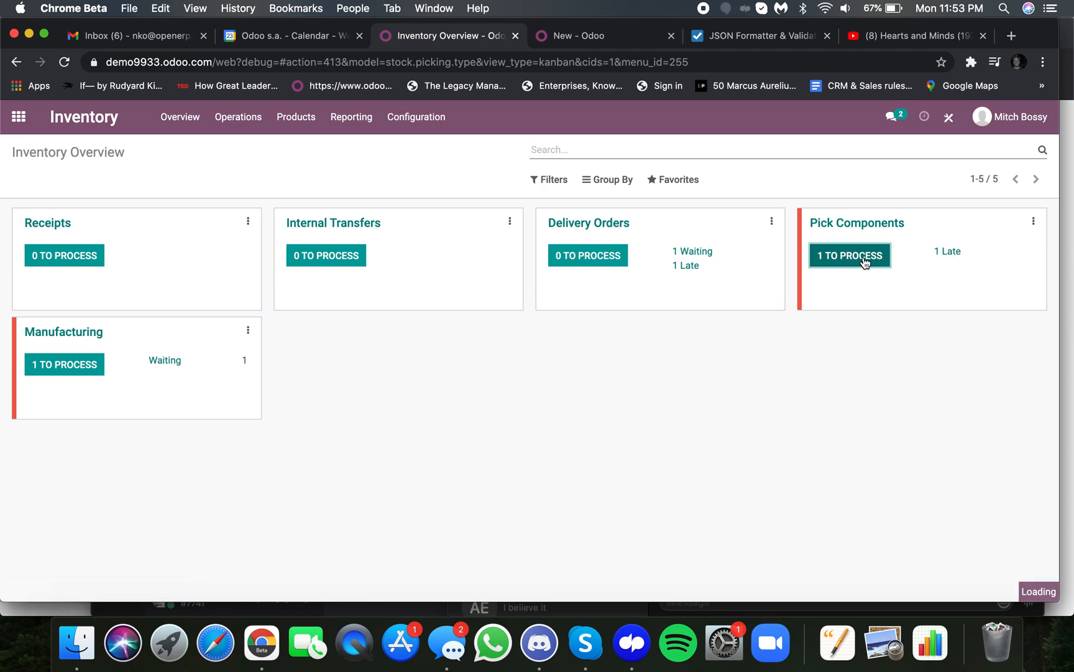
left_click(849, 255)
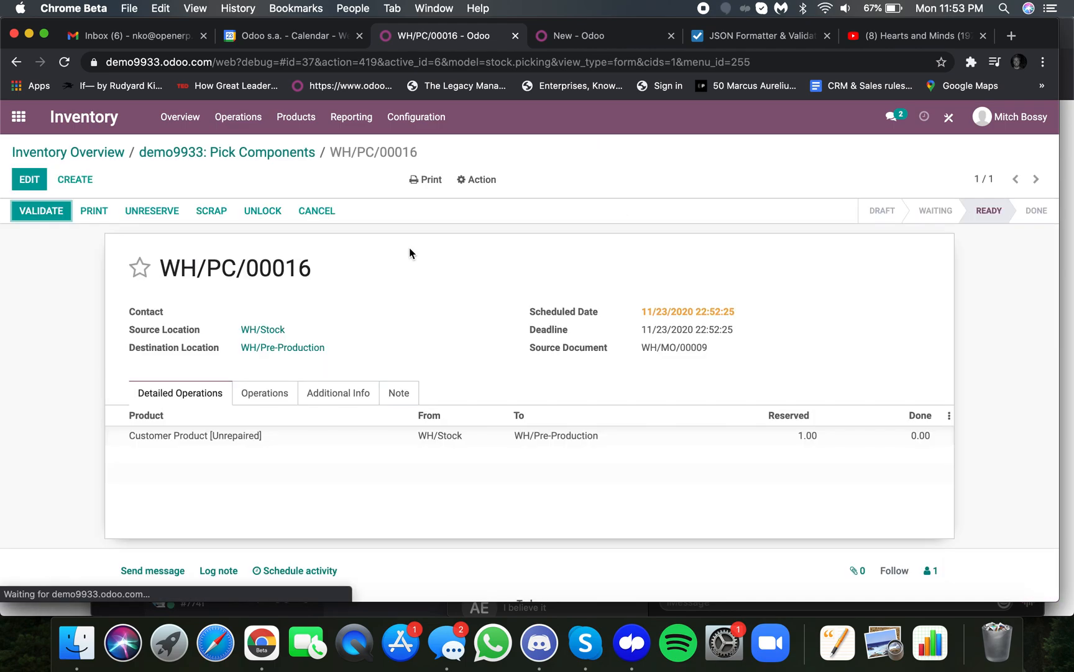
left_click(41, 210)
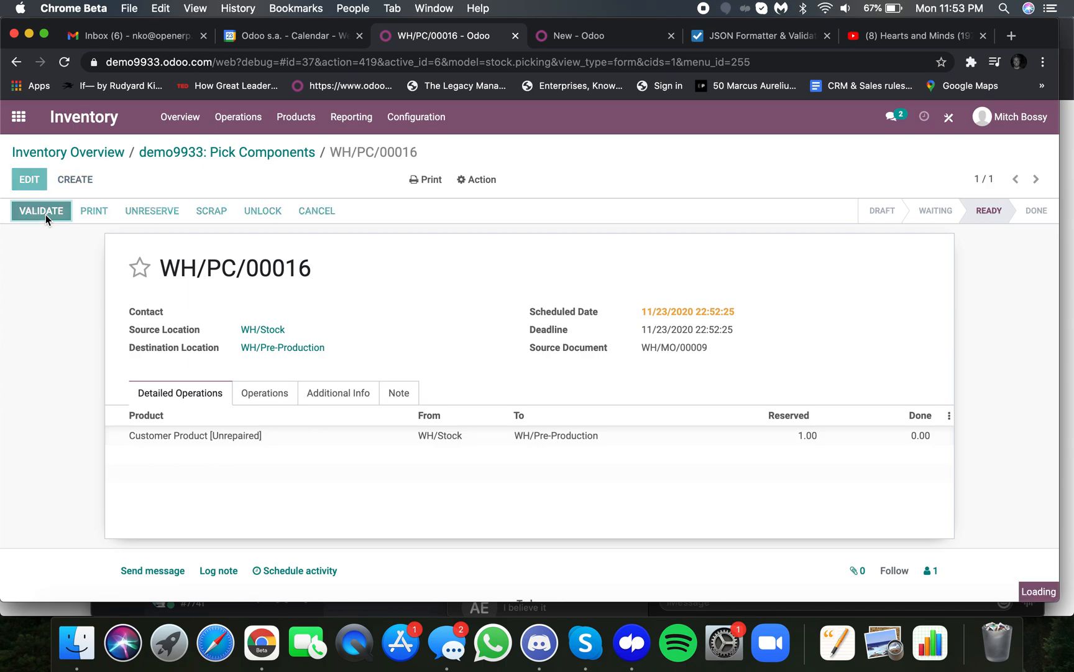
left_click(40, 210)
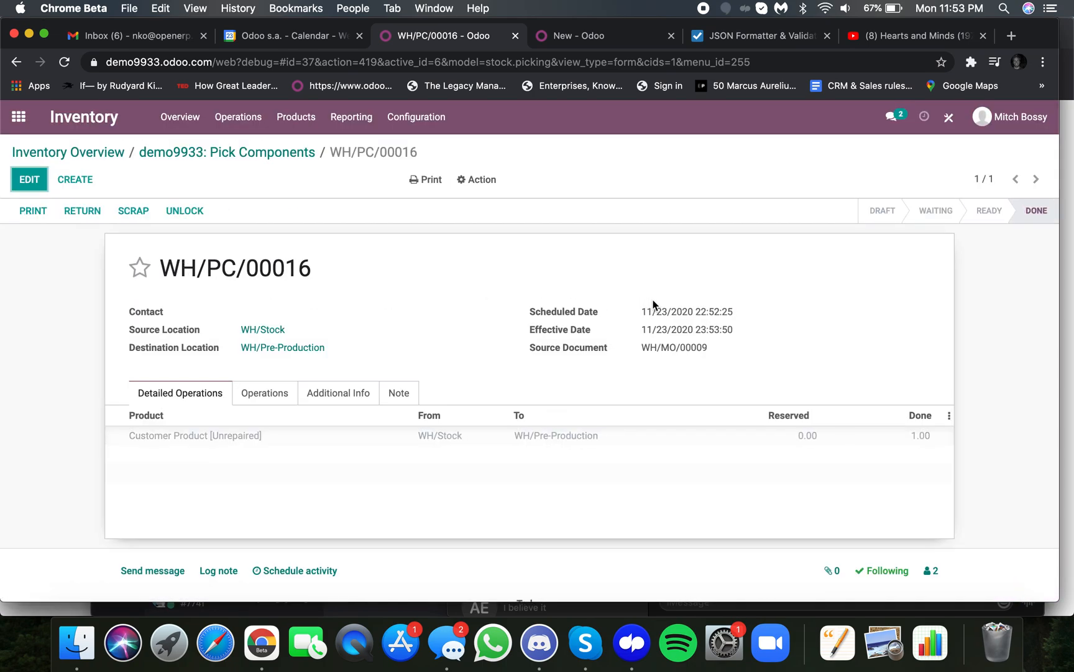
left_click(179, 117)
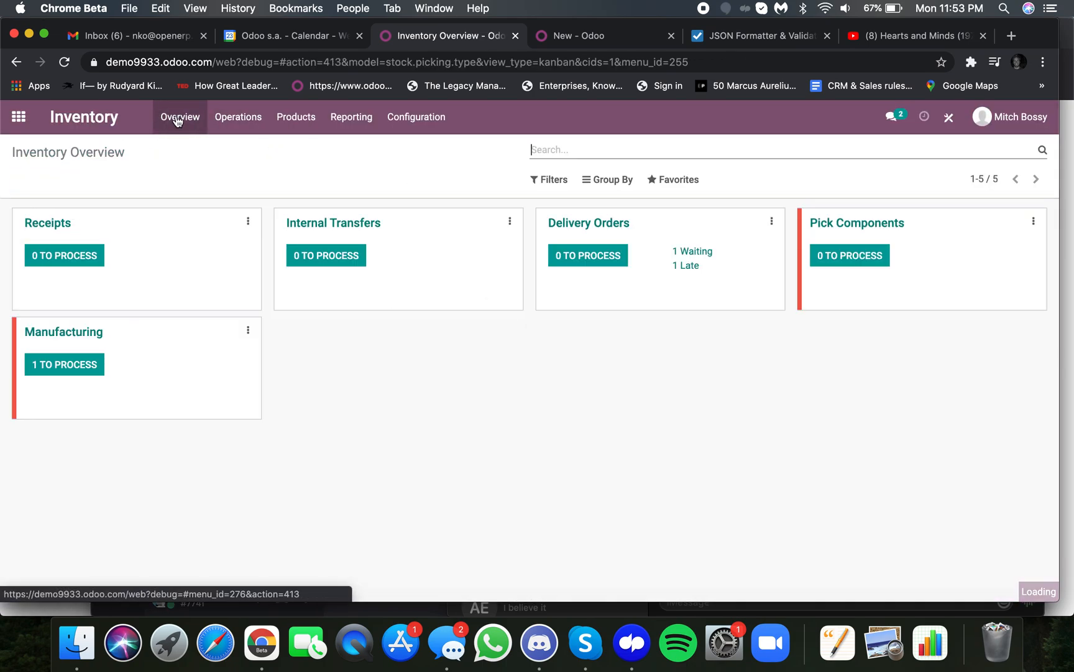
left_click(63, 364)
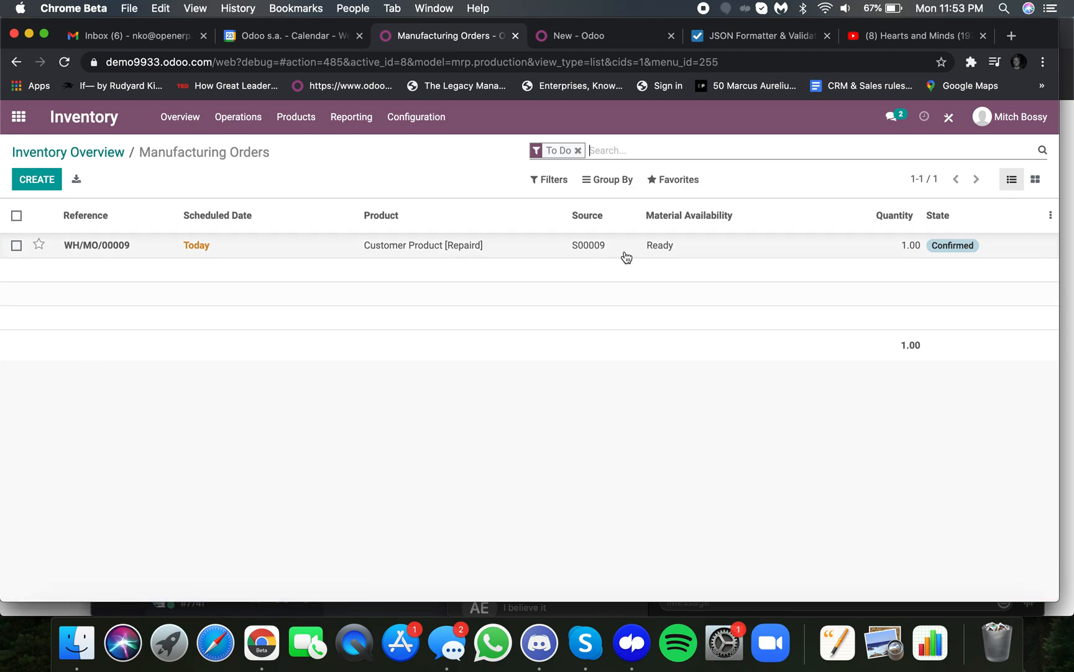
mouse_move(675, 252)
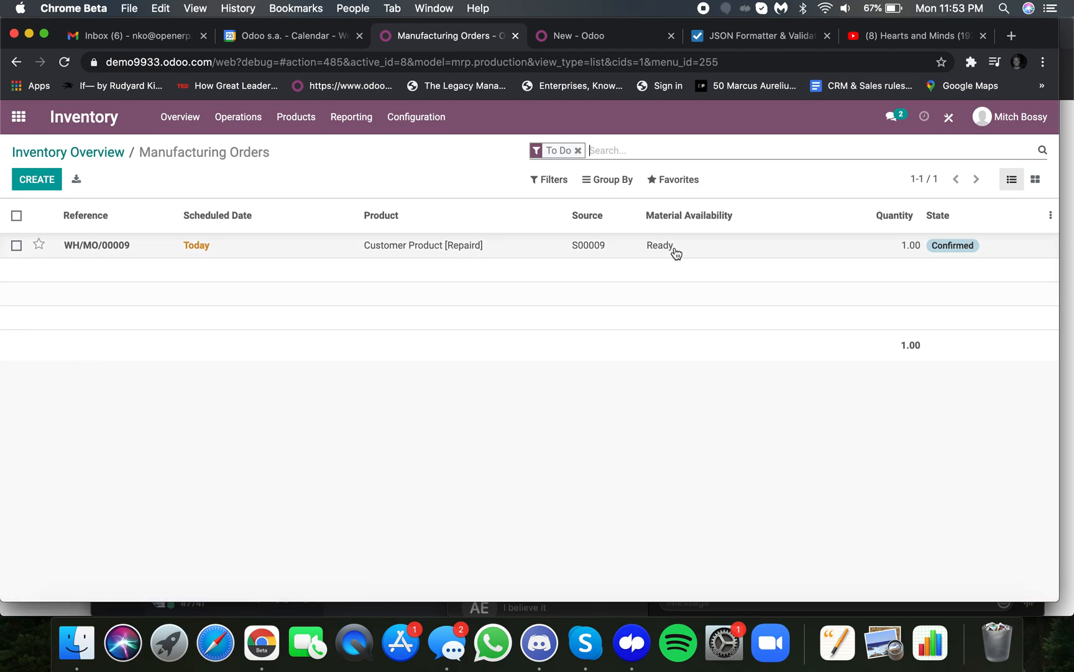
Edit WH/MO/00009 to add Material 4 with 2.00 to consume on the Components tab.
left_click(96, 245)
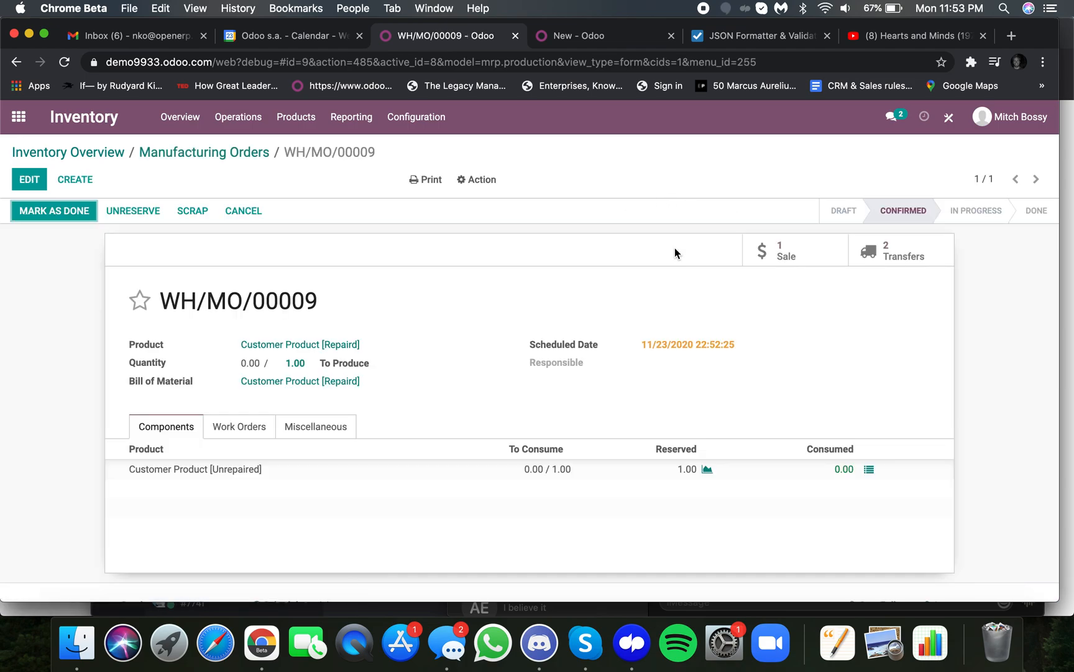
mouse_move(552, 287)
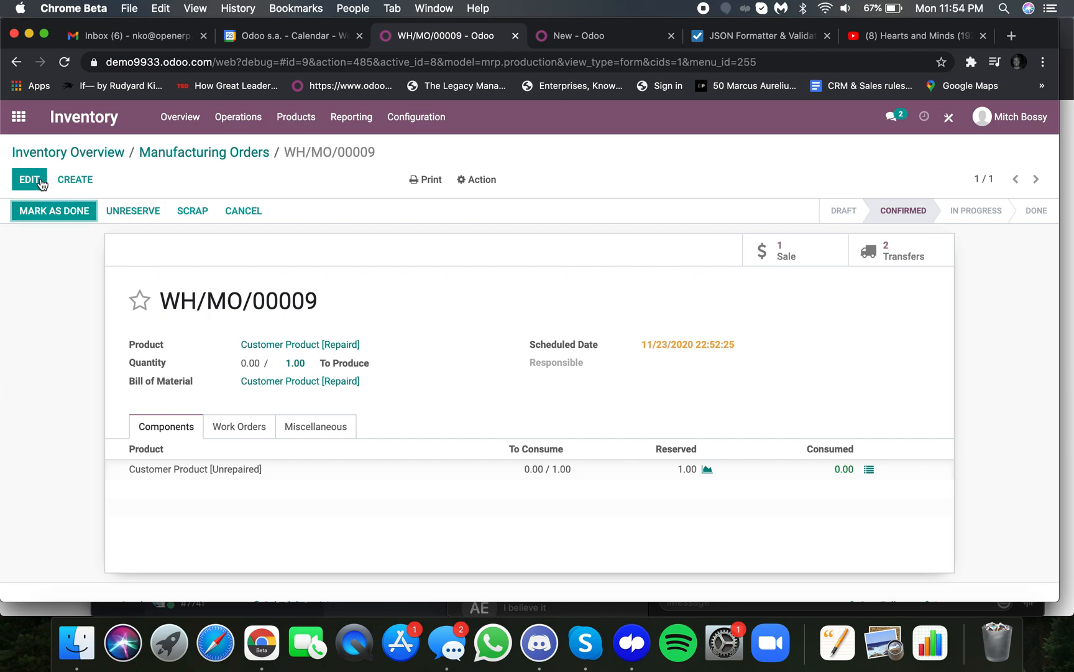
left_click(28, 179)
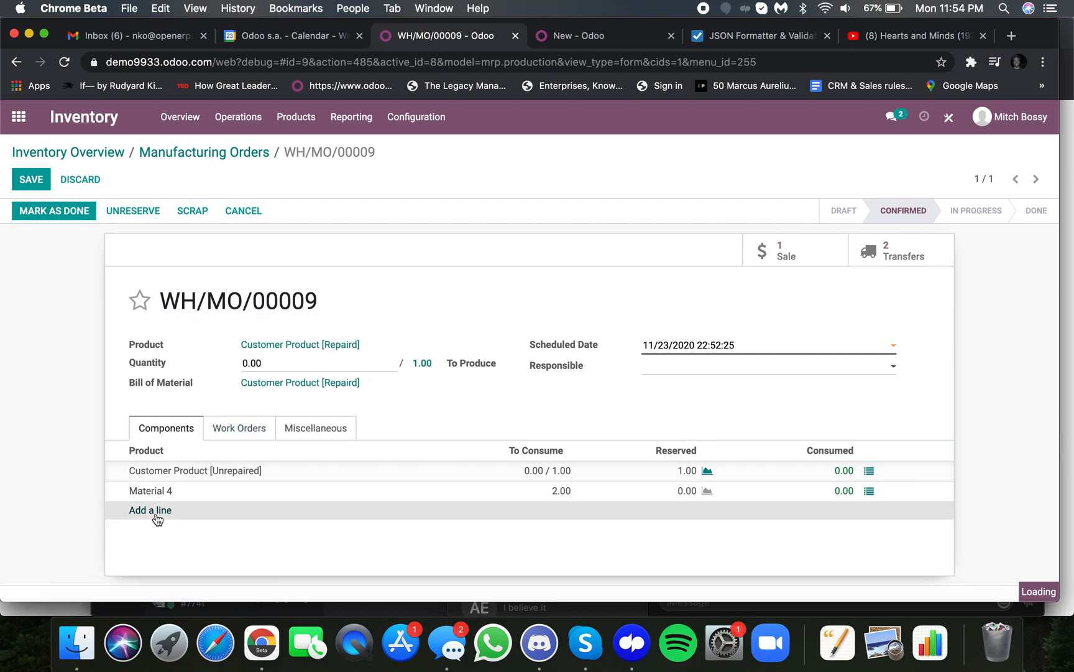
Create product Material 8 with vendor TBD and add it as a component with 10.00 to consume.
type("Material 8")
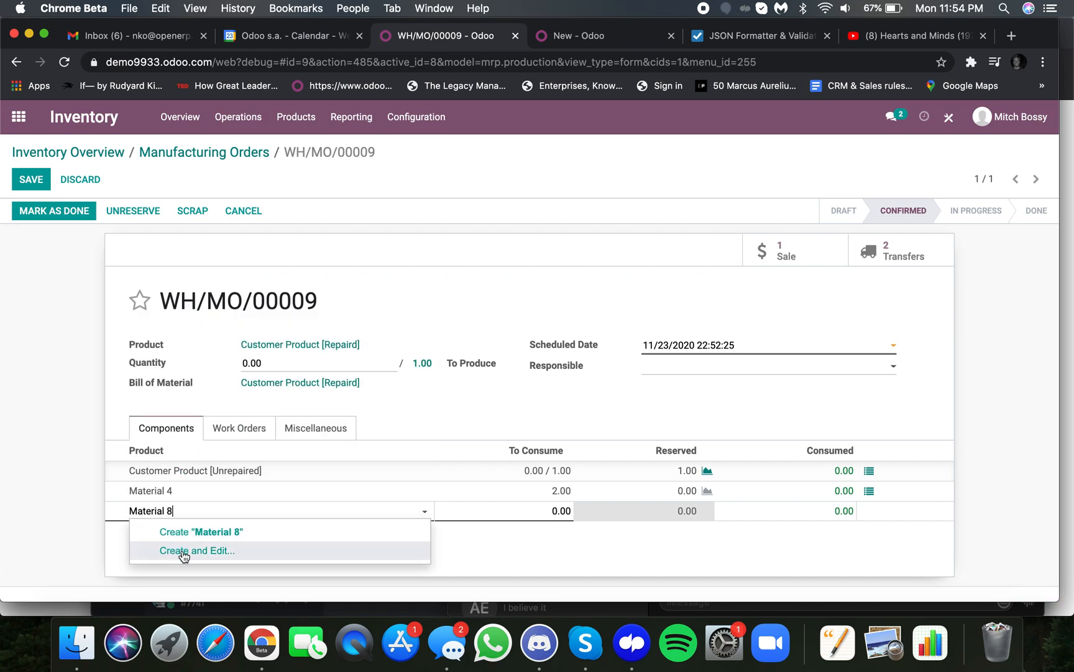
left_click(197, 550)
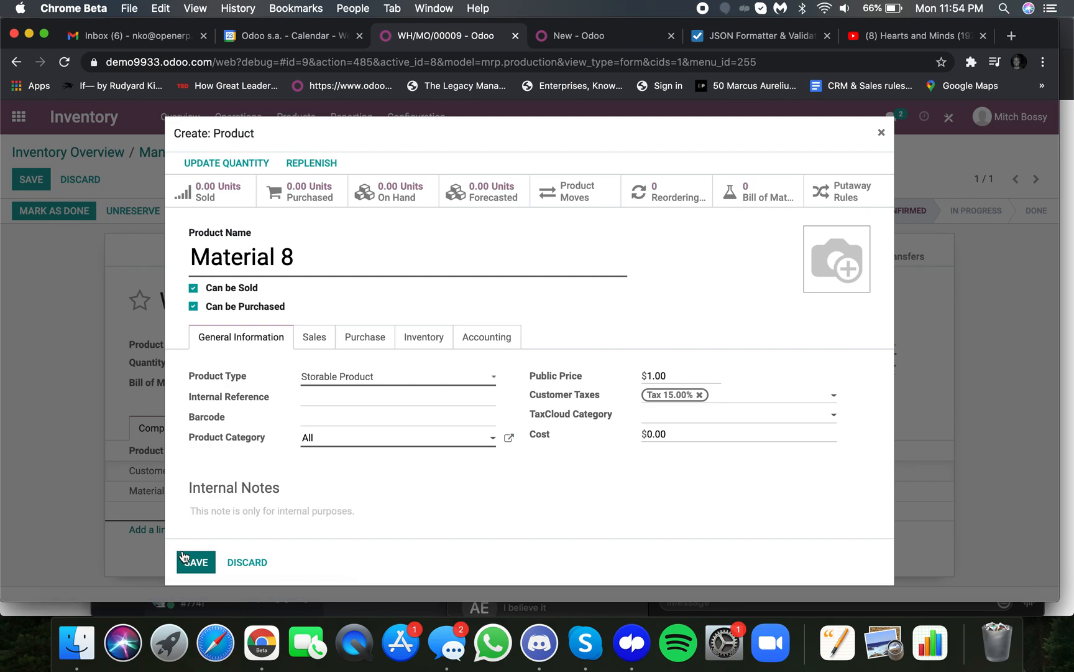
mouse_move(421, 364)
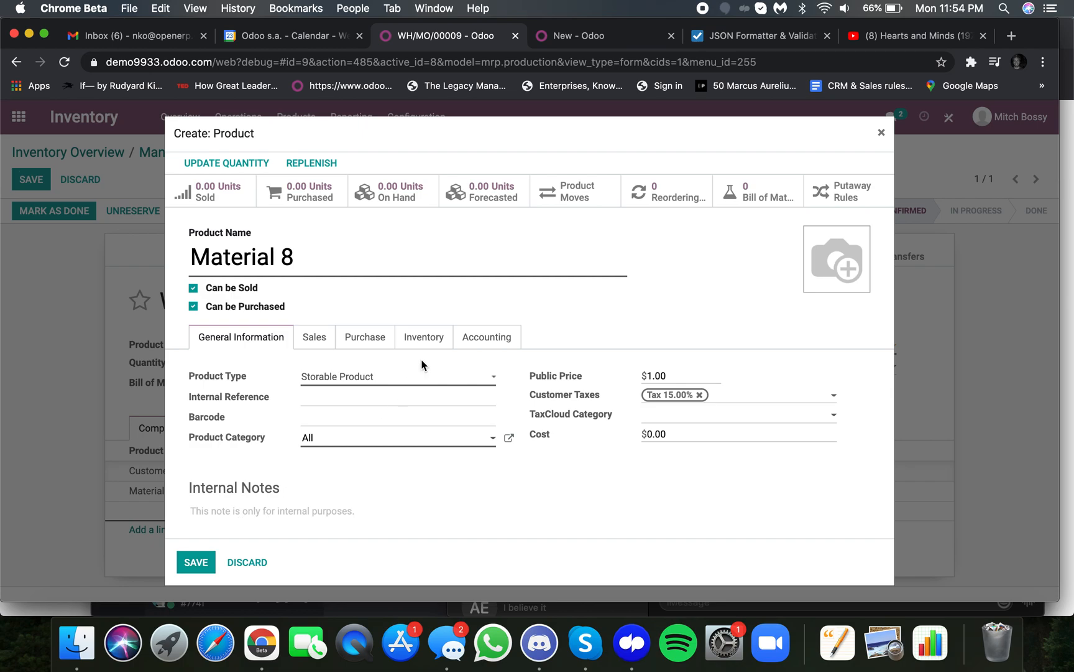
left_click(424, 337)
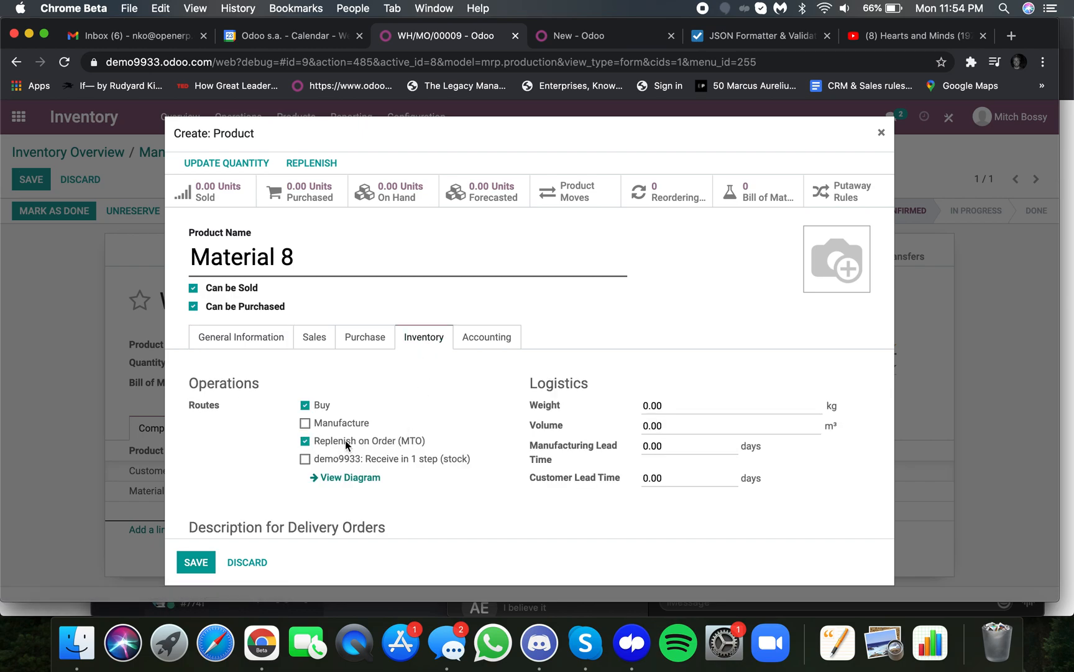
left_click(365, 337)
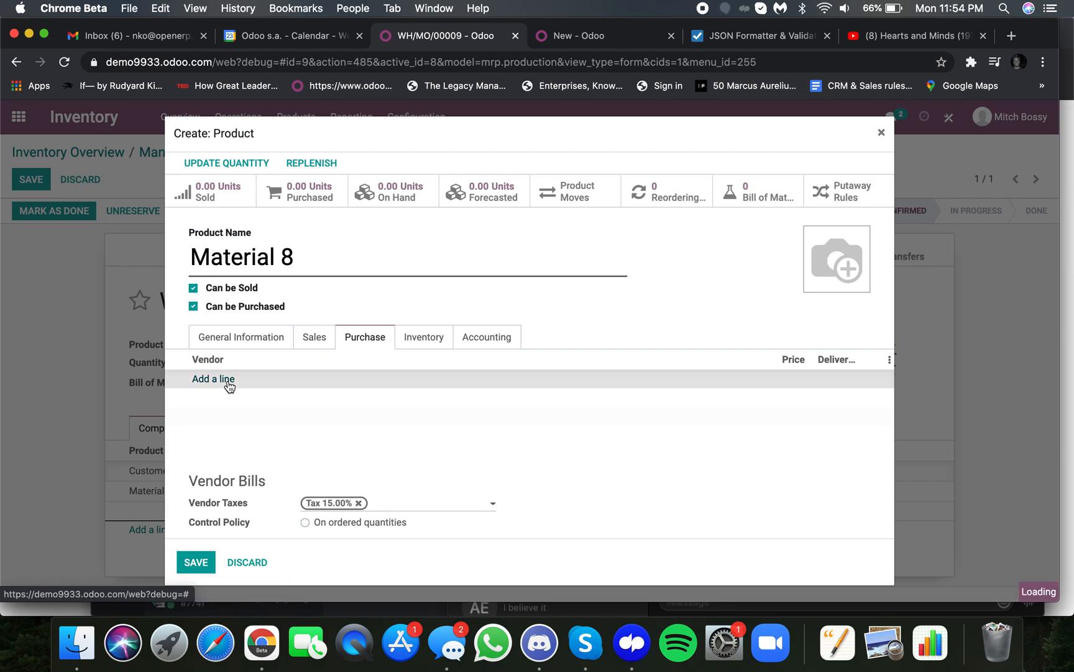
left_click(212, 378)
type("Vendor TBD")
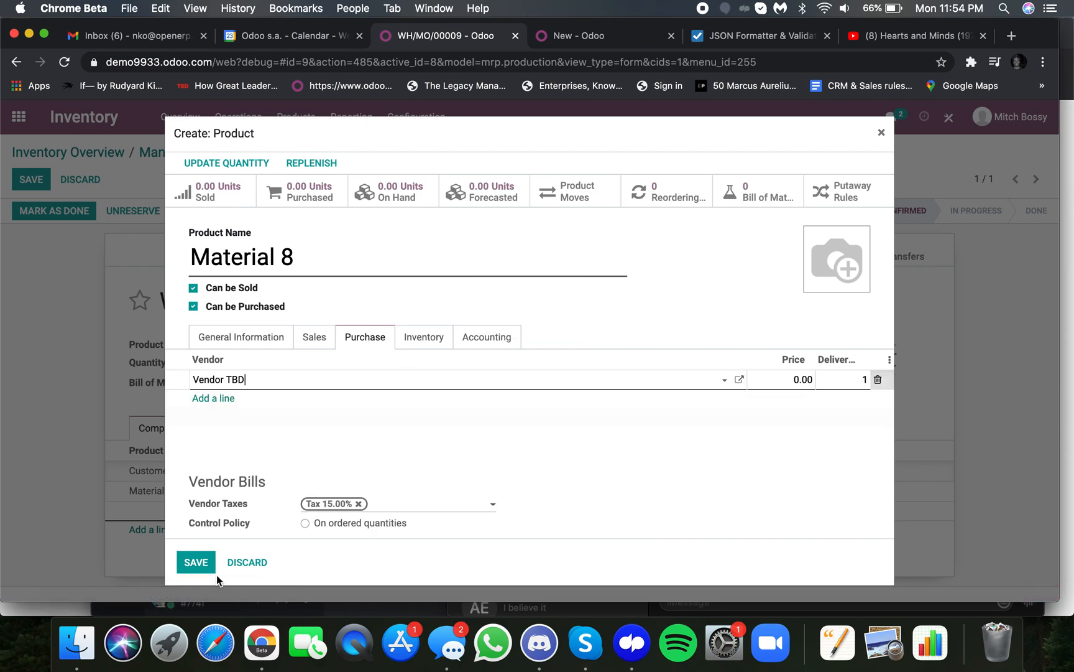
left_click(195, 562)
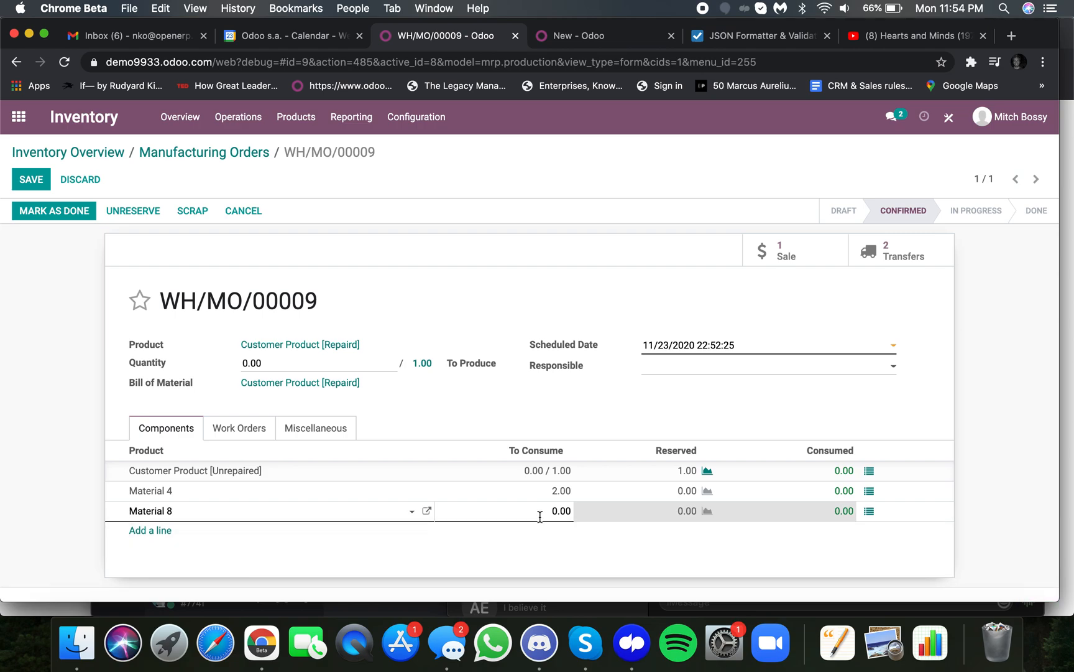
type("10.00")
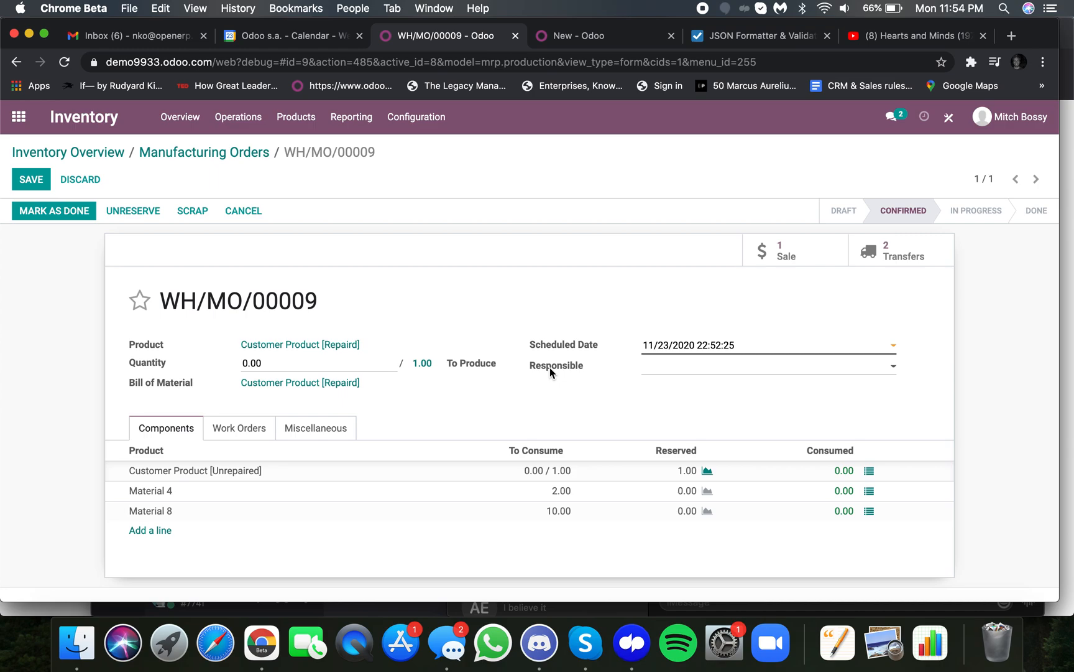
mouse_move(164, 497)
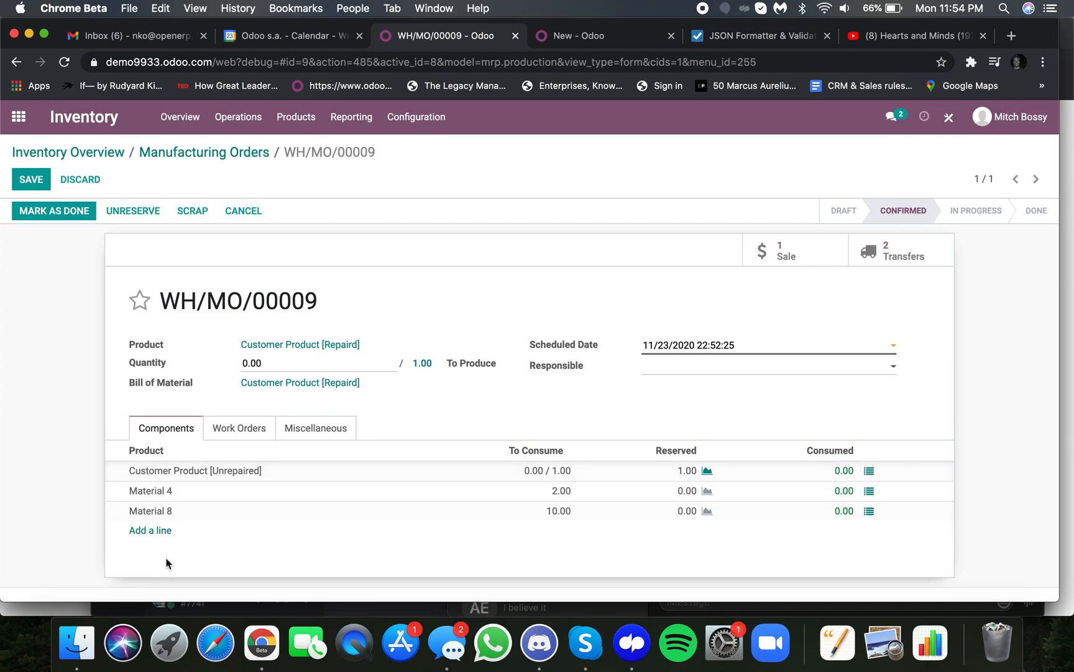
mouse_move(195, 491)
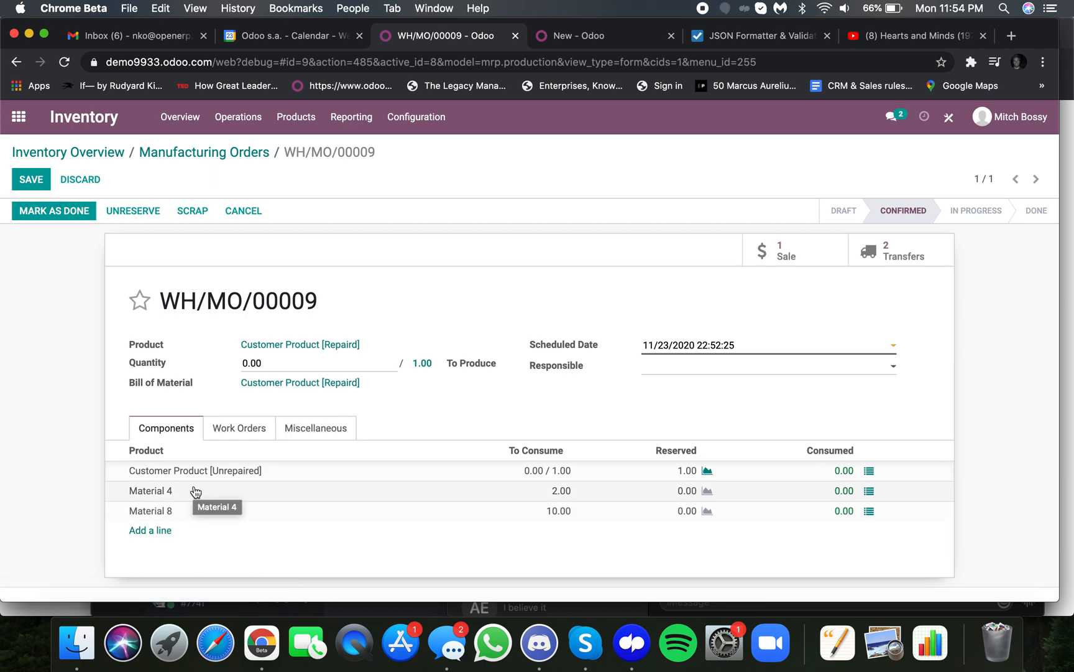
left_click(238, 428)
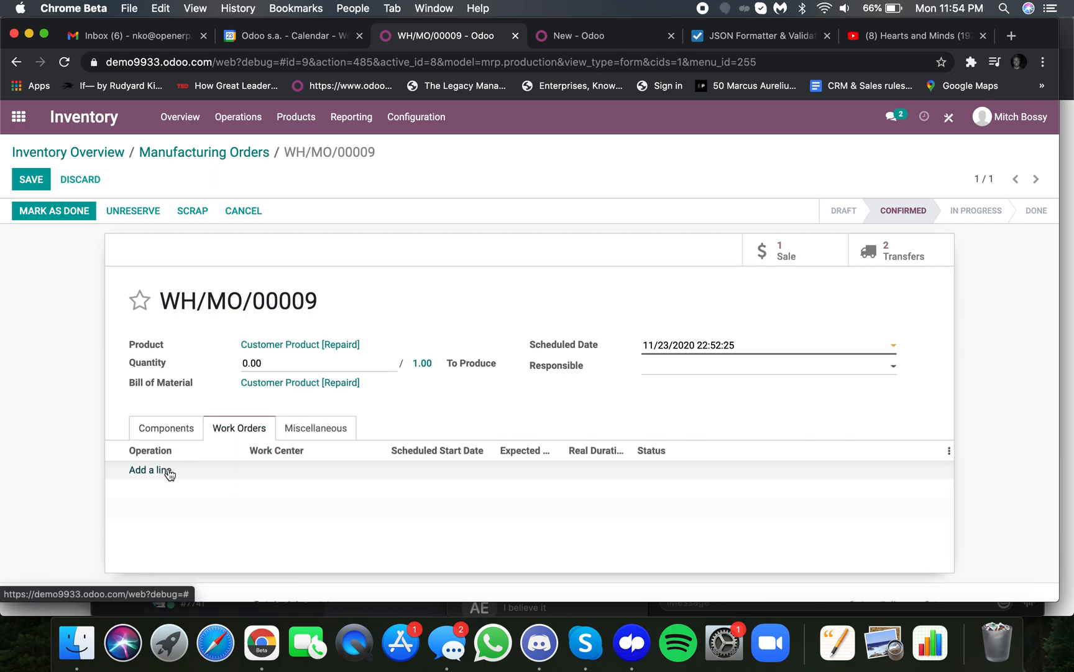
Assign Work Center 1 to Assemble and a new Work Center 3 to Finish, with durations 05:00 and 10:00.
left_click(146, 469)
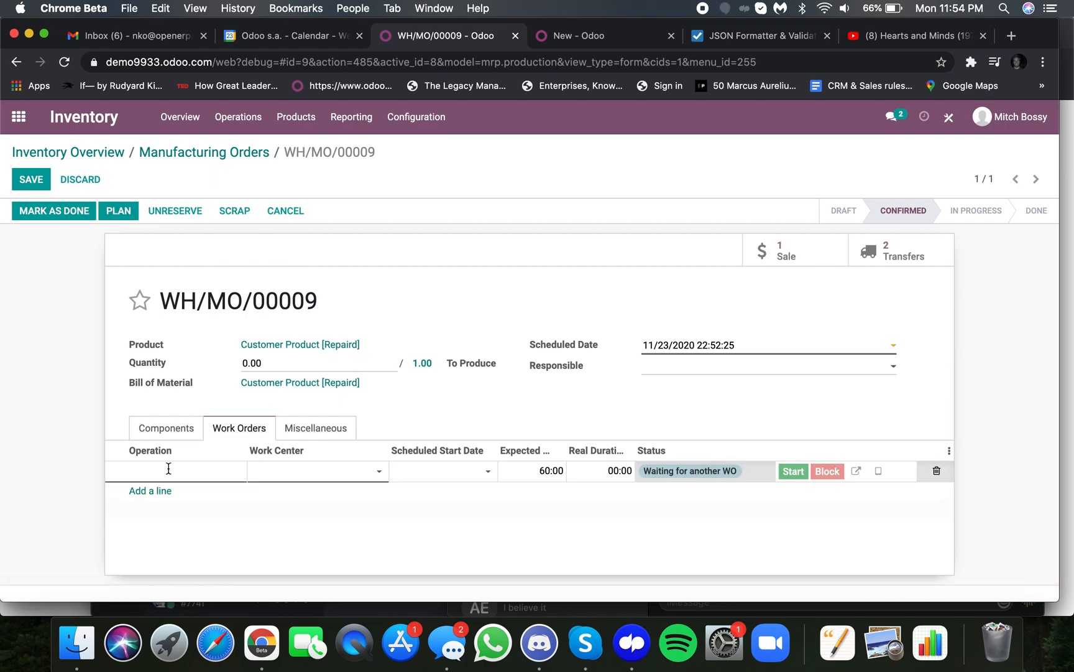
type("Ass")
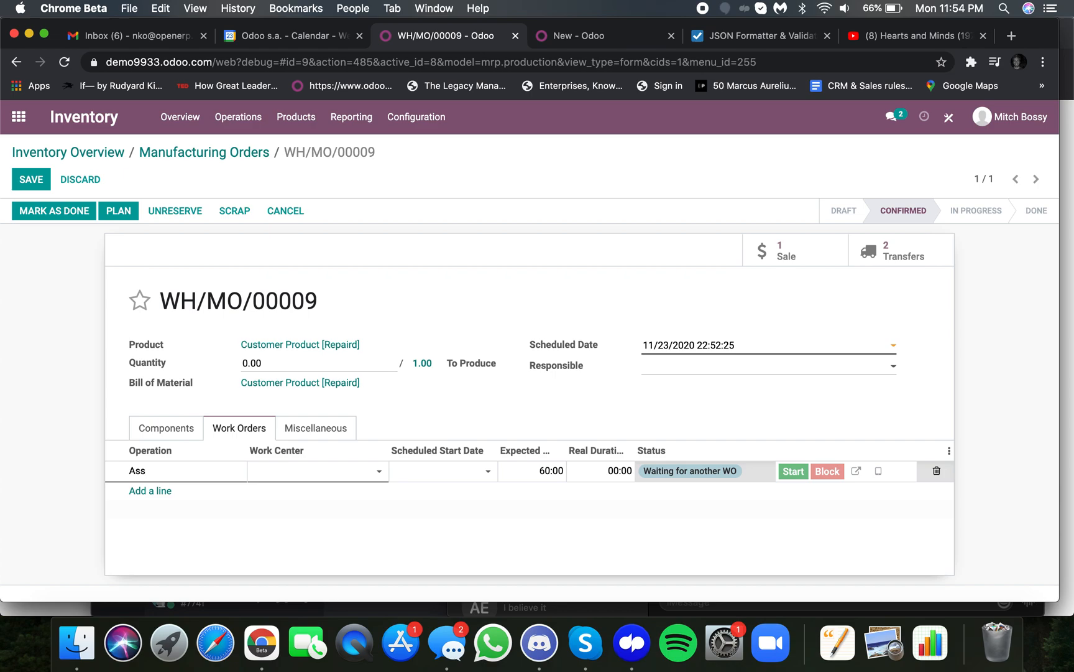
left_click(316, 471)
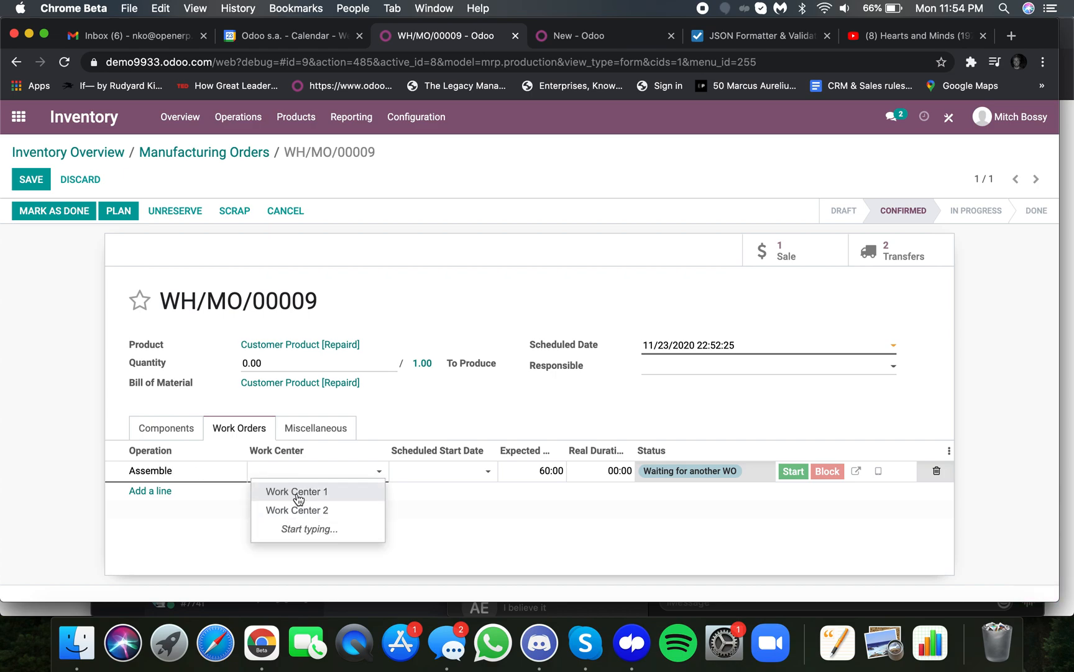
left_click(297, 491)
type("Finish")
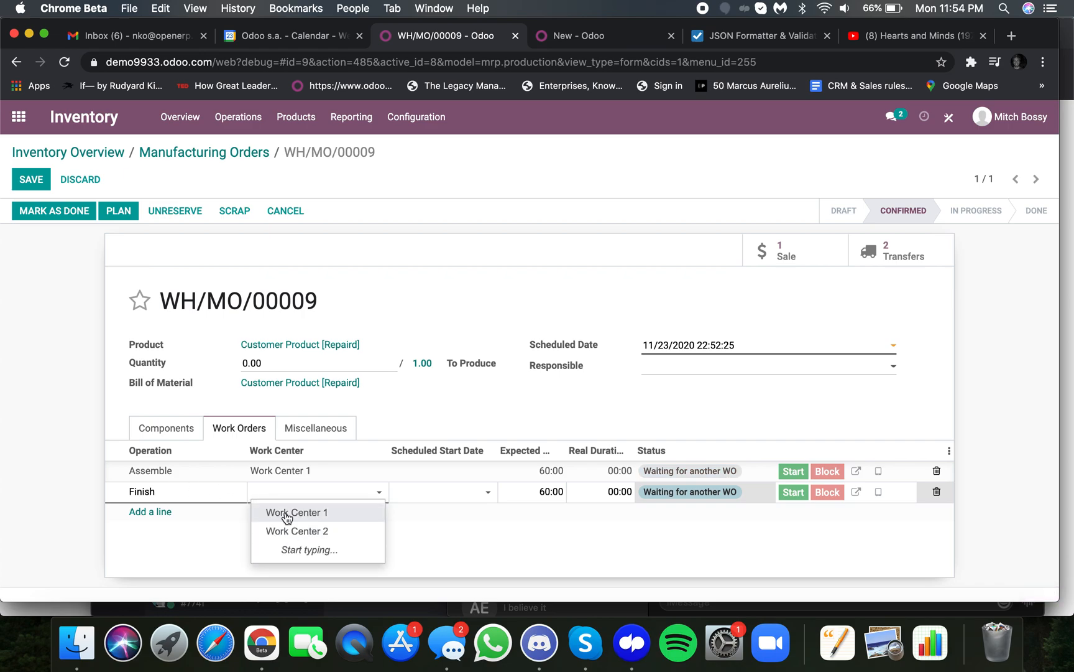
left_click(298, 530)
type("Work Center 3")
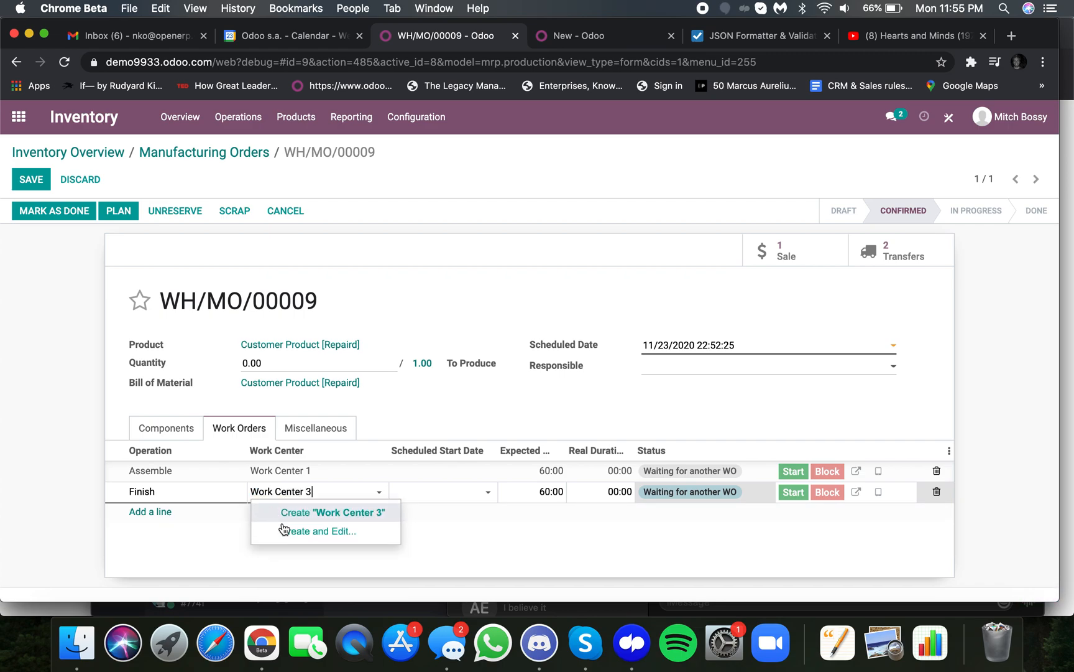
left_click(317, 529)
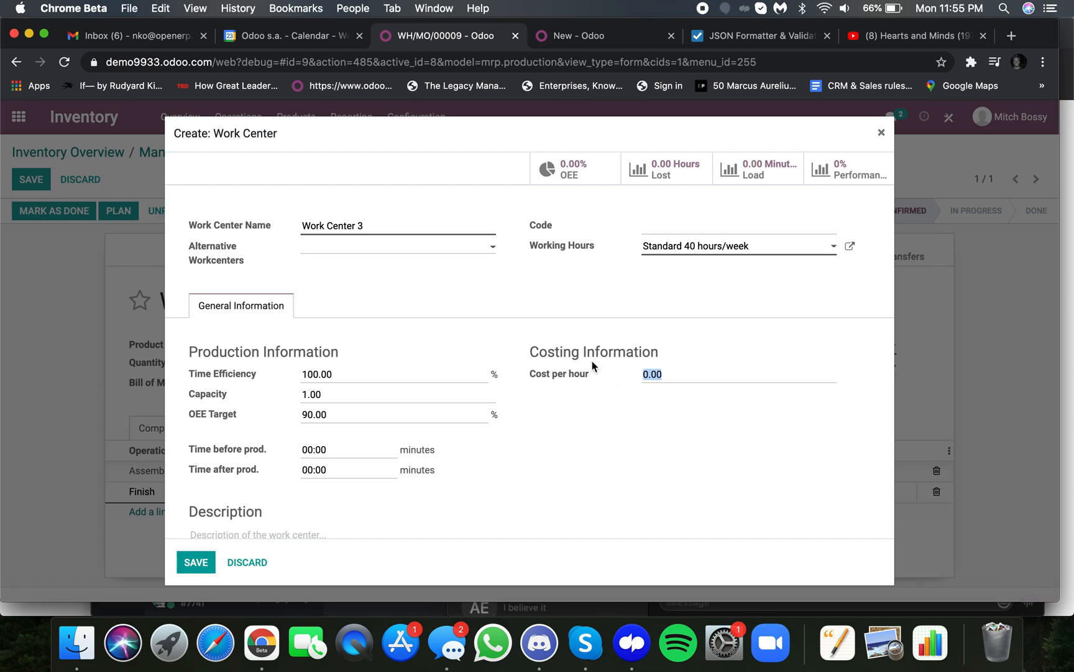
left_click(195, 562)
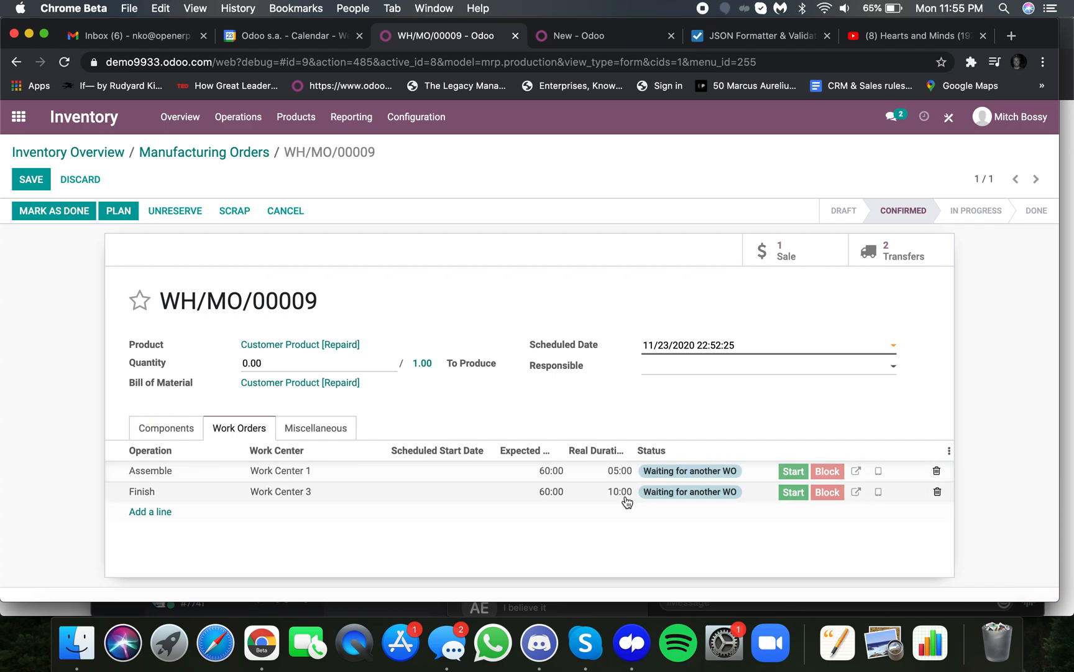
Save WH/MO/00009 and view the generated RFQ P00009 for Material 4 and Material 8.
left_click(165, 428)
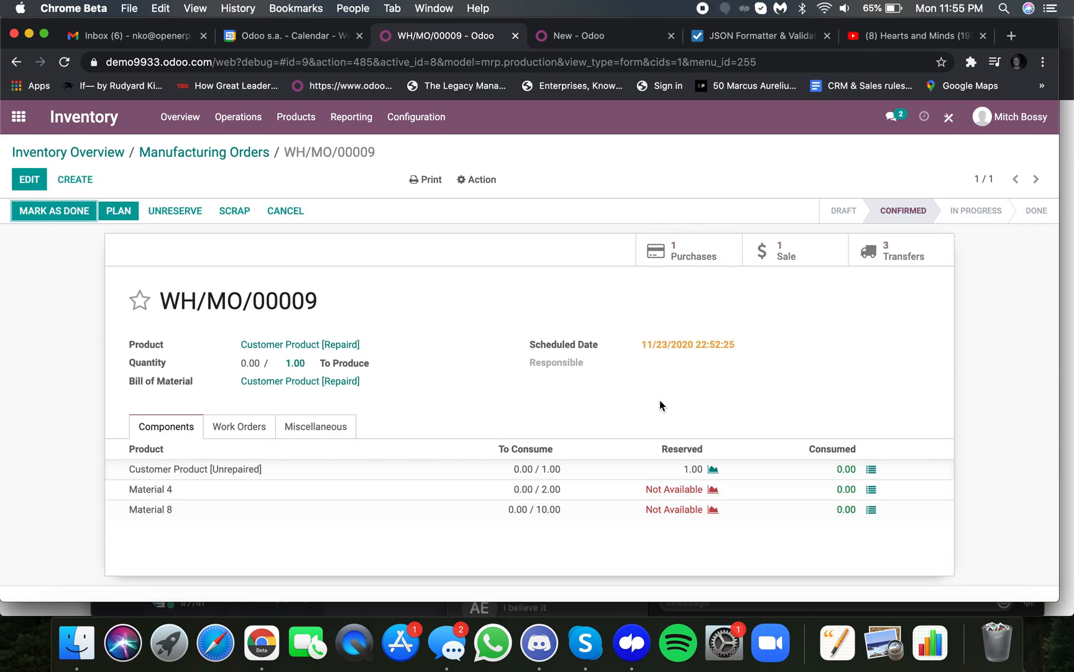
mouse_move(691, 265)
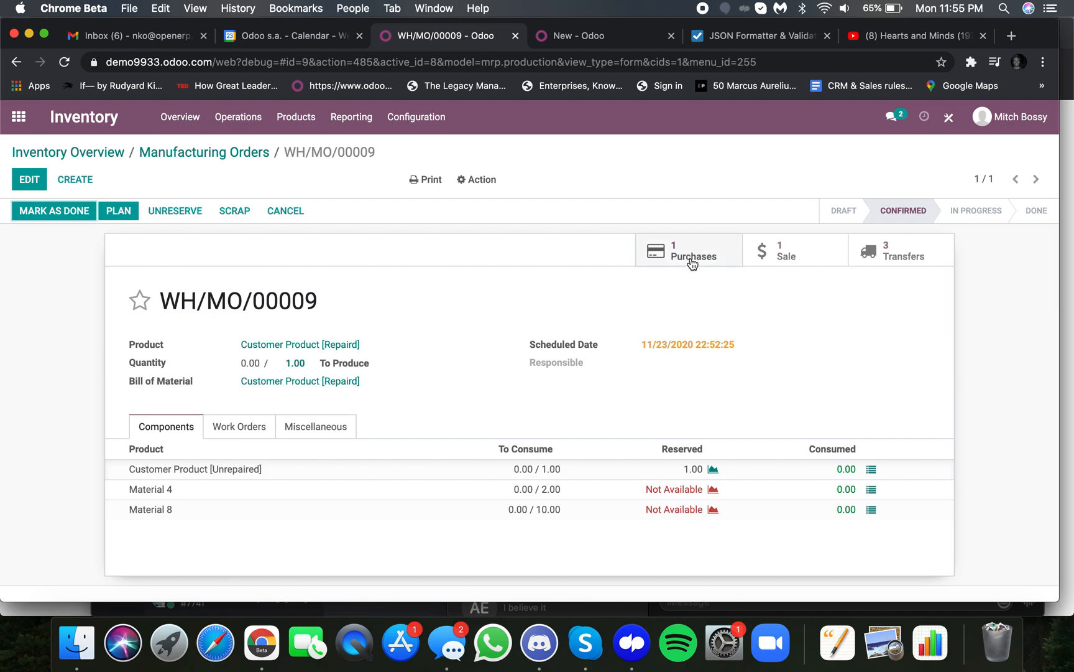
left_click(693, 250)
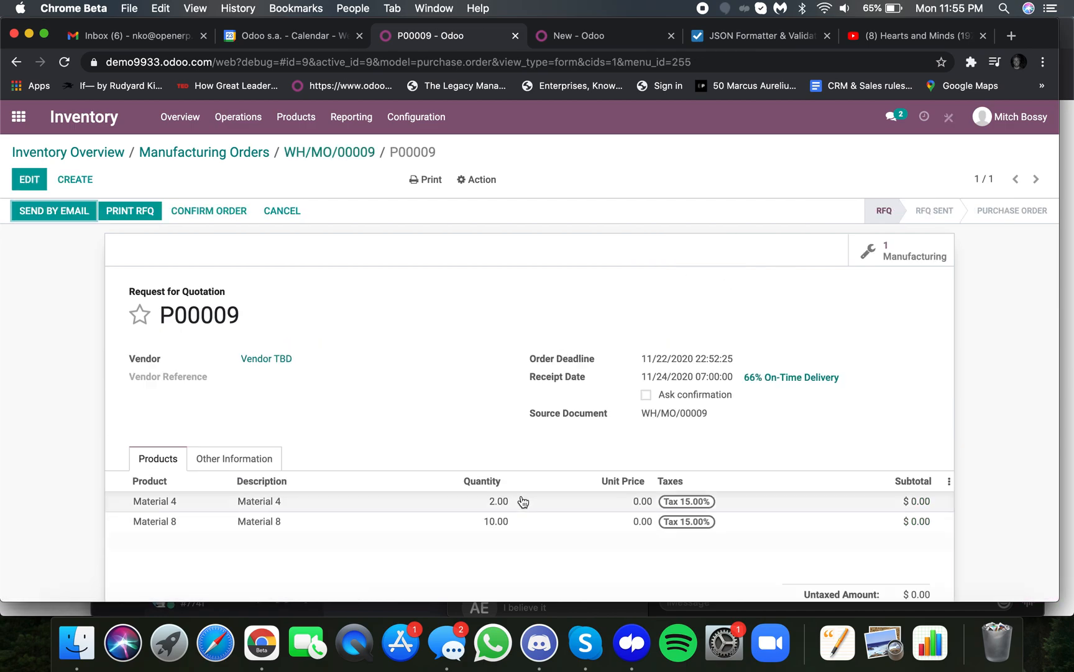
mouse_move(491, 512)
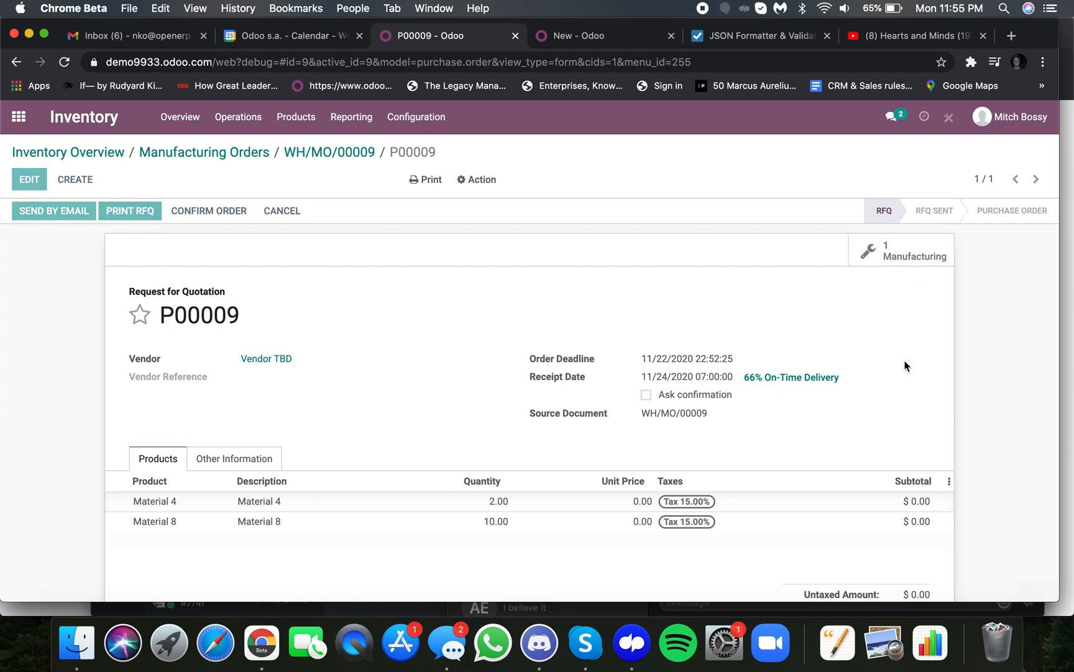
left_click(17, 117)
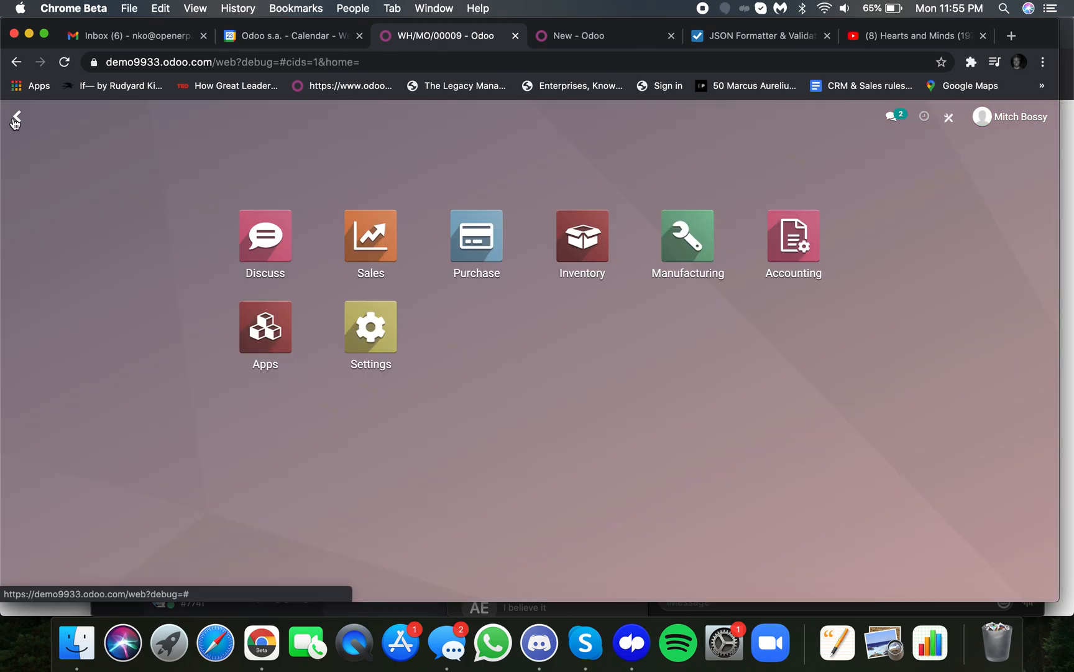
Find and open request for quotation P00009 in the Purchase app.
left_click(475, 237)
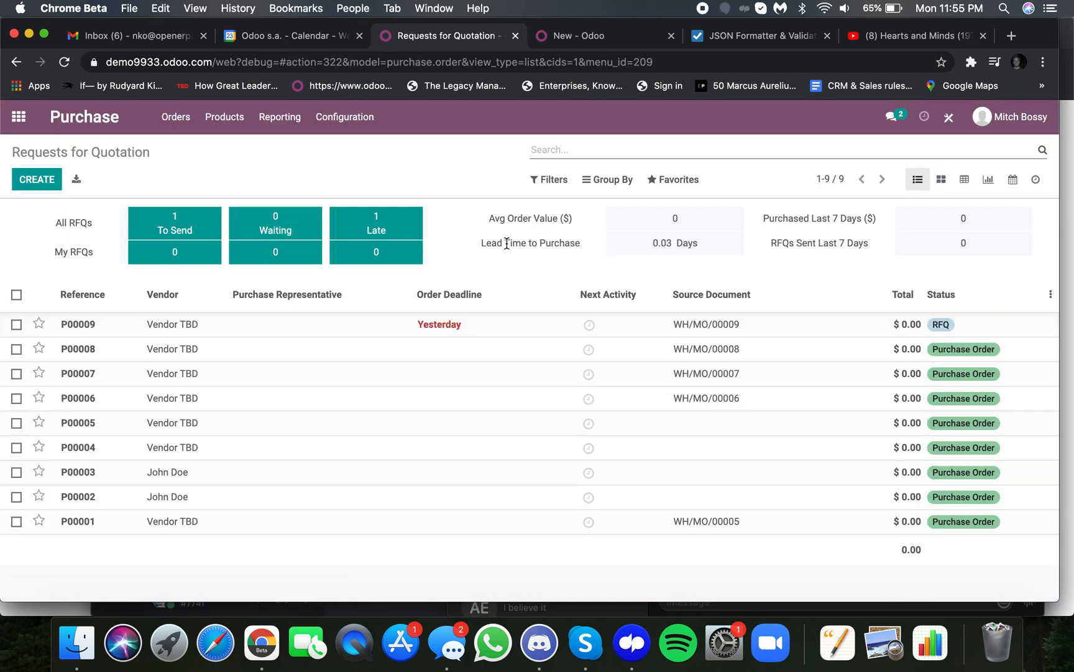
left_click(678, 179)
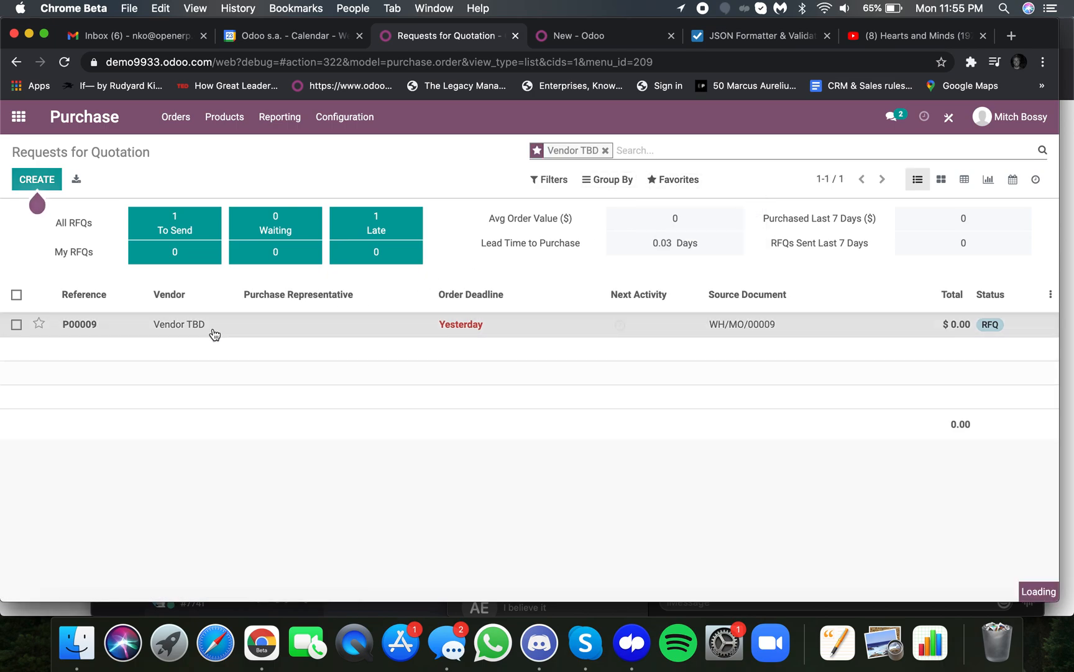
left_click(78, 323)
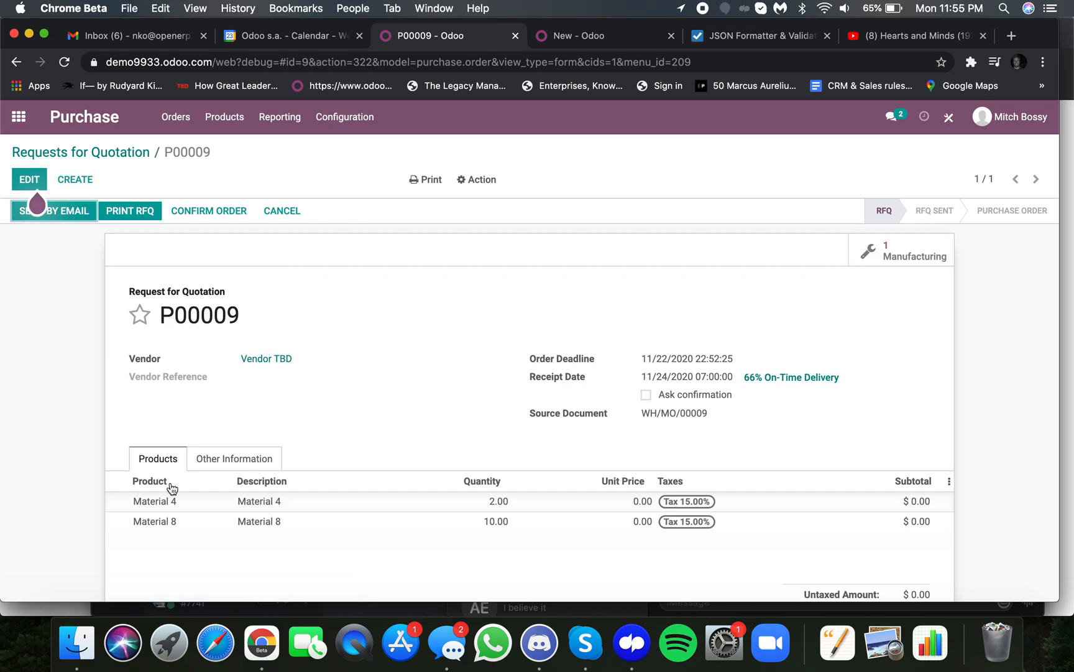
scroll("down", 3)
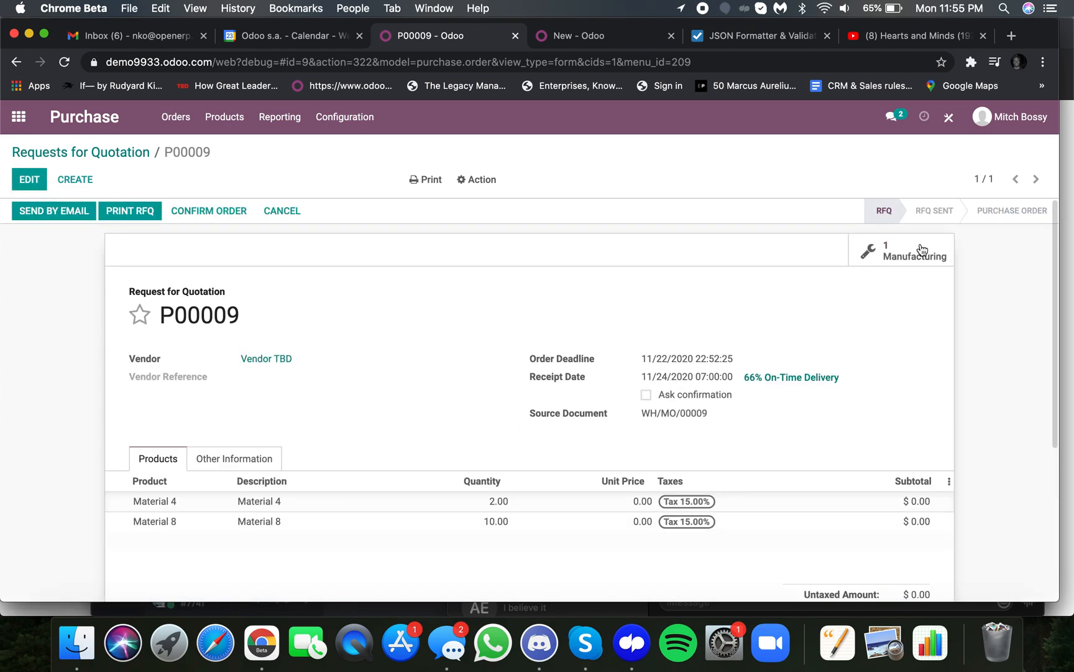
Check the linked manufacturing order, then confirm P00009 for 2 Material 4 and 10 Material 8.
left_click(918, 256)
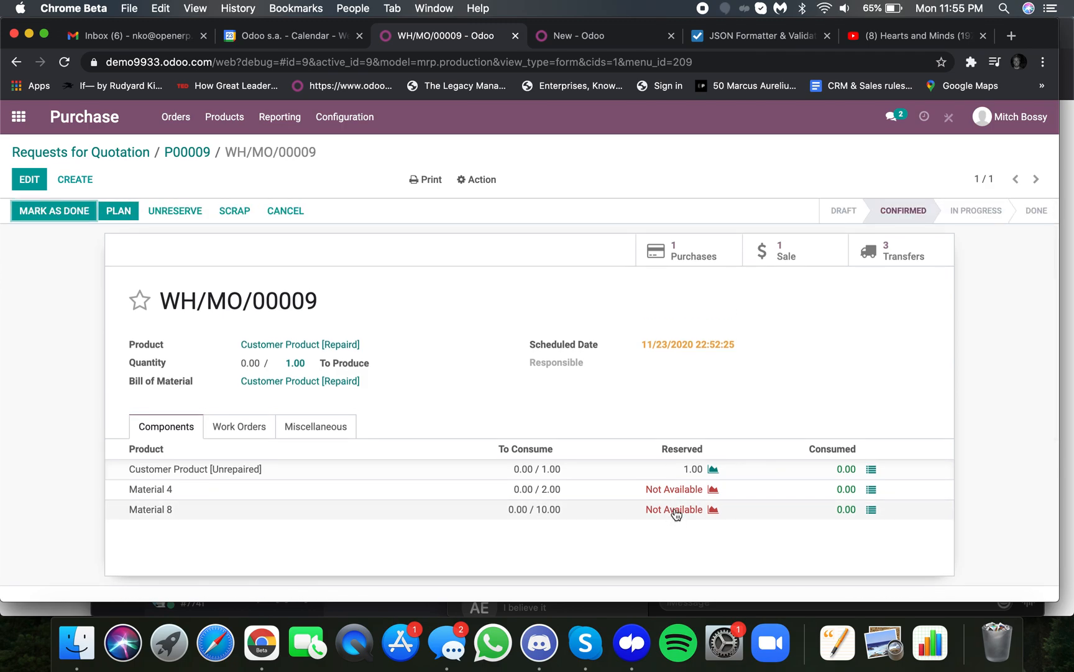
left_click(187, 152)
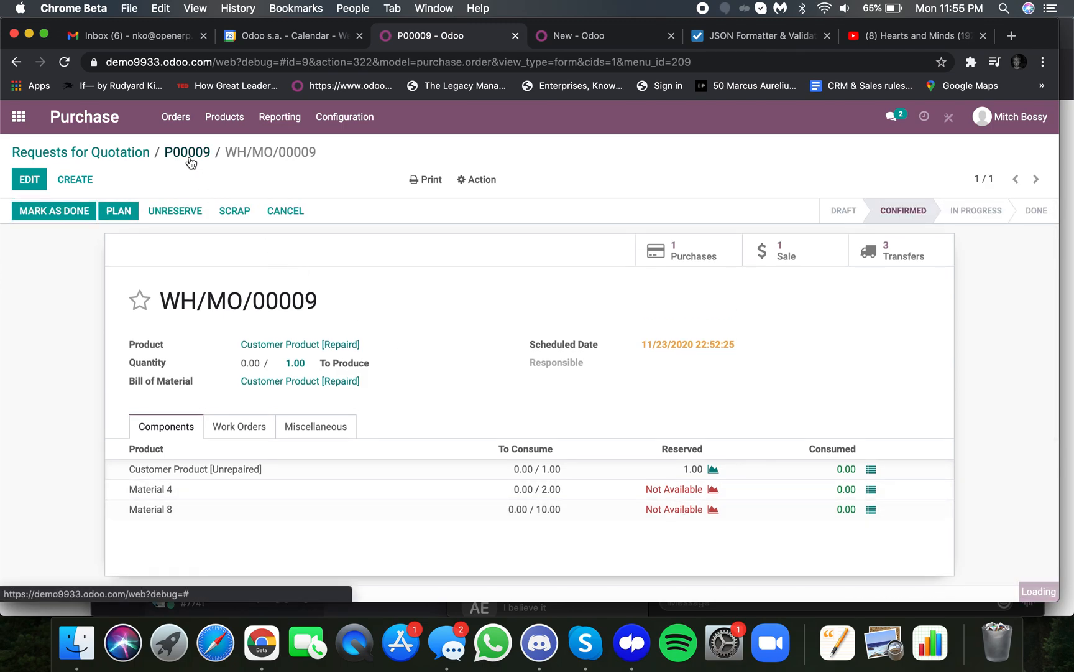
left_click(187, 152)
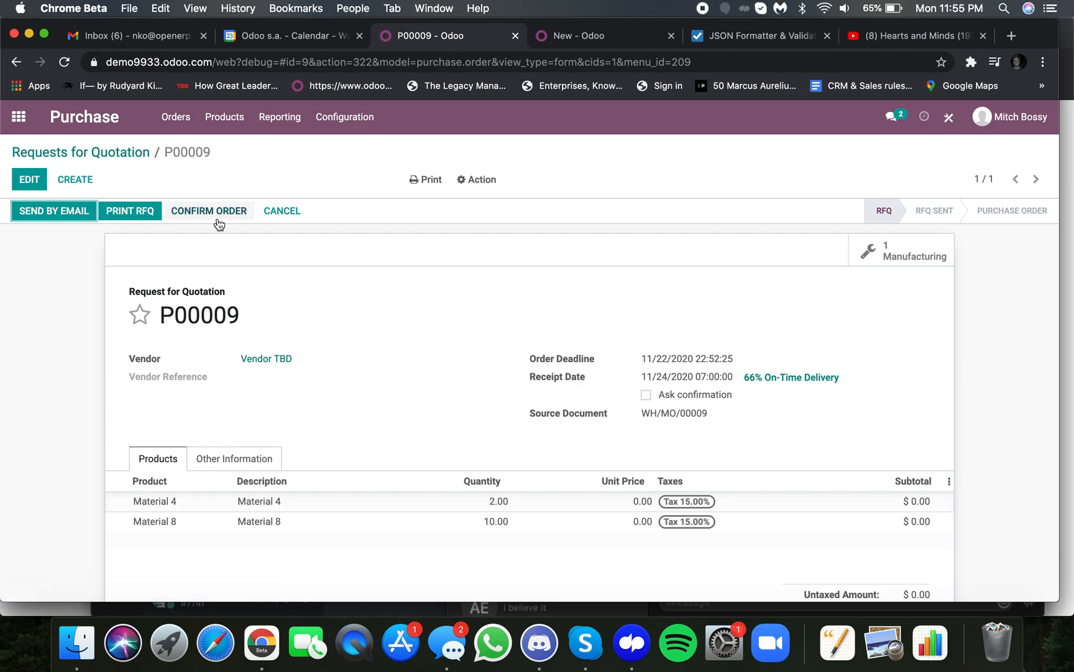
left_click(209, 210)
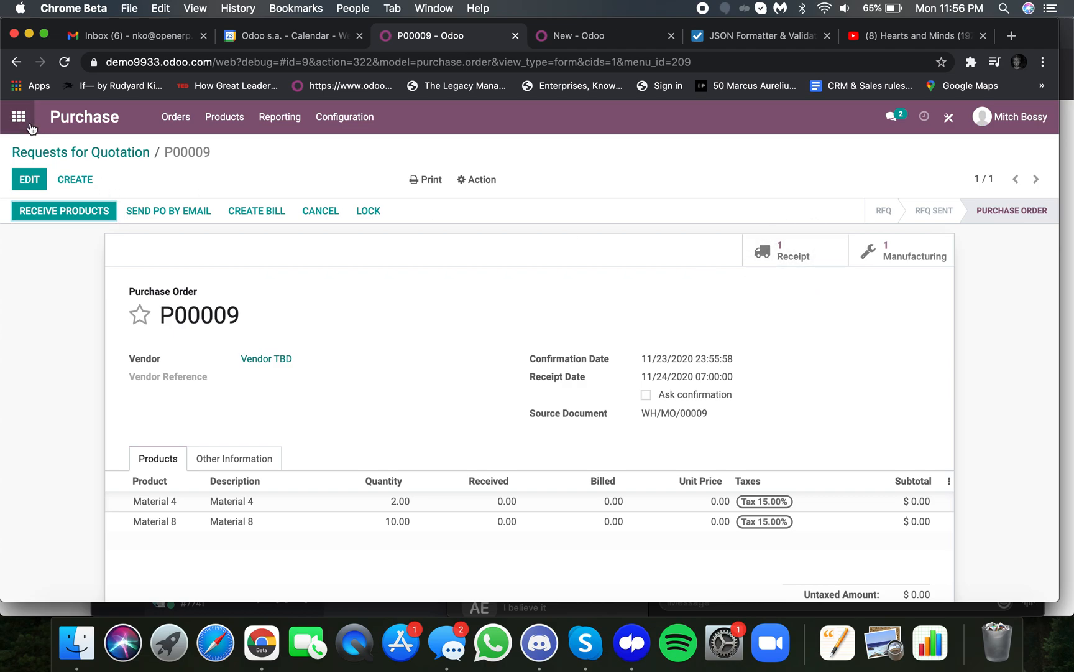
Receive the purchased materials by processing incoming receipt WH/IN/00015 from P00009.
left_click(793, 252)
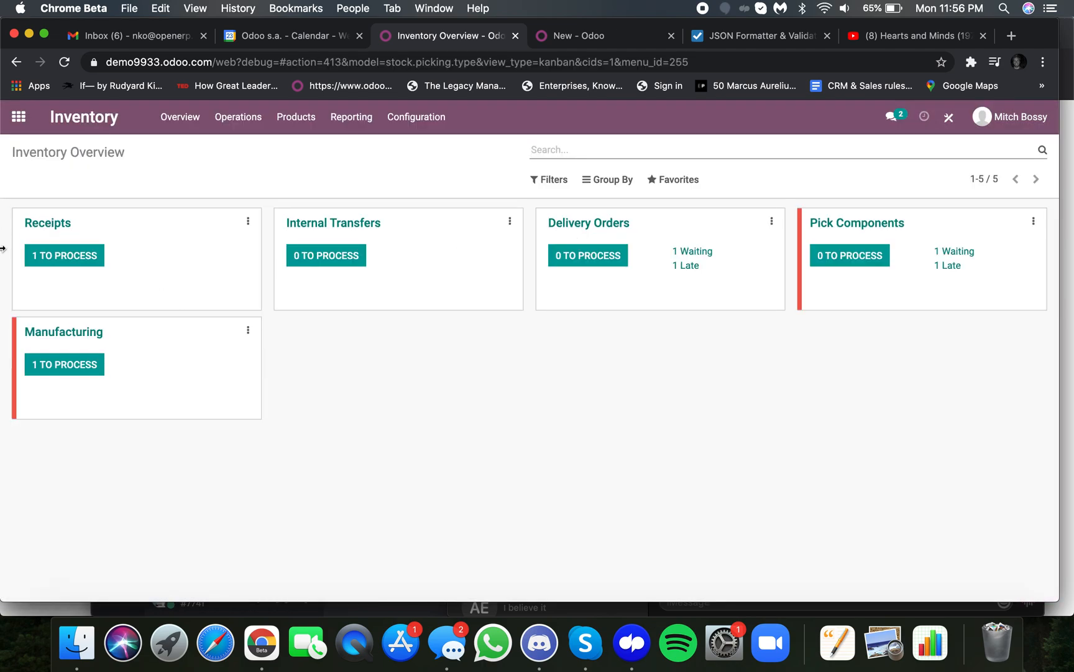
left_click(64, 255)
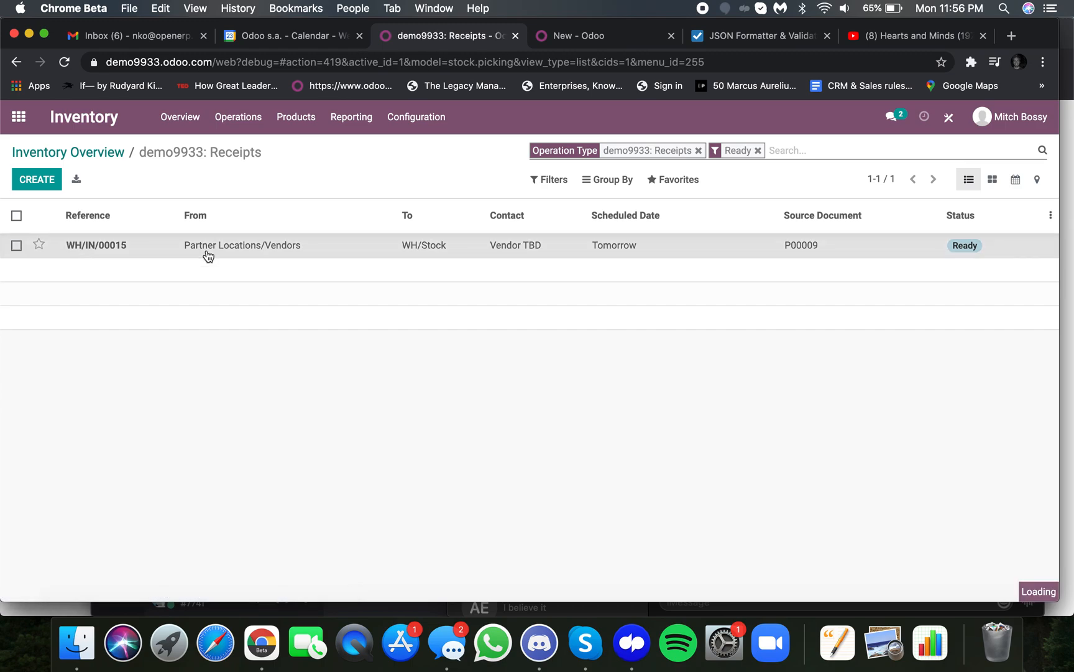
left_click(96, 245)
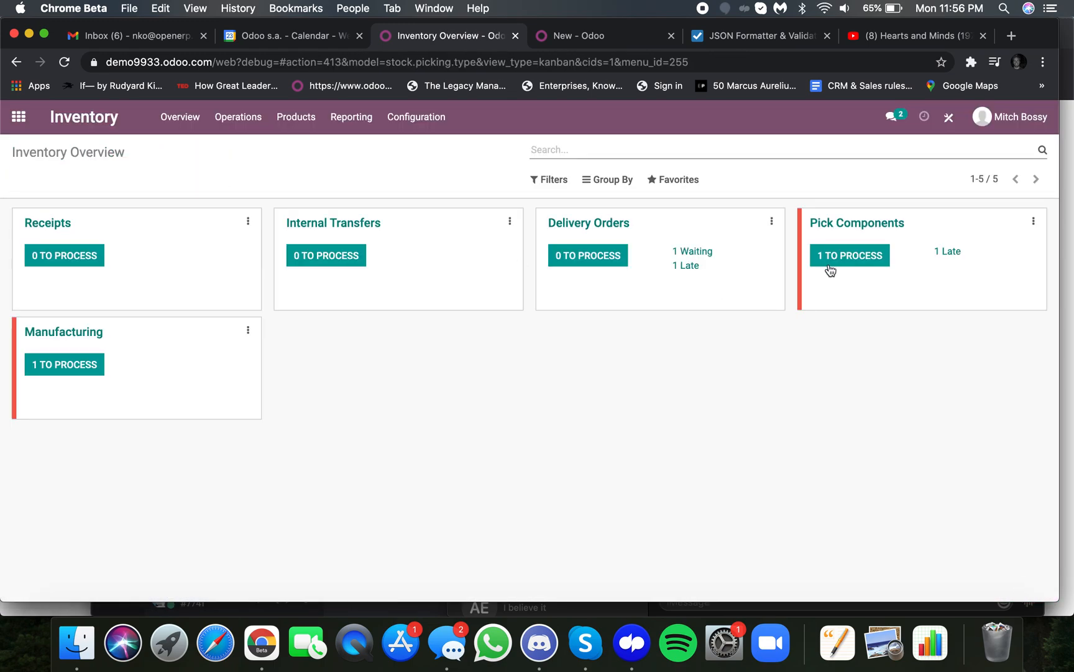
Complete component pick WH/PC/00017 for Material 4 and Material 8, then list the to-do manufacturing orders.
left_click(850, 255)
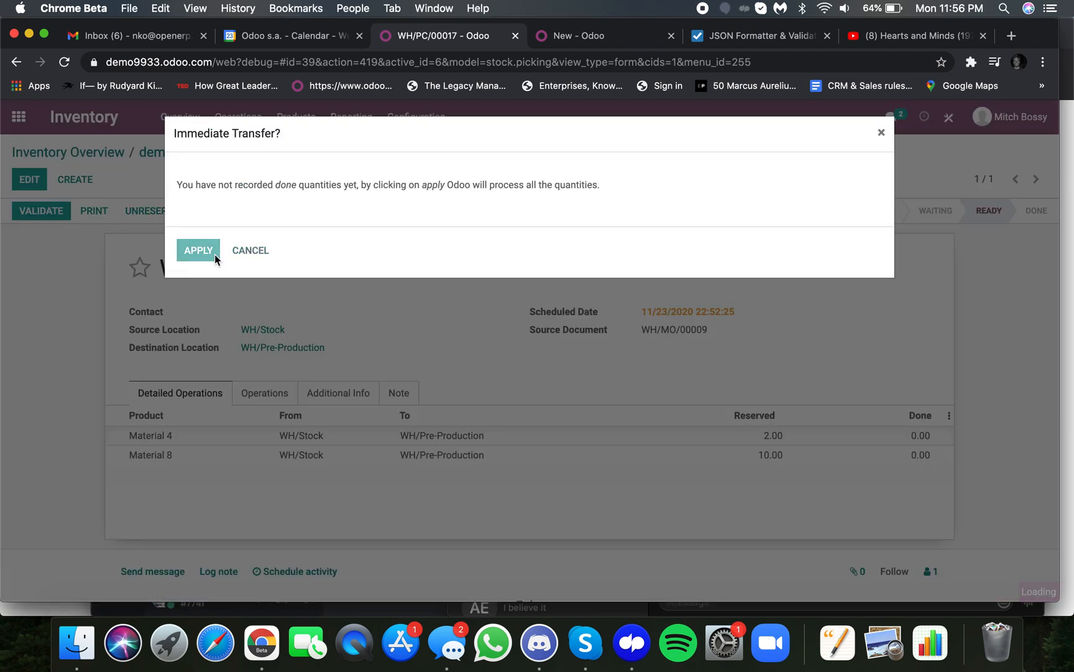
left_click(197, 250)
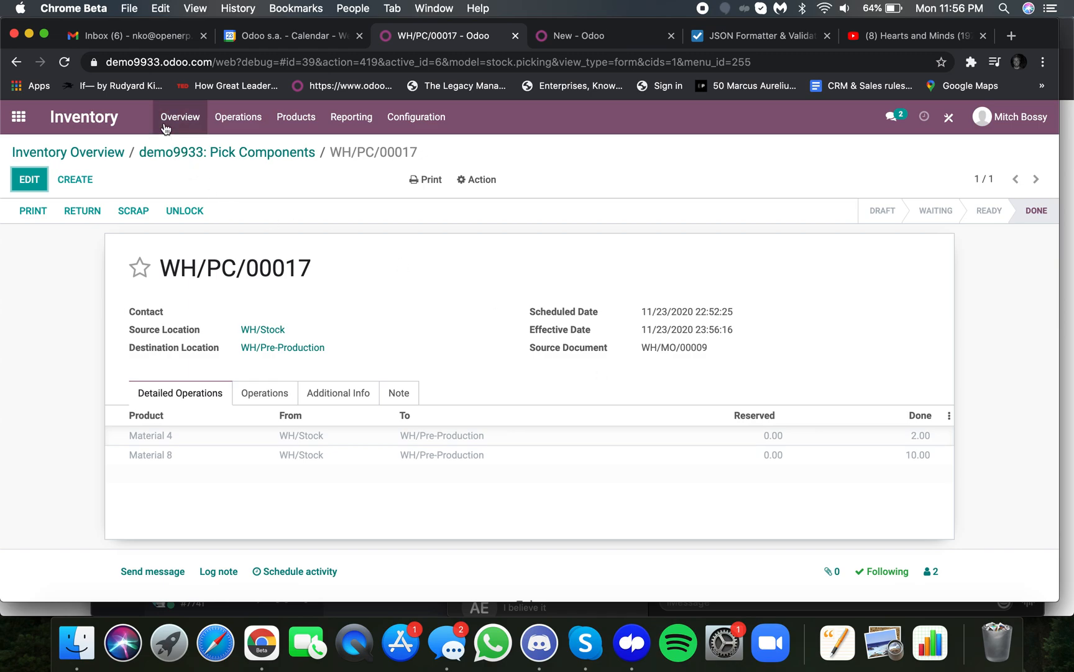
left_click(673, 347)
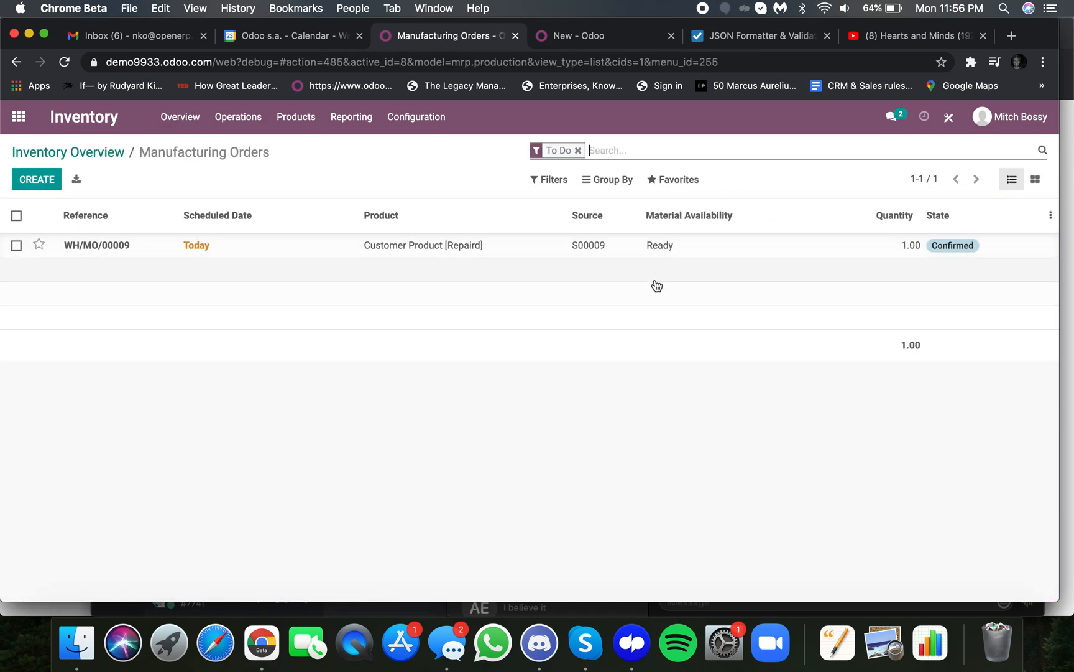
mouse_move(676, 279)
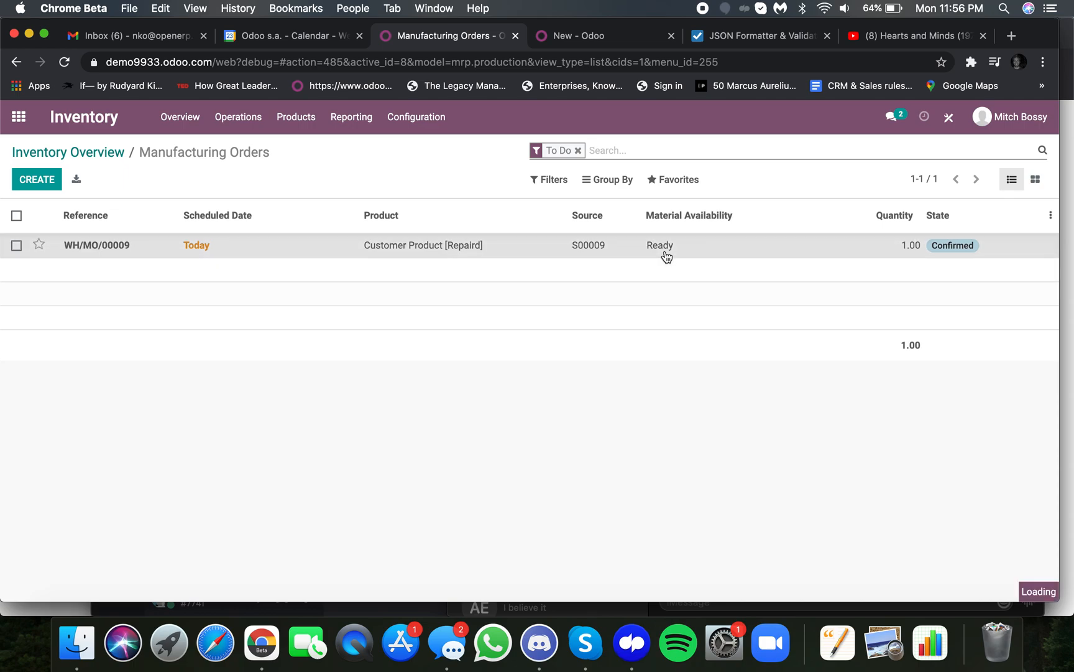
Mark WH/MO/00009 done, producing 1.00 repaired product and consuming all components.
left_click(96, 245)
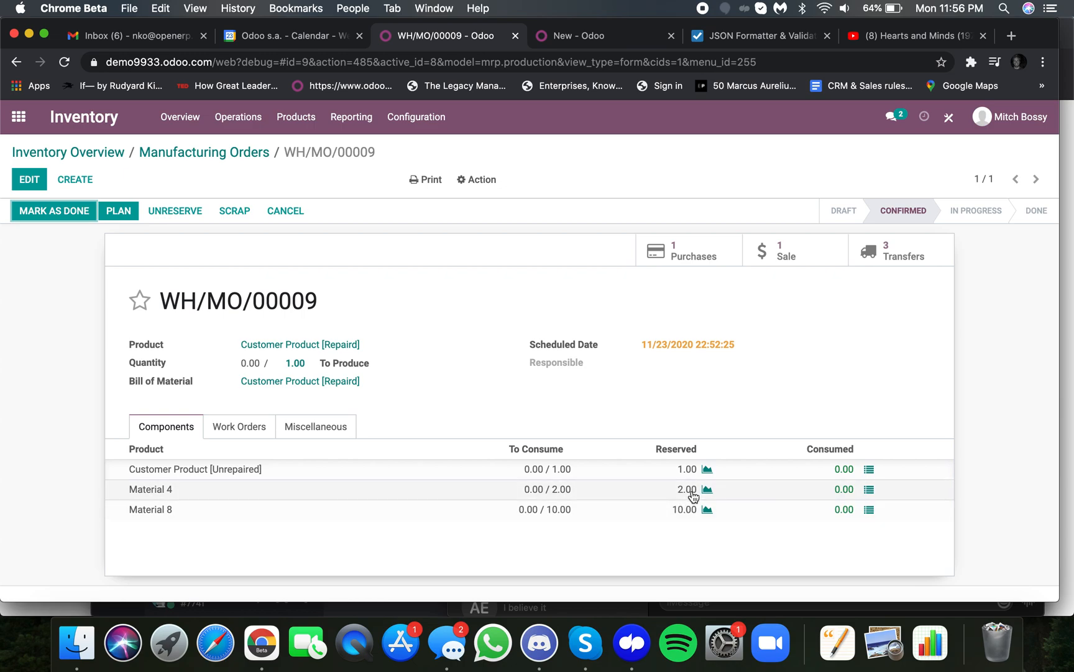
mouse_move(393, 405)
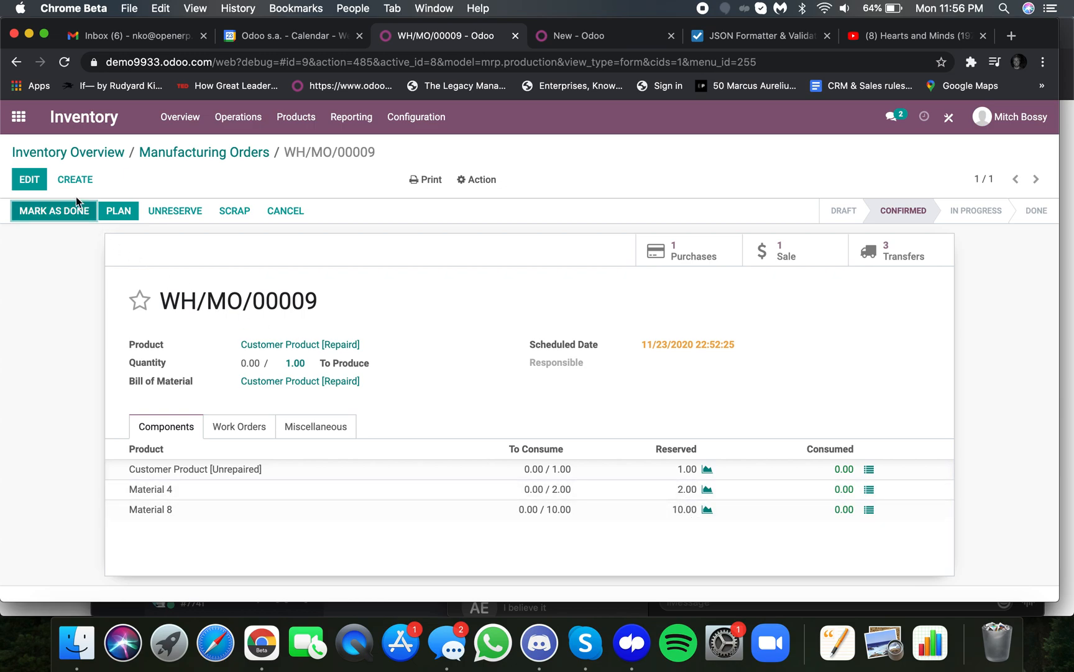
left_click(53, 210)
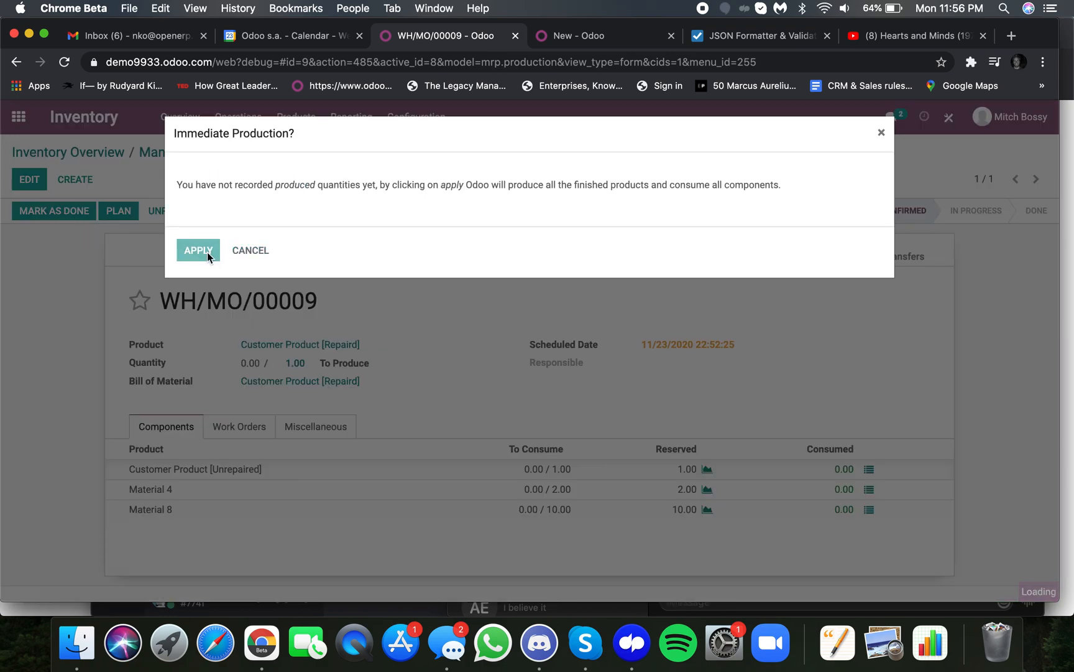
left_click(198, 250)
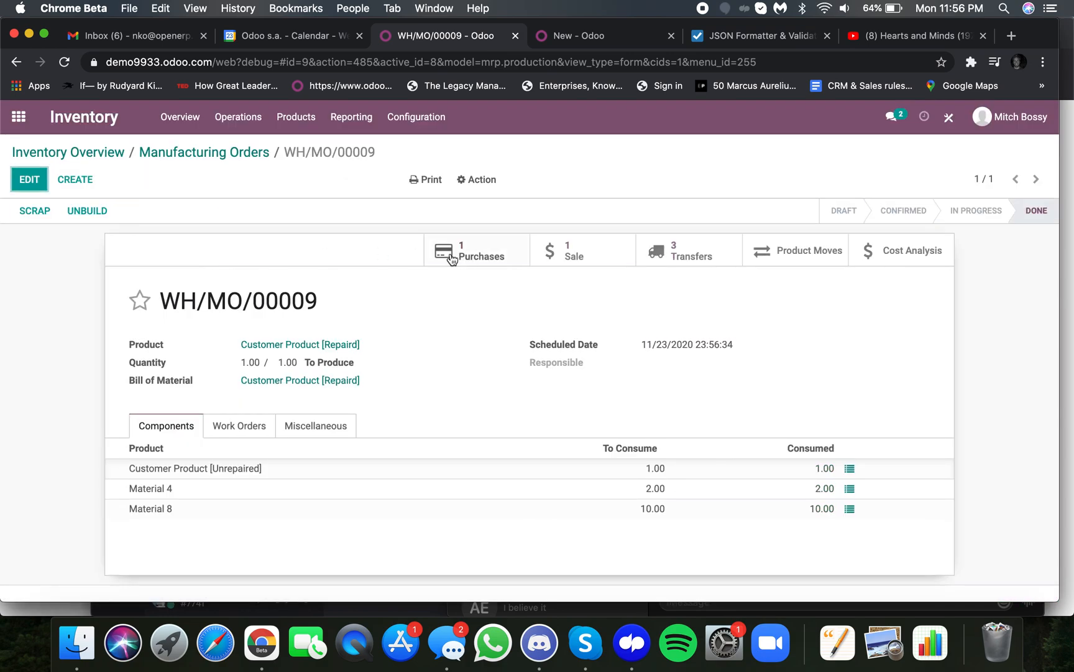
mouse_move(808, 380)
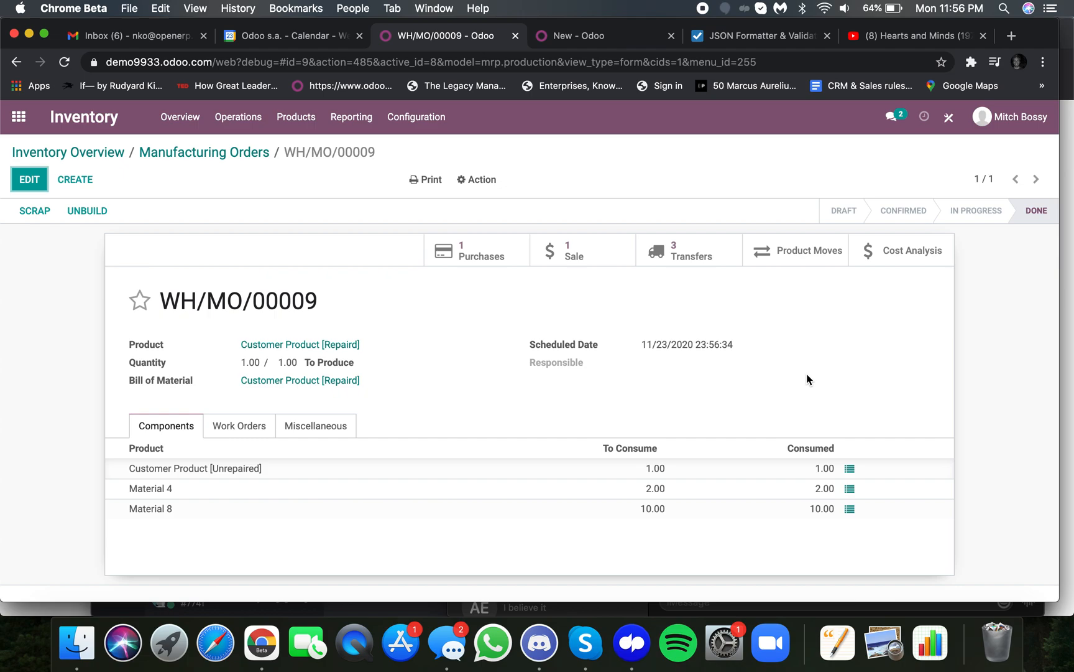
left_click(481, 250)
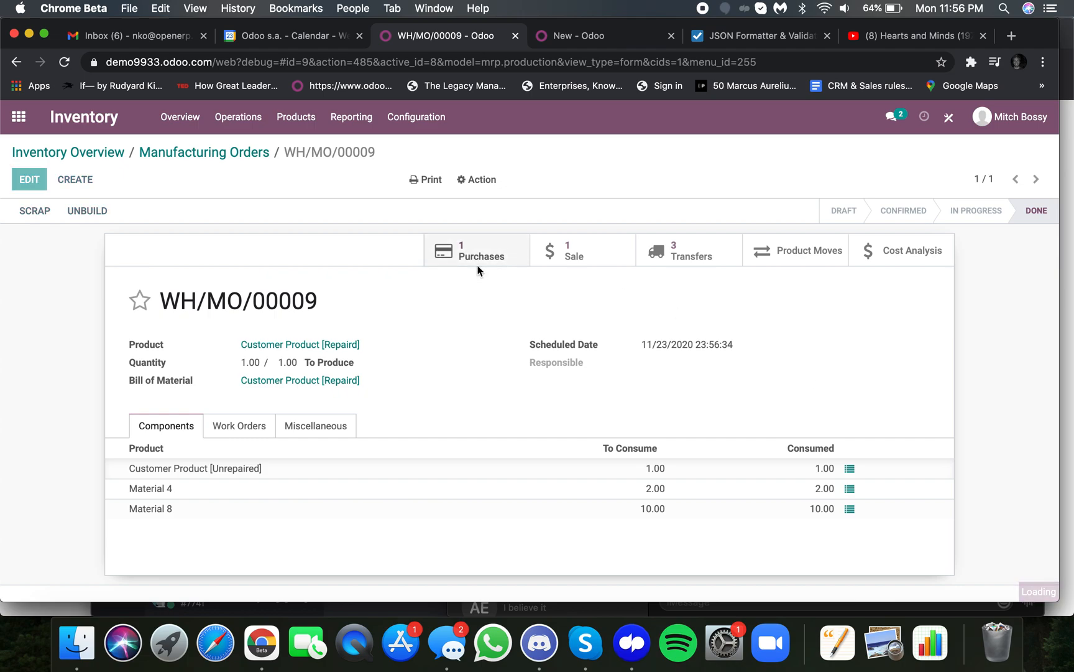
left_click(481, 250)
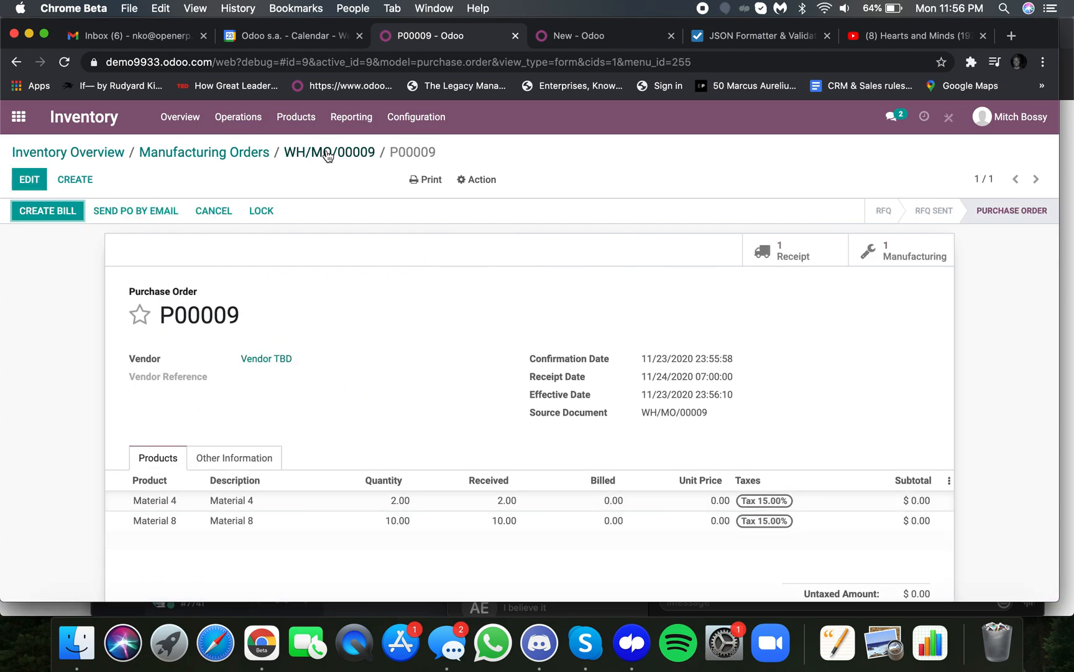
left_click(328, 152)
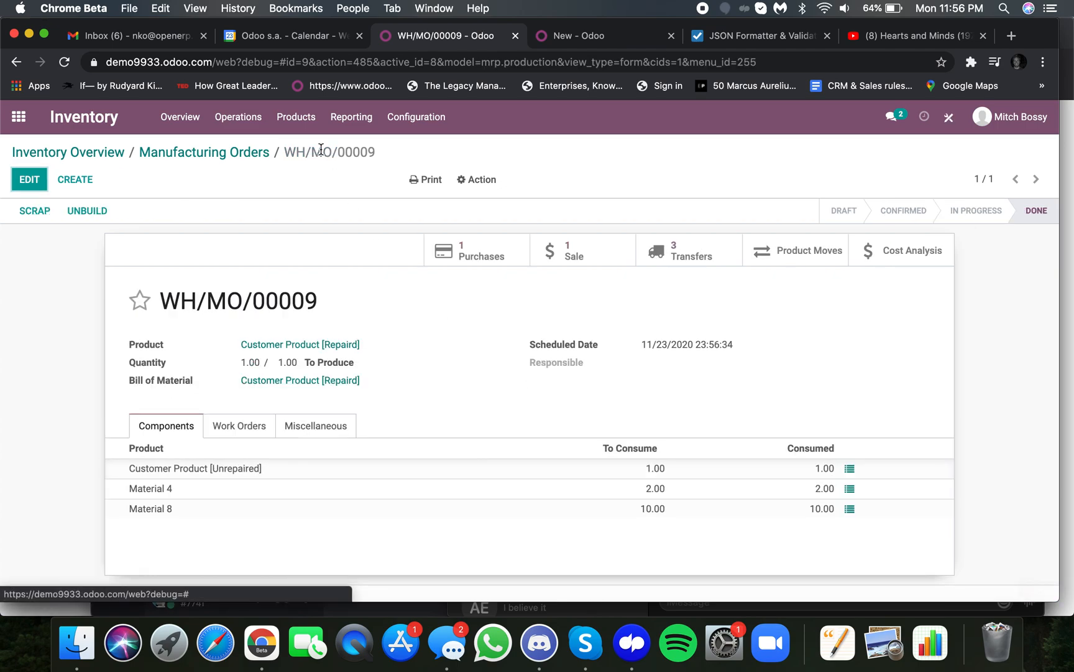
left_click(688, 250)
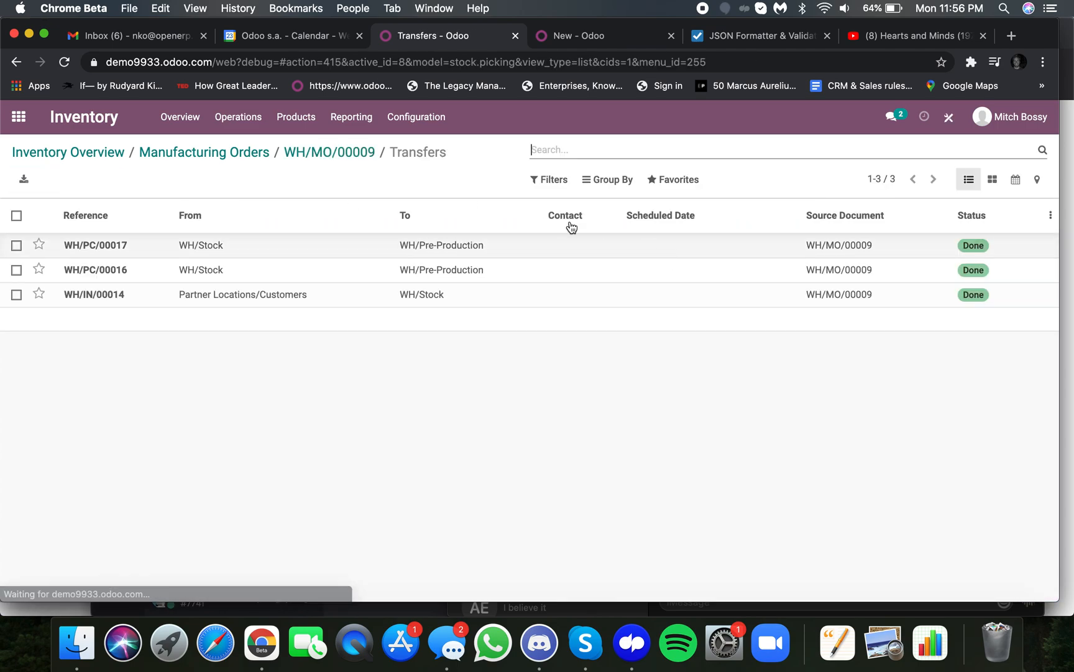
left_click(328, 152)
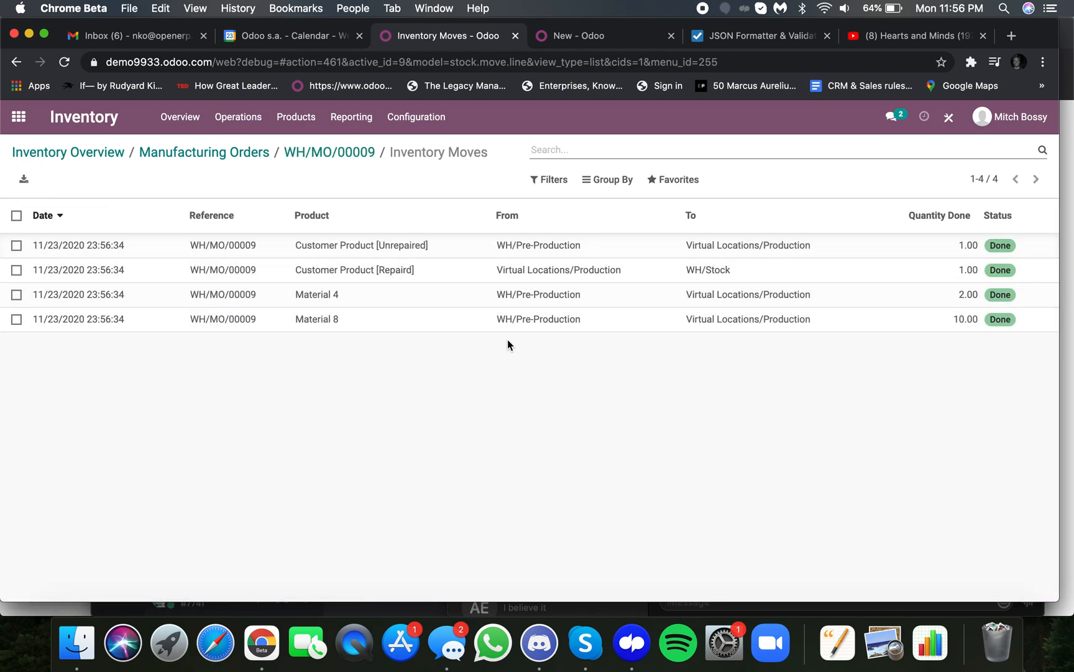
left_click(329, 151)
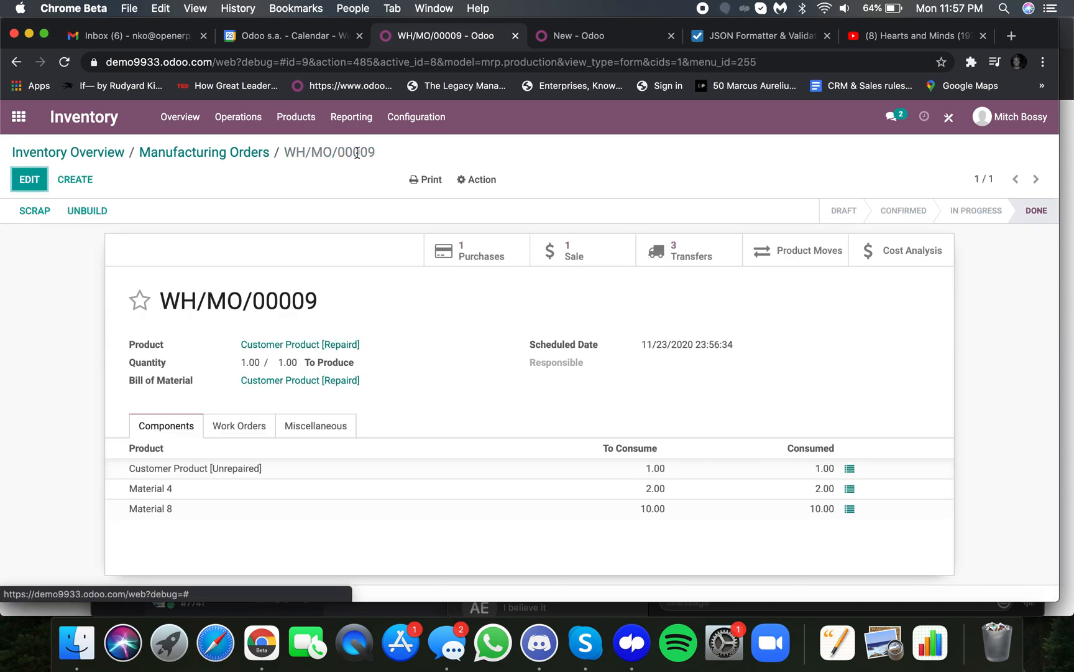
left_click(912, 250)
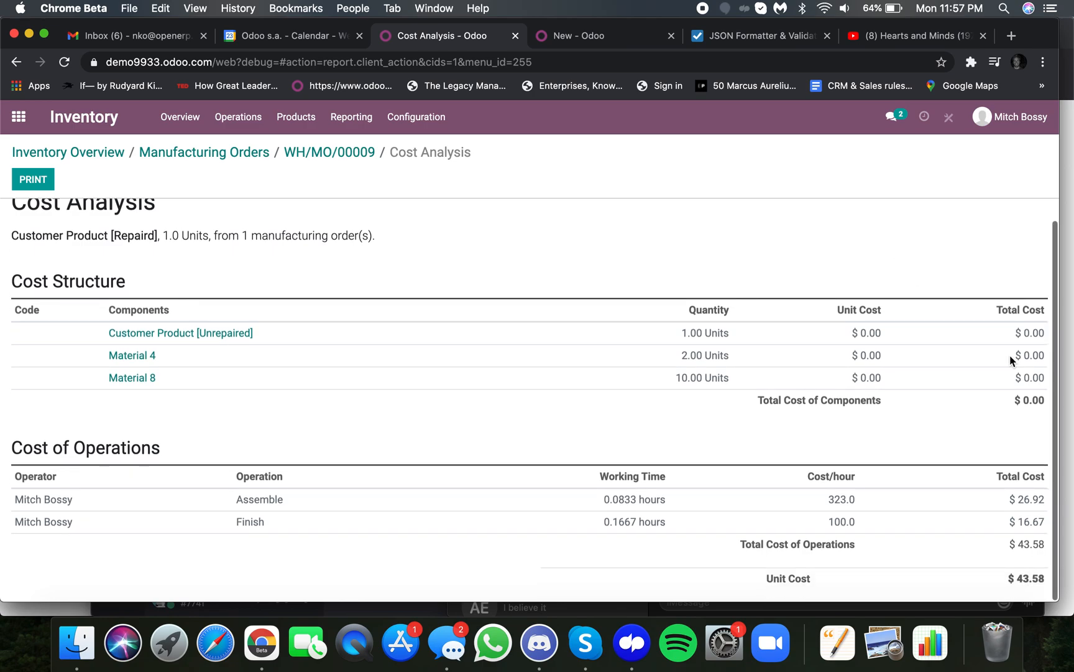
mouse_move(134, 384)
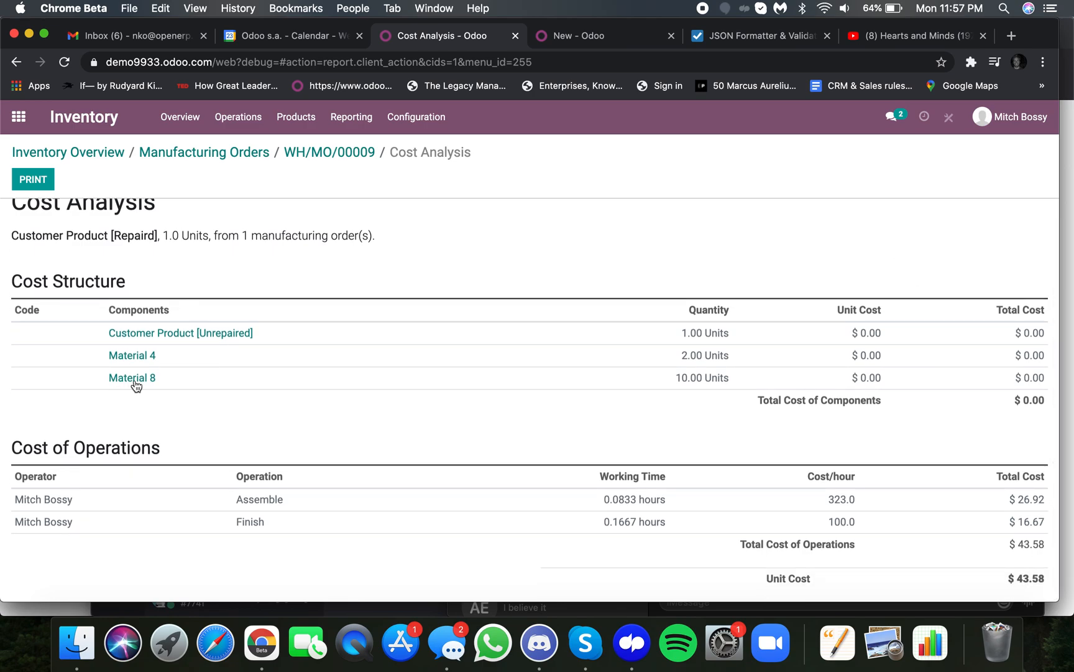
mouse_move(690, 436)
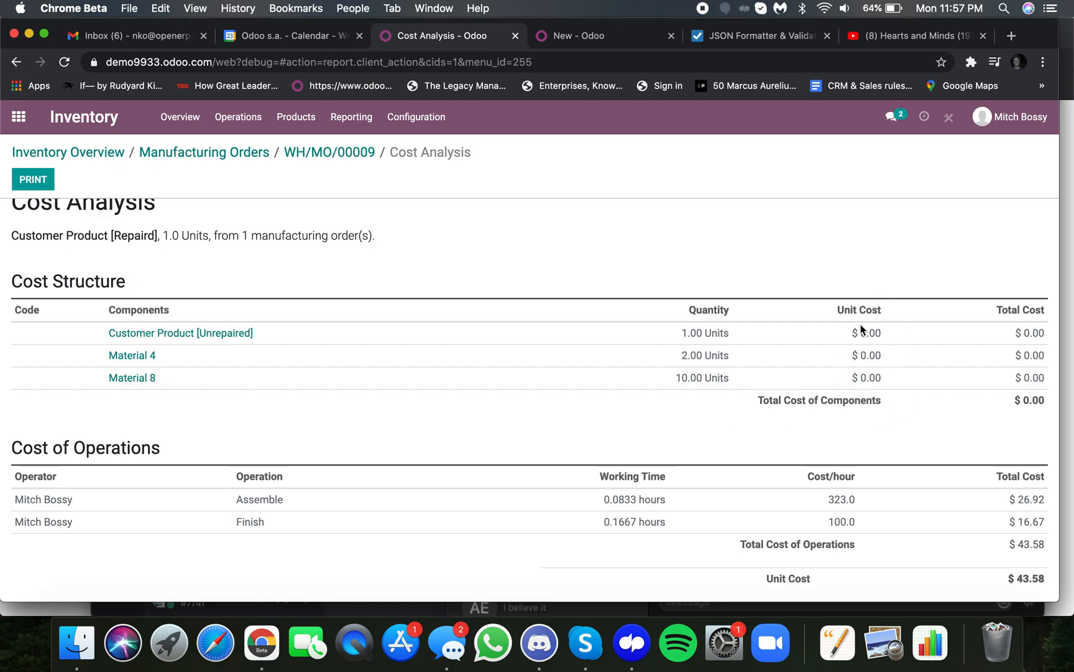
mouse_move(872, 416)
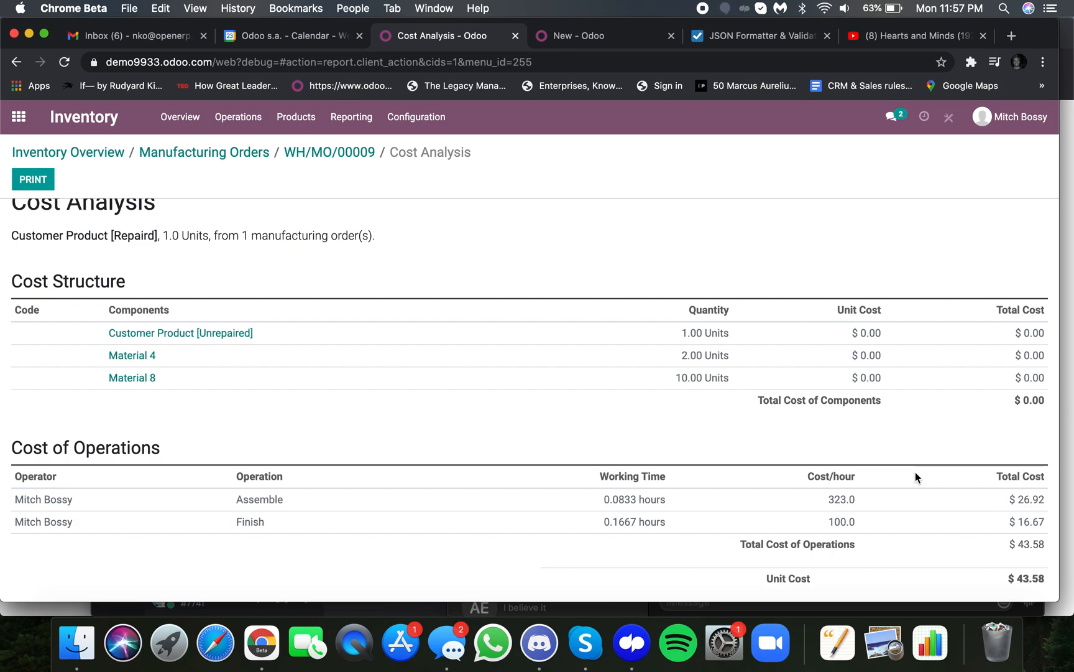
mouse_move(1045, 441)
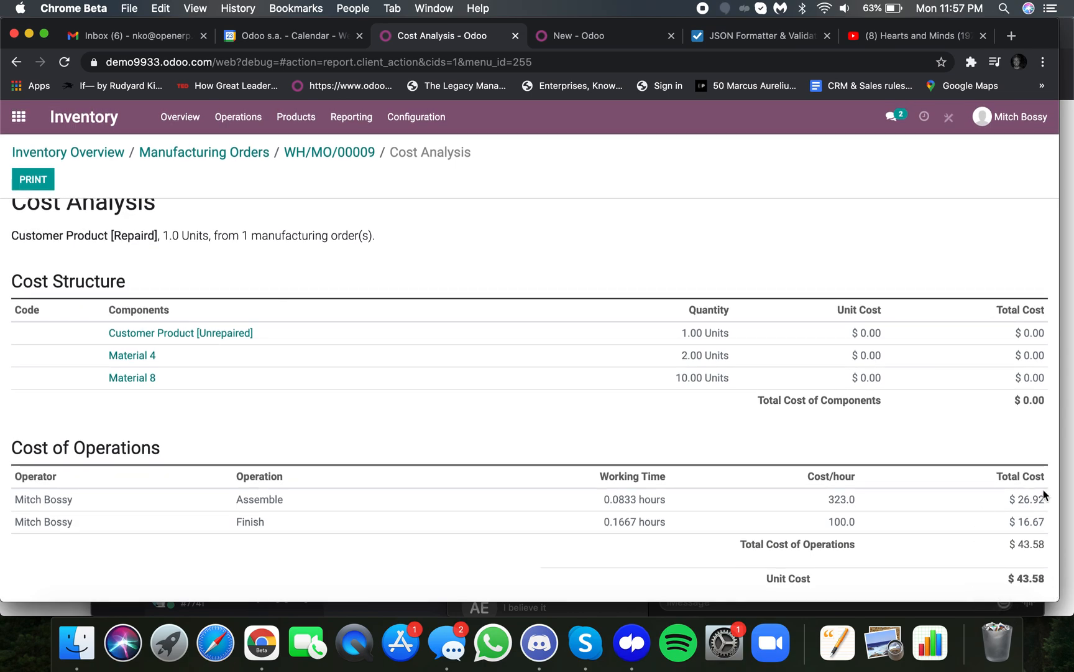
mouse_move(311, 508)
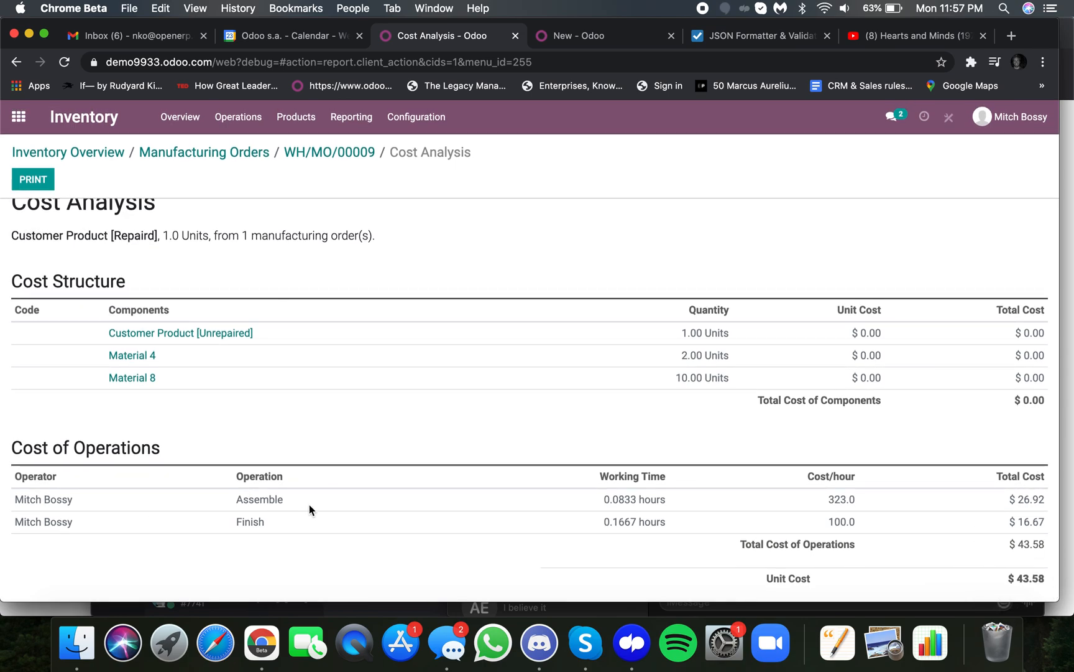
mouse_move(803, 536)
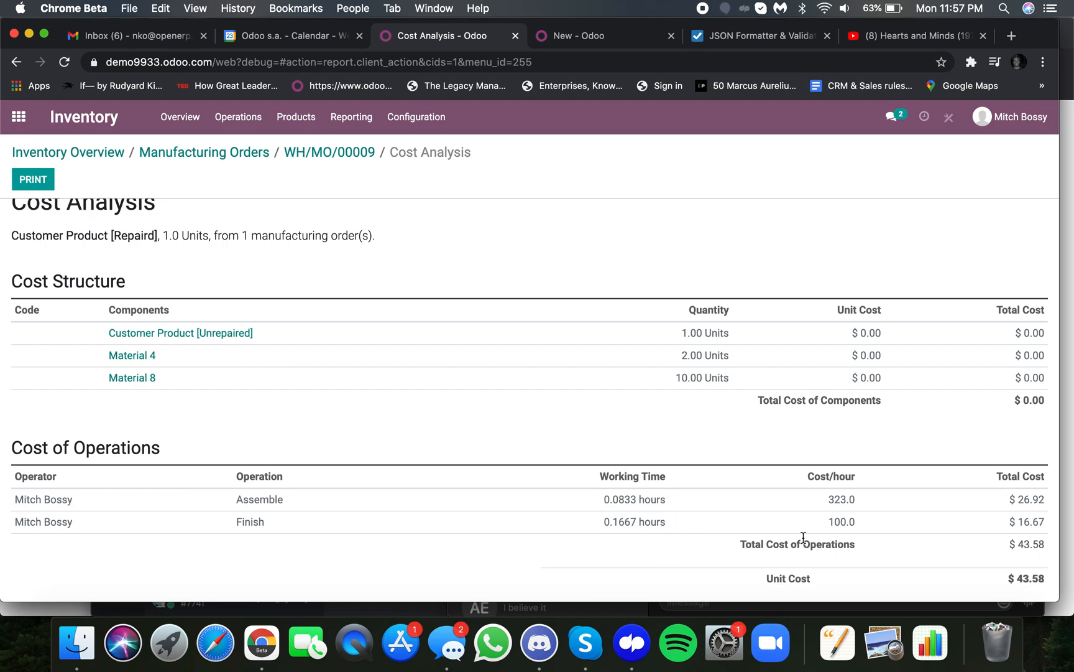
mouse_move(864, 548)
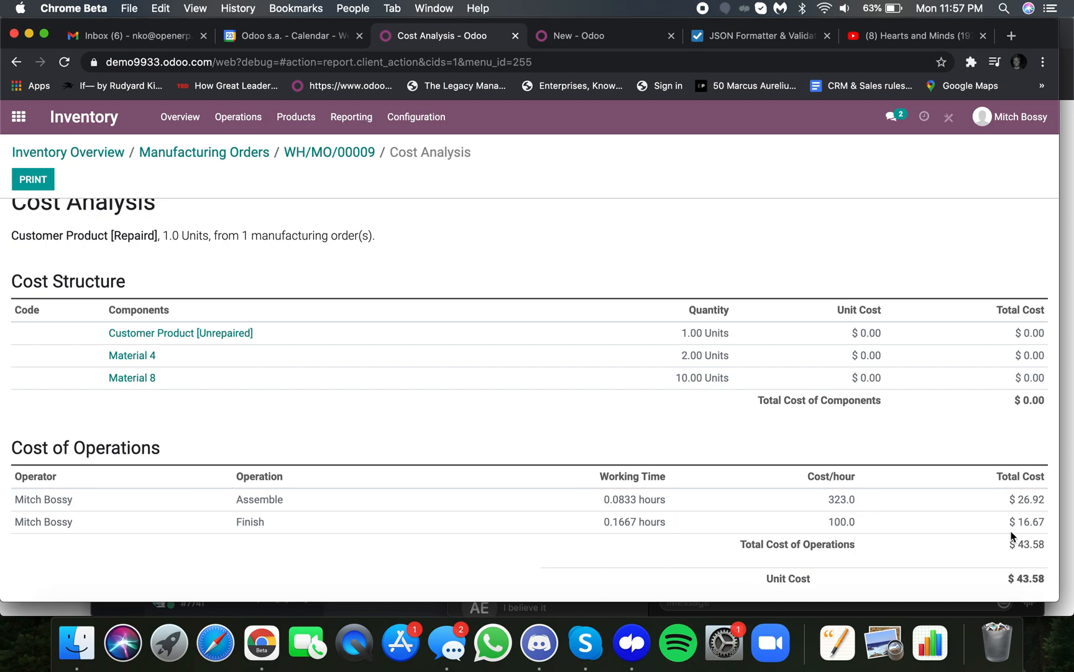
mouse_move(1045, 588)
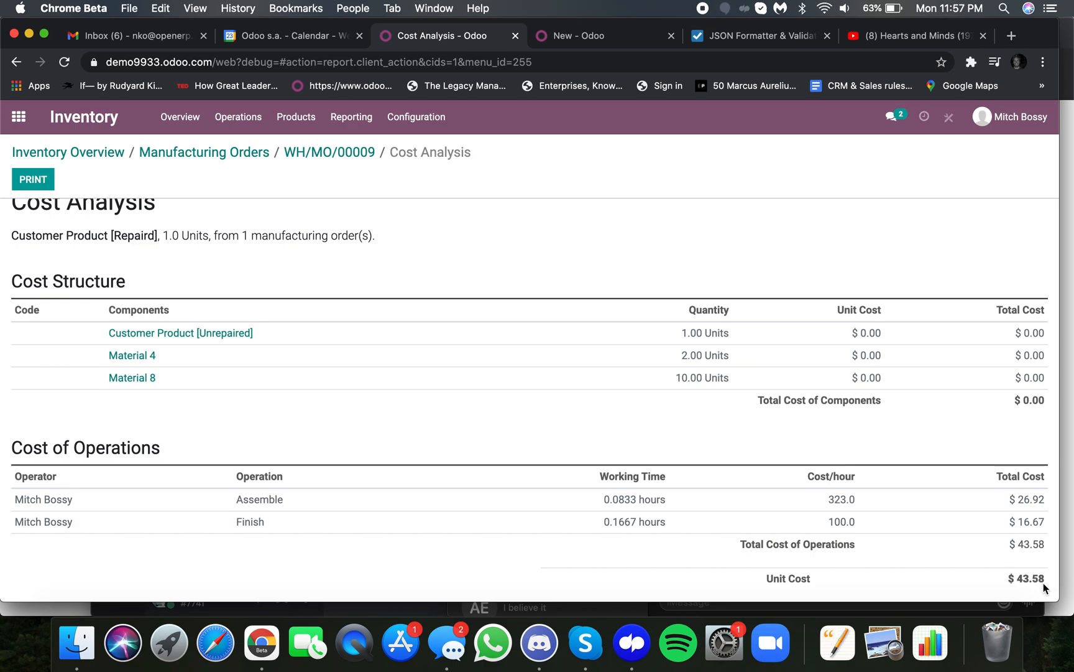
Note the $43.58 unit cost and return to linked sales order S00009.
double_click(1026, 578)
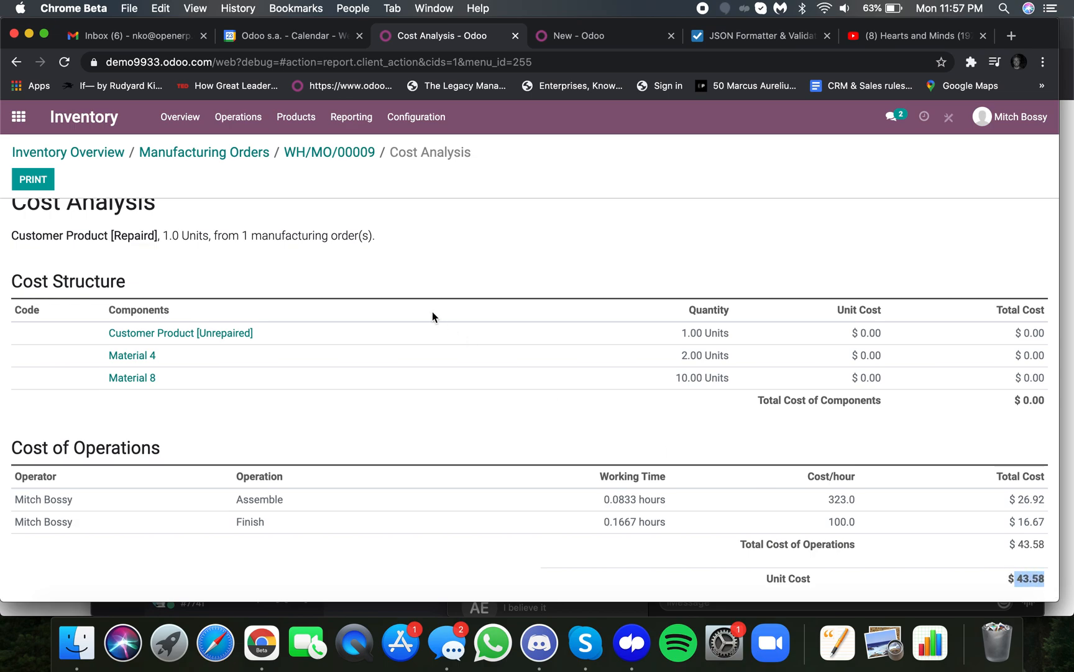
left_click(329, 152)
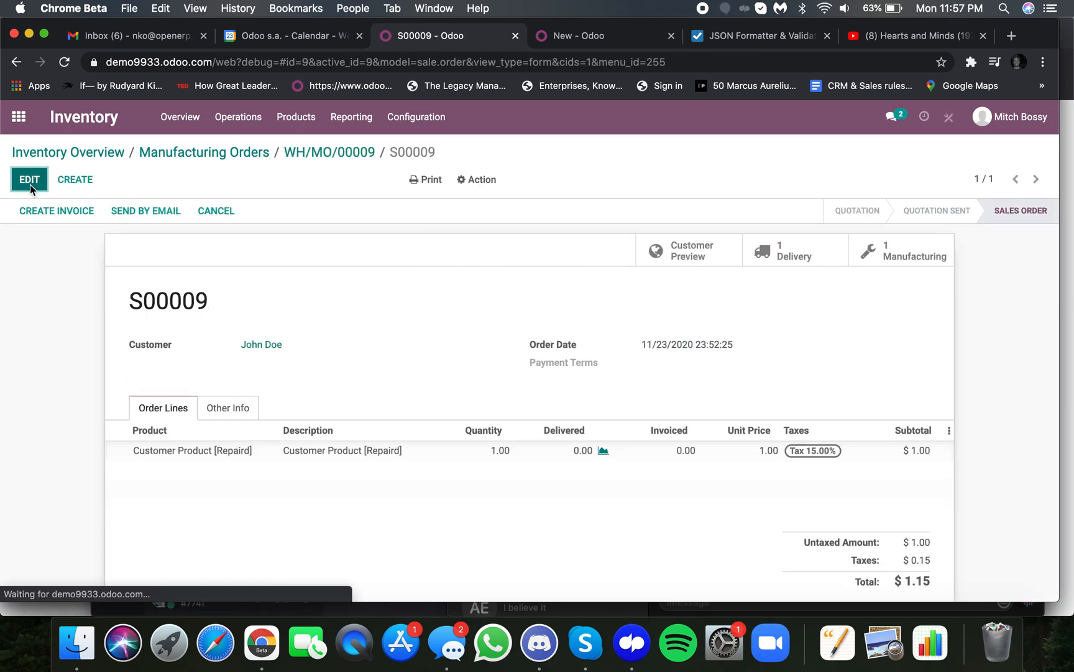
Set the S00009 order line's unit price to 60.00, making the total $69.00.
left_click(29, 179)
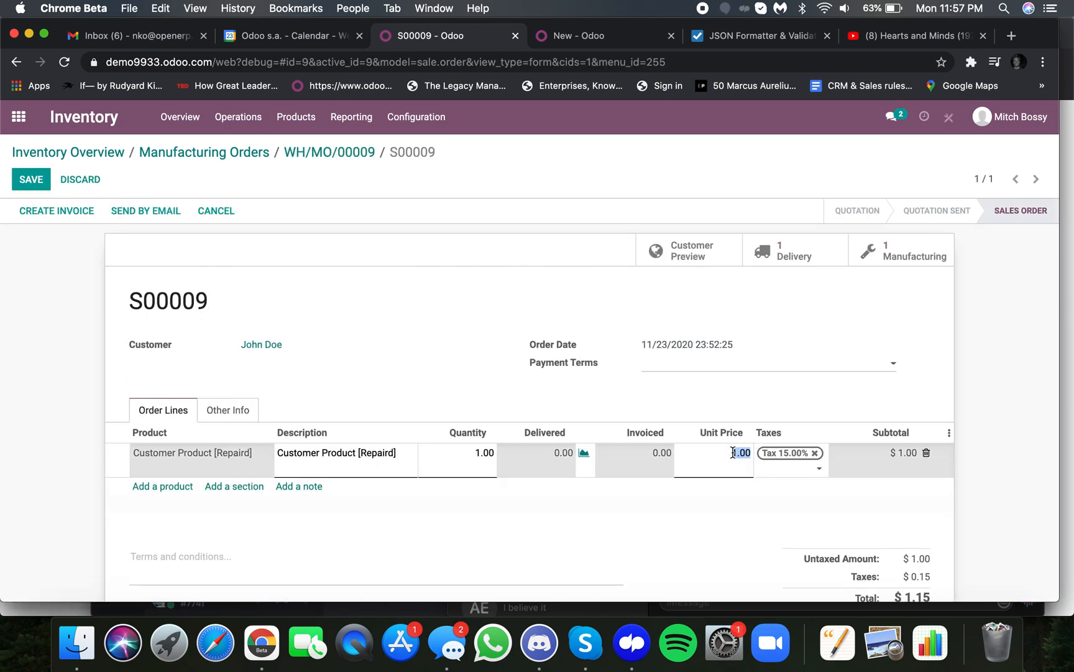
type("60.00")
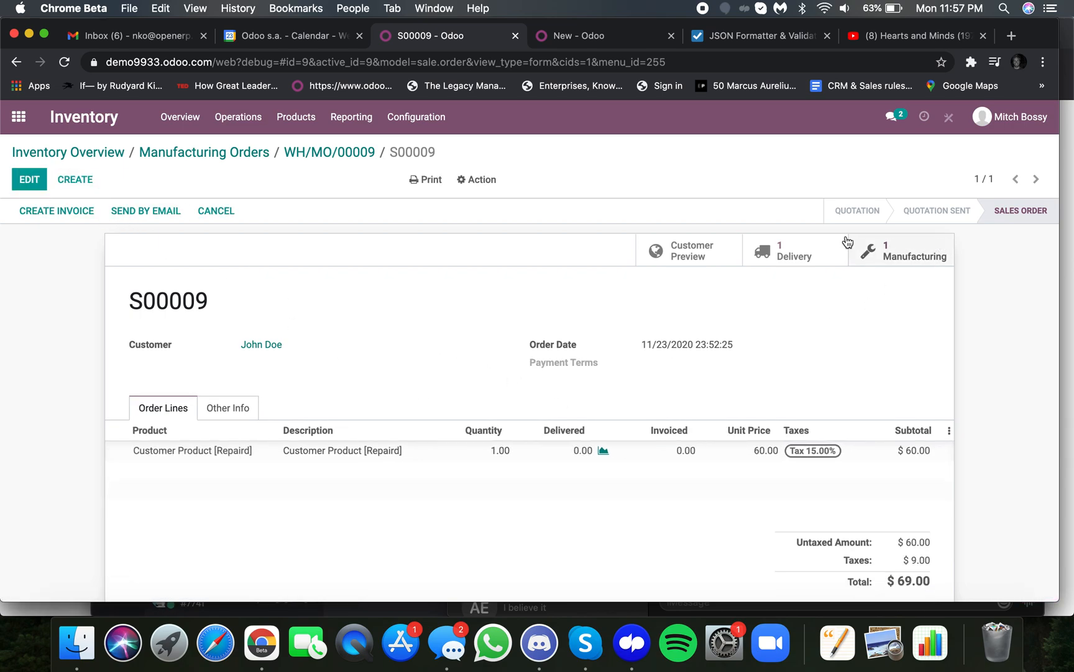
mouse_move(376, 285)
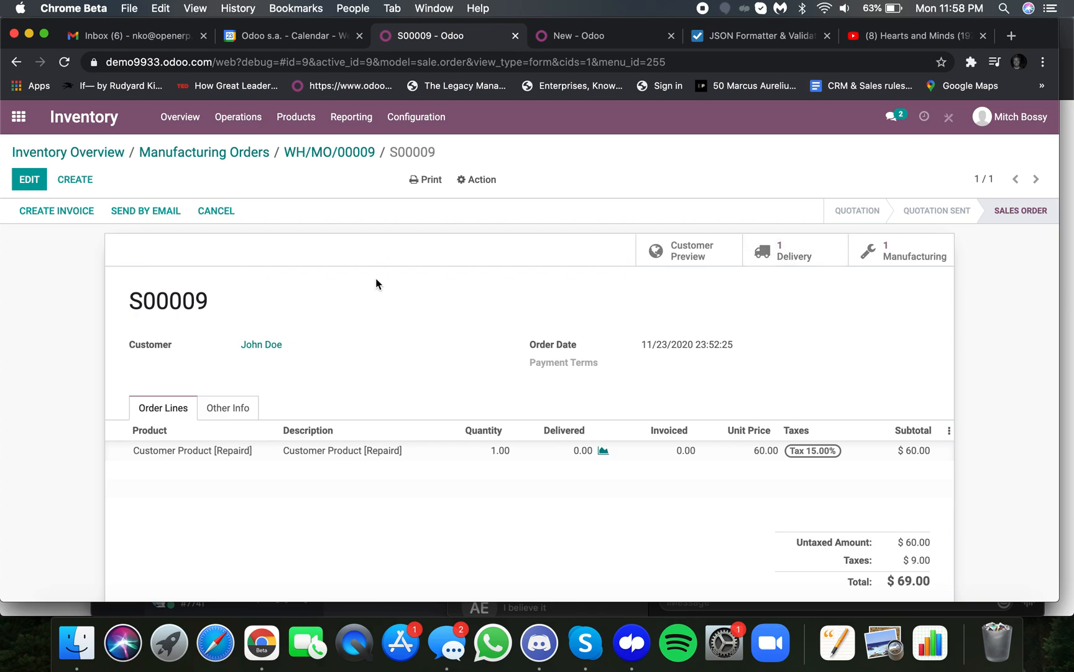
mouse_move(190, 184)
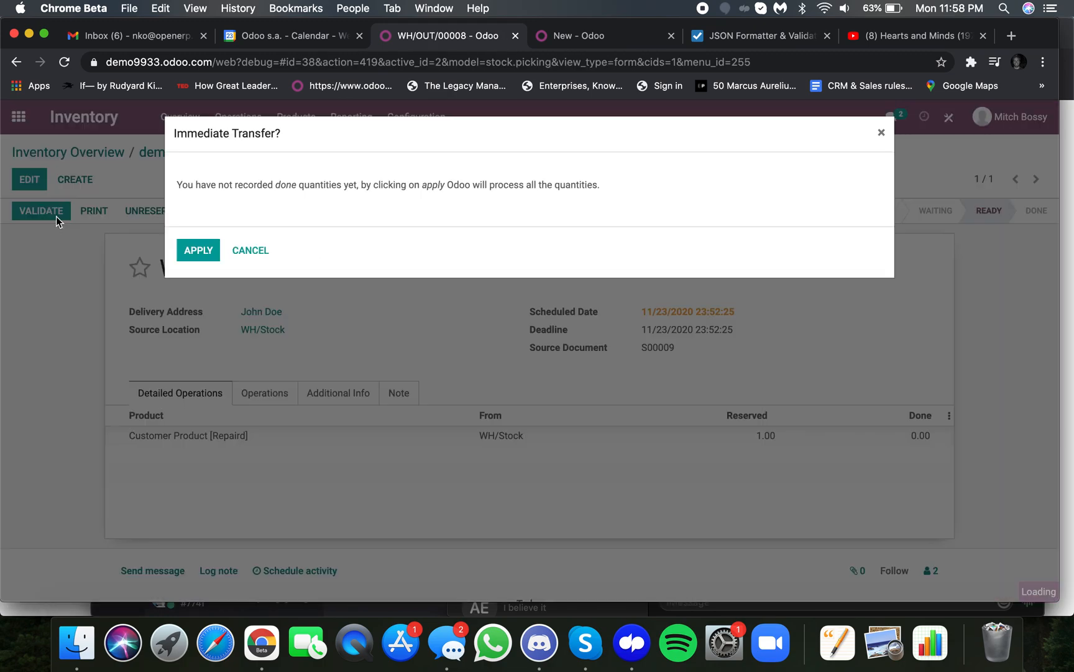
Complete delivery WH/OUT/00008 with 1.00 shipped to John Doe and return to the apps menu.
left_click(198, 250)
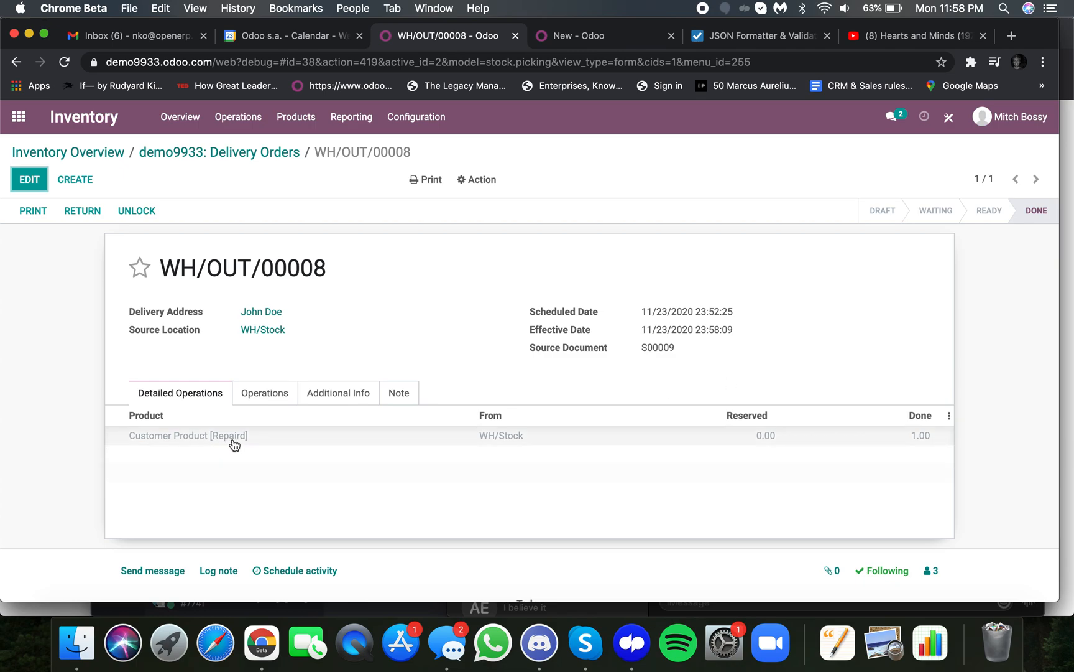
left_click(19, 117)
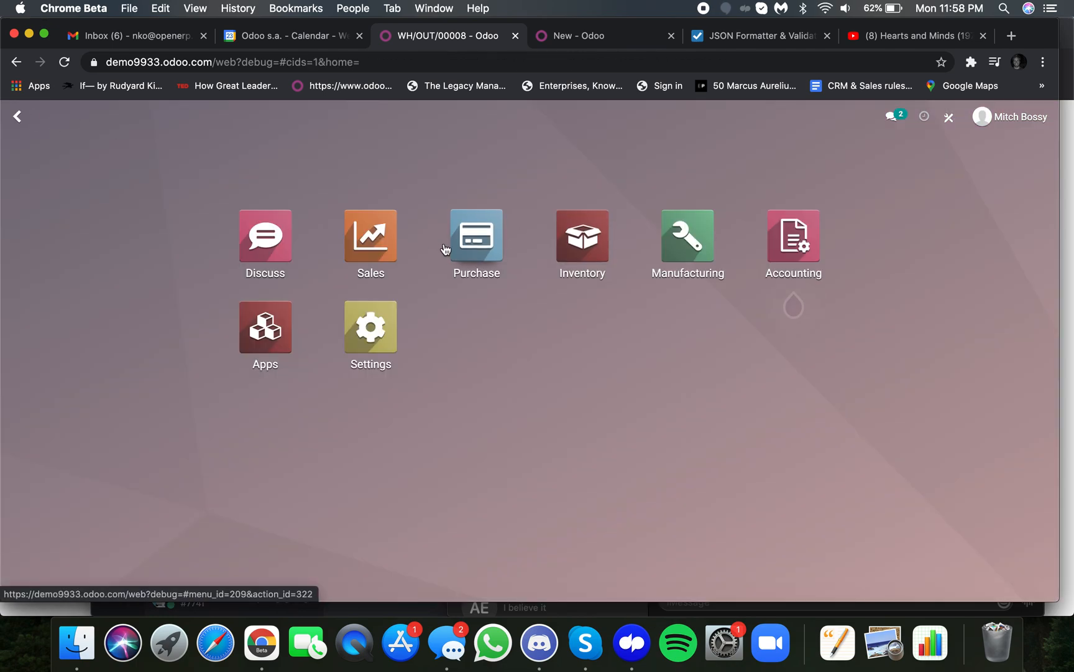
Create and view the invoice for sales order S00009 from the Sales app.
left_click(371, 236)
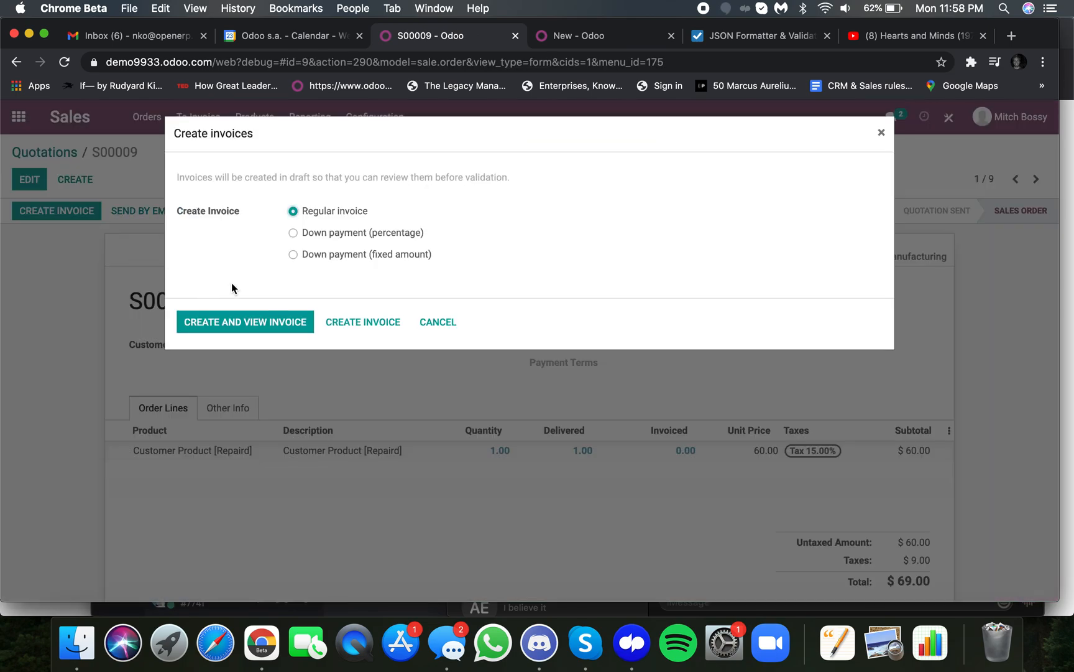
left_click(244, 322)
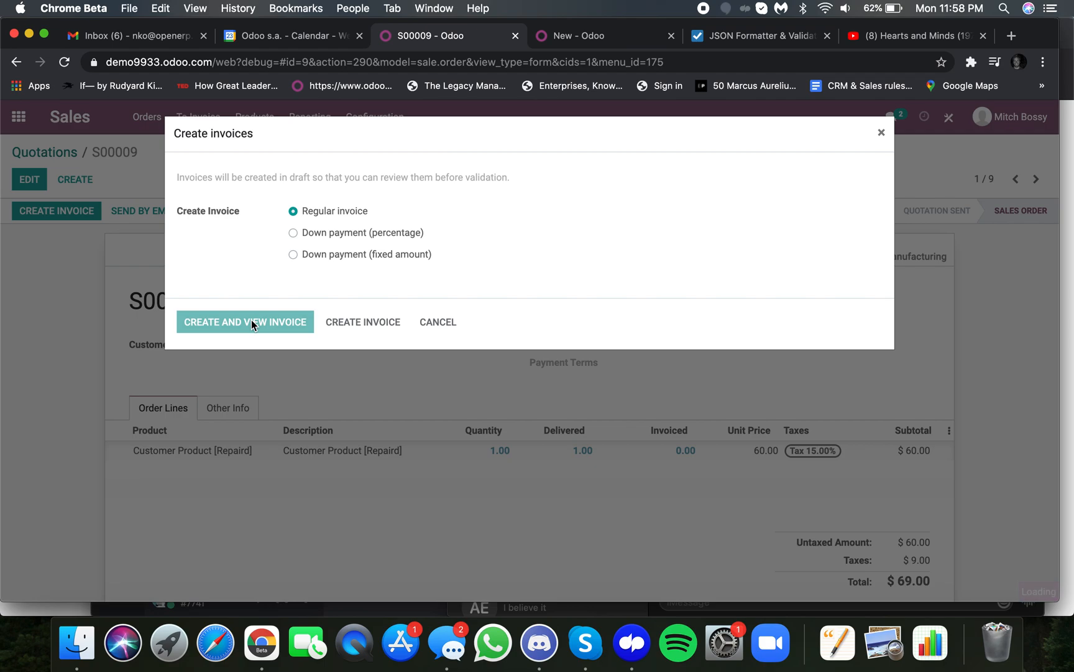
left_click(245, 323)
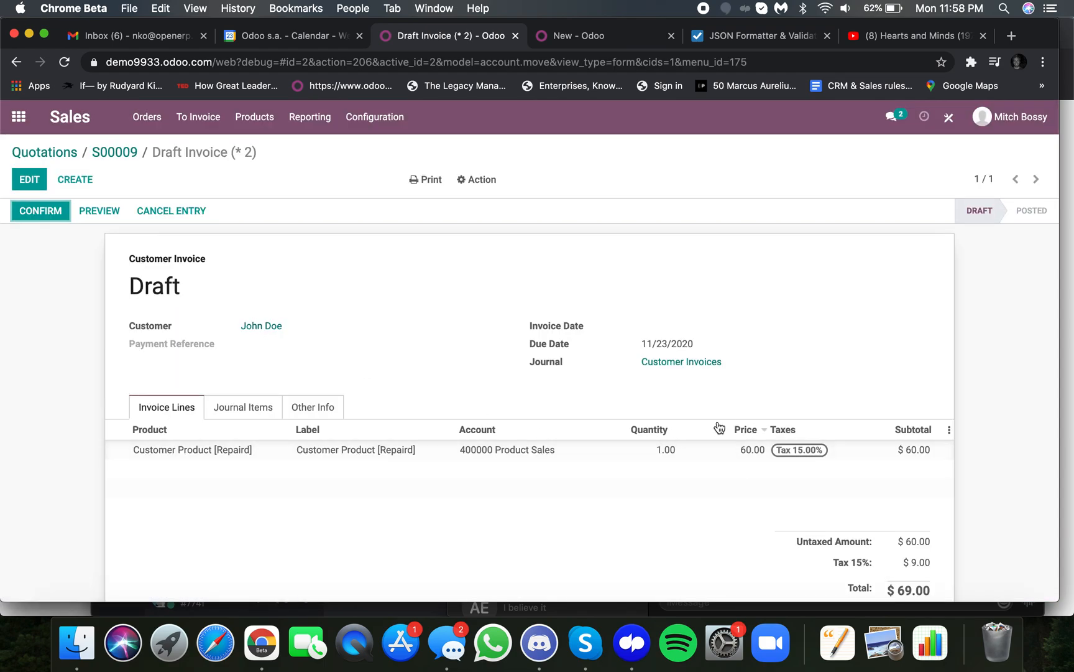
Post invoice INV/2020/11/0002 for $69.00 and review its journal items.
left_click(39, 210)
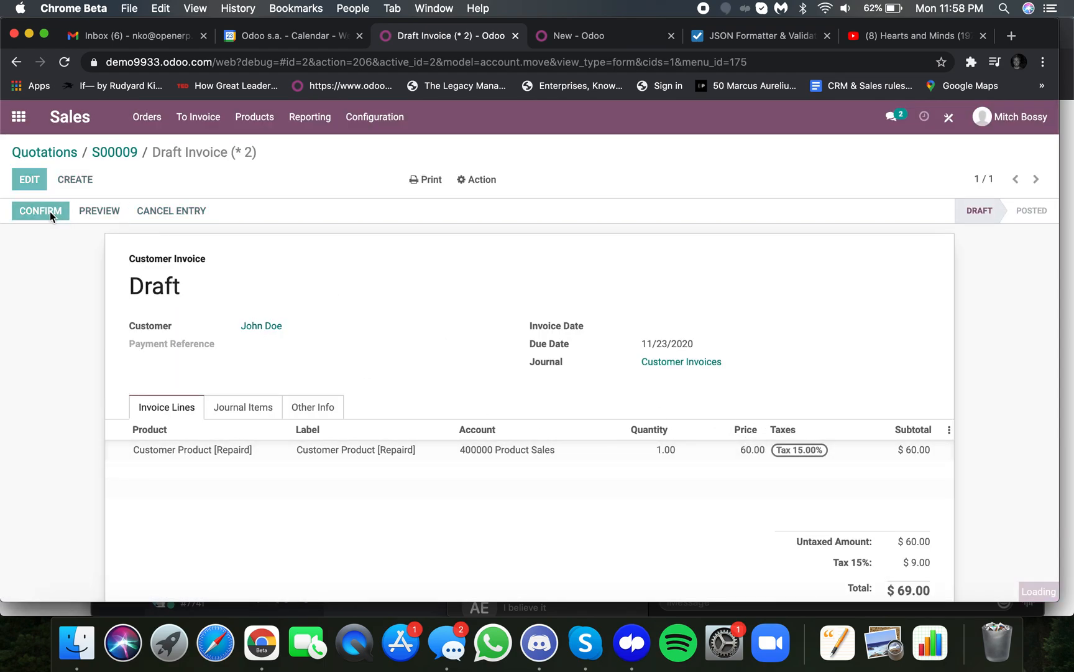
left_click(40, 210)
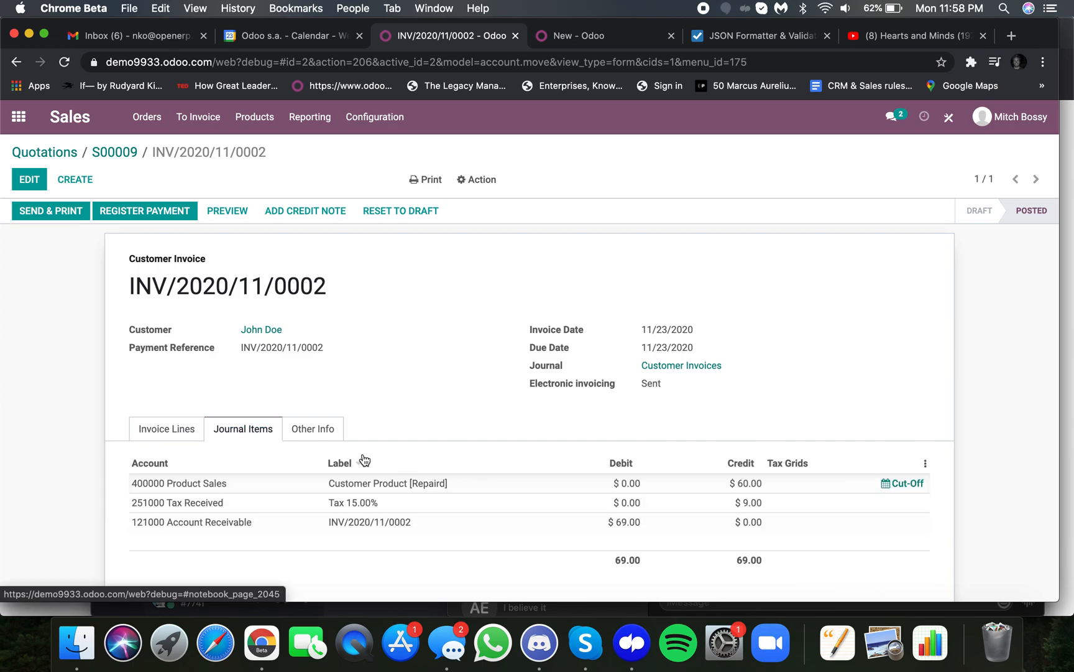